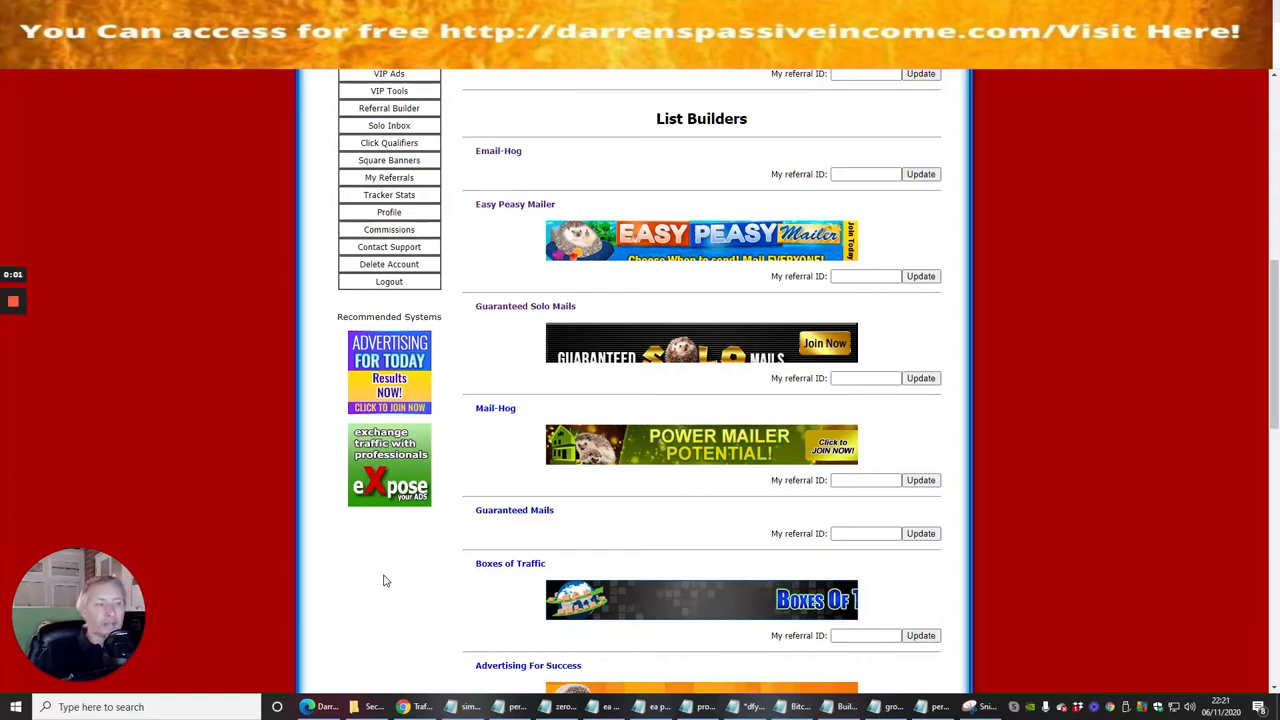
{"action": "mouse_move", "coordinate": [480, 564]}
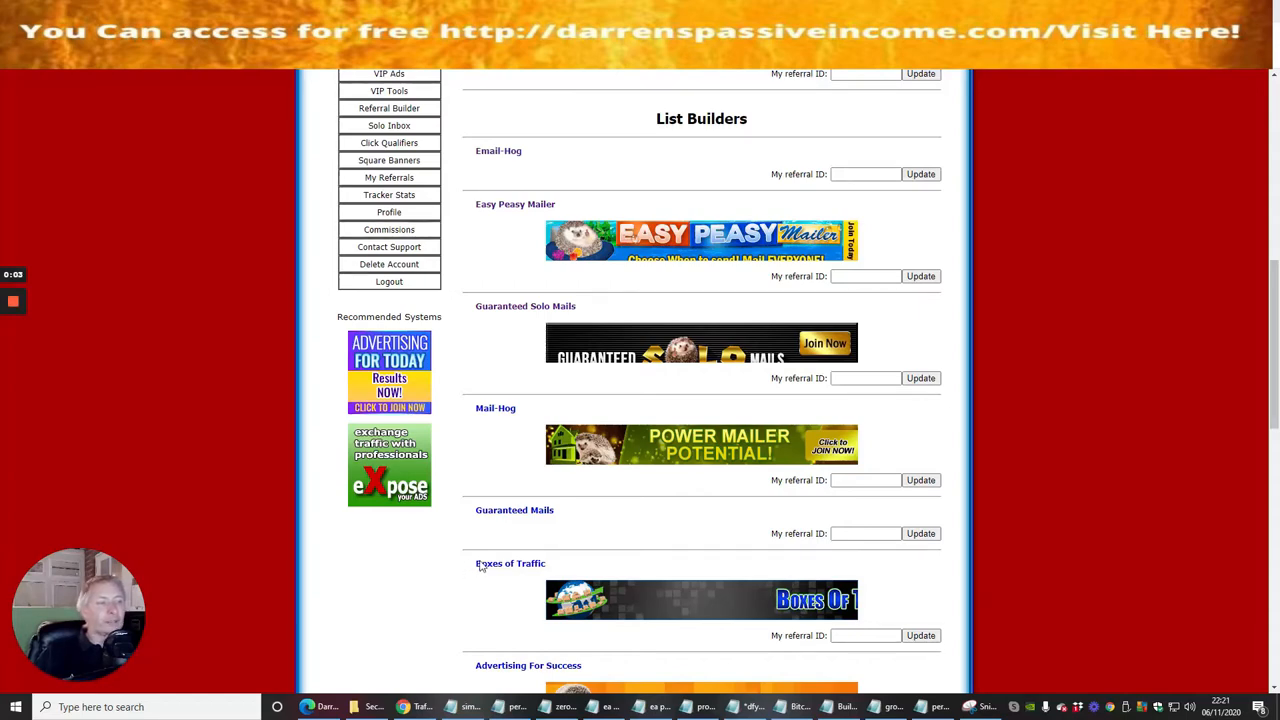
{"action": "mouse_move", "coordinate": [612, 580]}
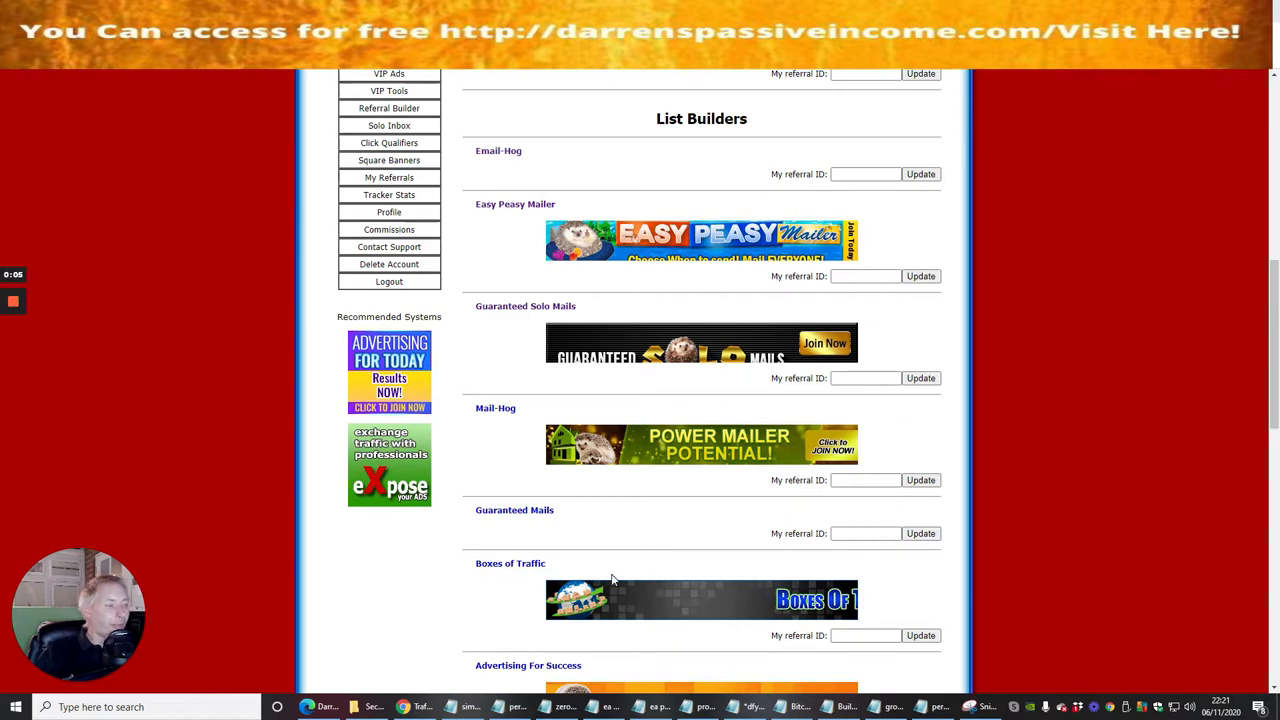
{"action": "mouse_move", "coordinate": [524, 566]}
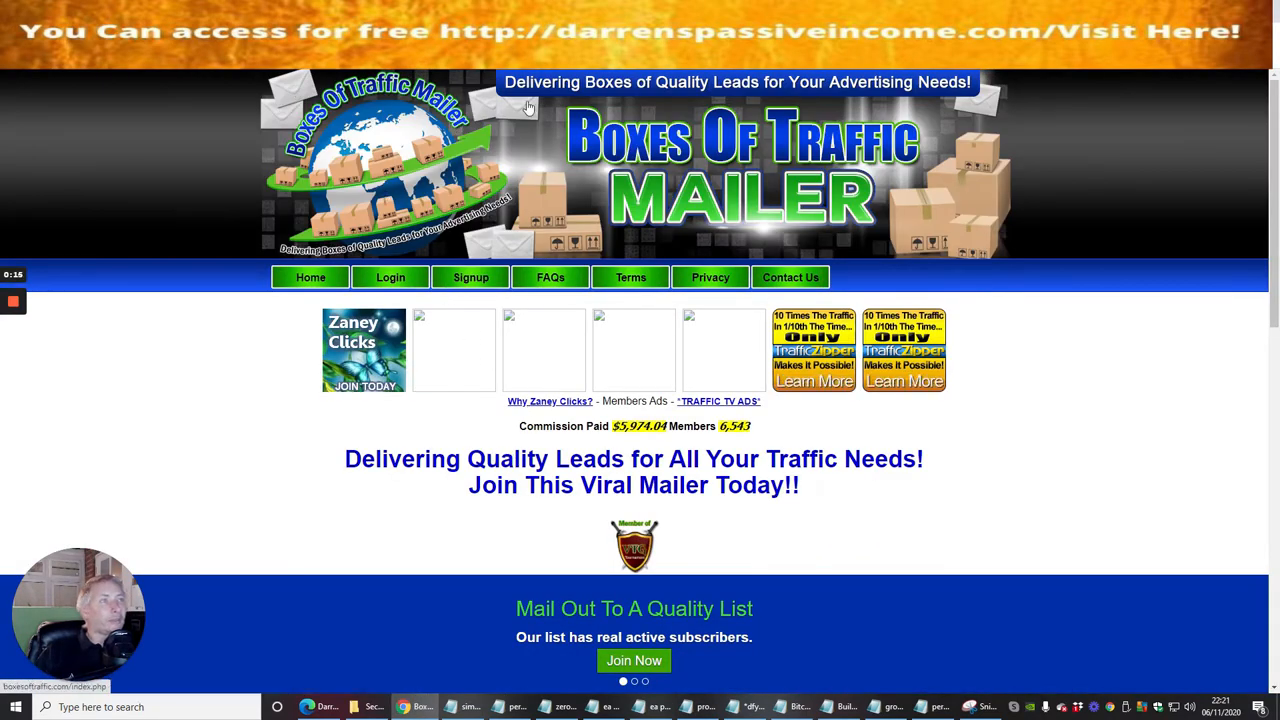
{"action": "mouse_move", "coordinate": [836, 92]}
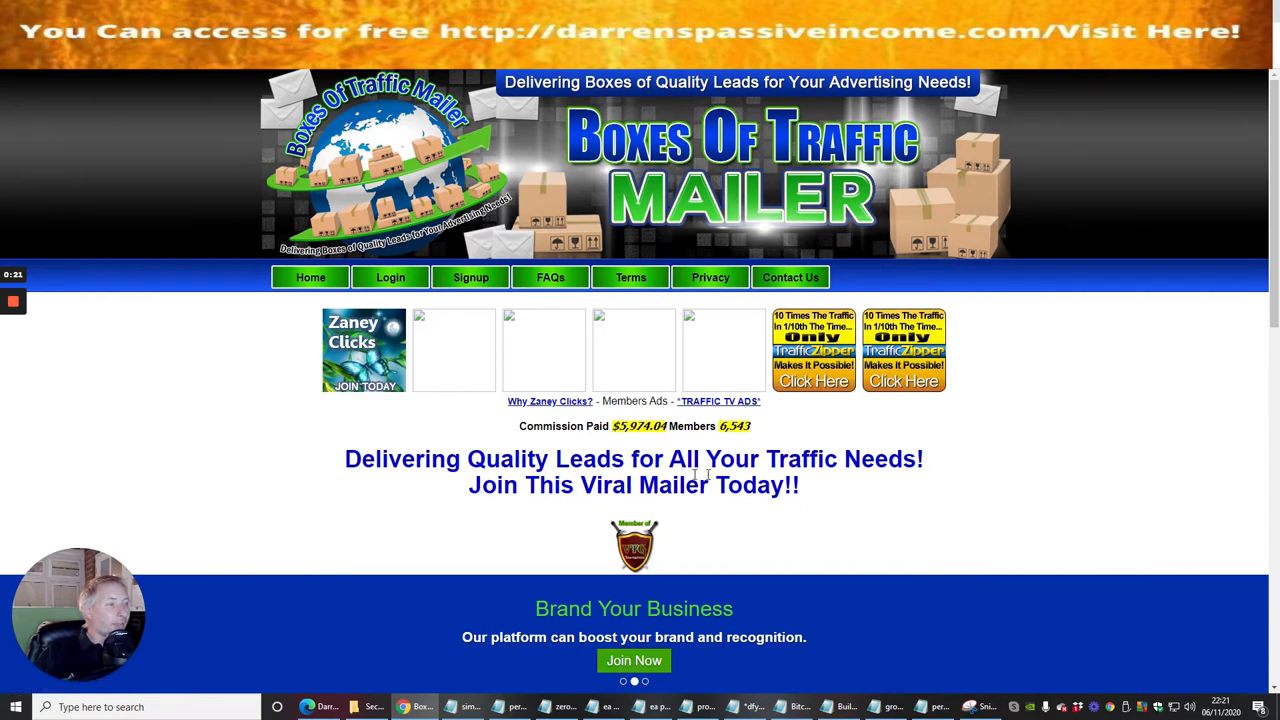
{"action": "mouse_move", "coordinate": [630, 448]}
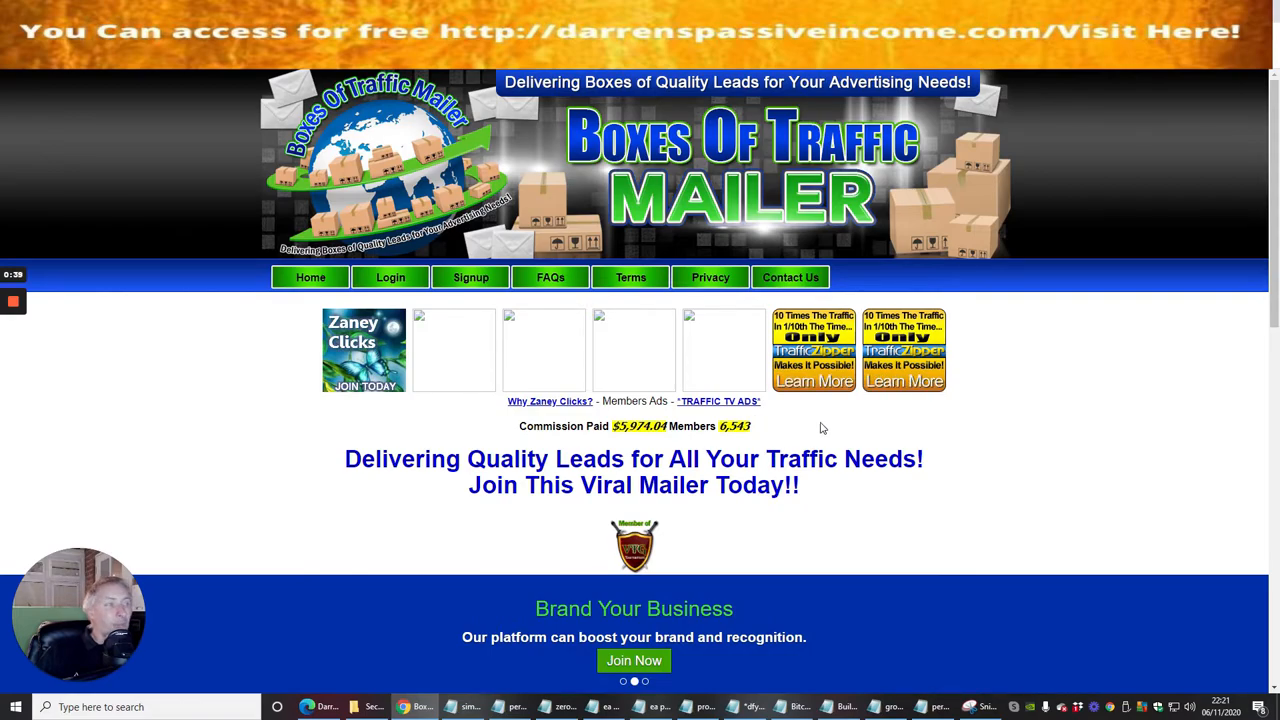
{"action": "scroll", "scroll_direction": "down", "scroll_amount": 3}
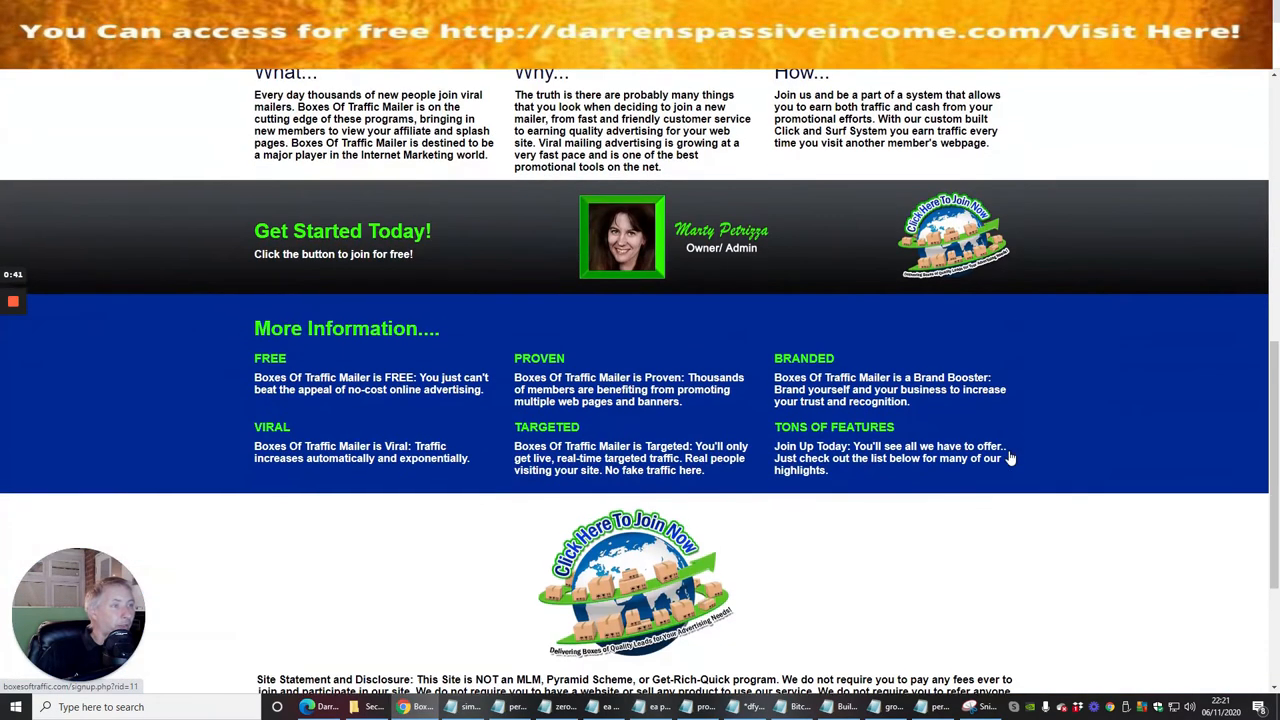
{"action": "scroll", "scroll_direction": "up", "scroll_amount": 3}
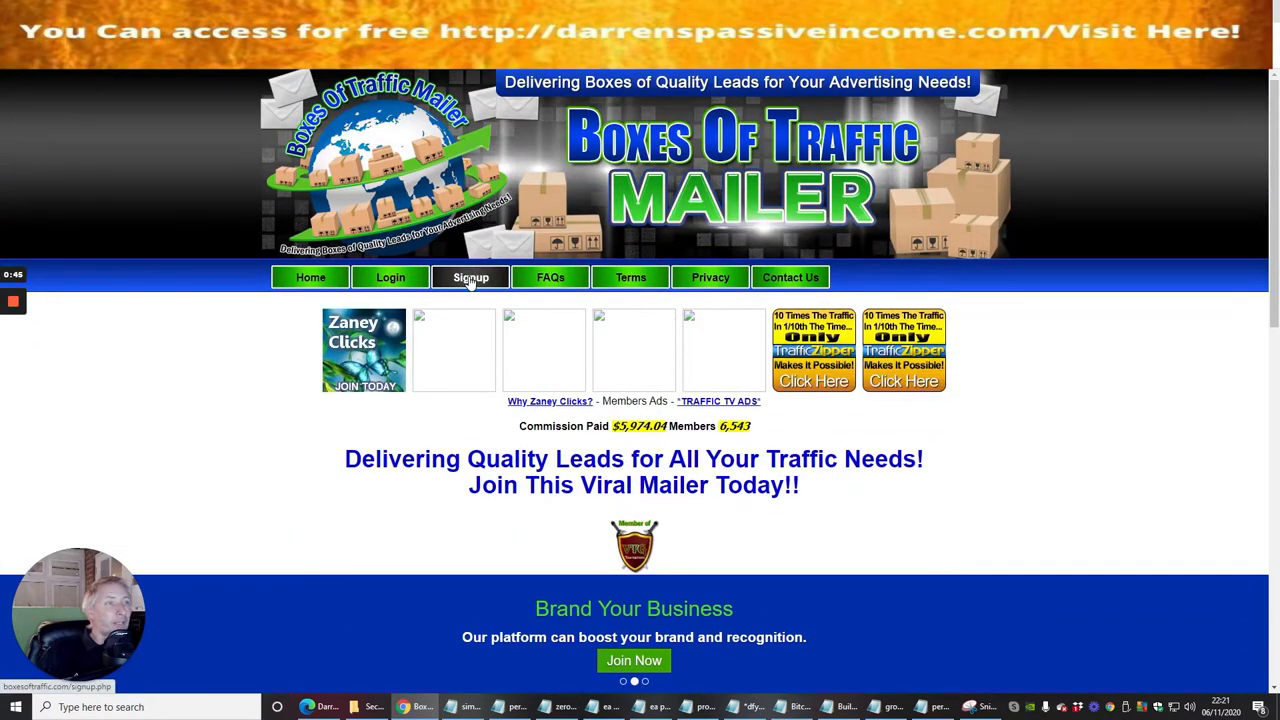
{"action": "left_click", "coordinate": [470, 276]}
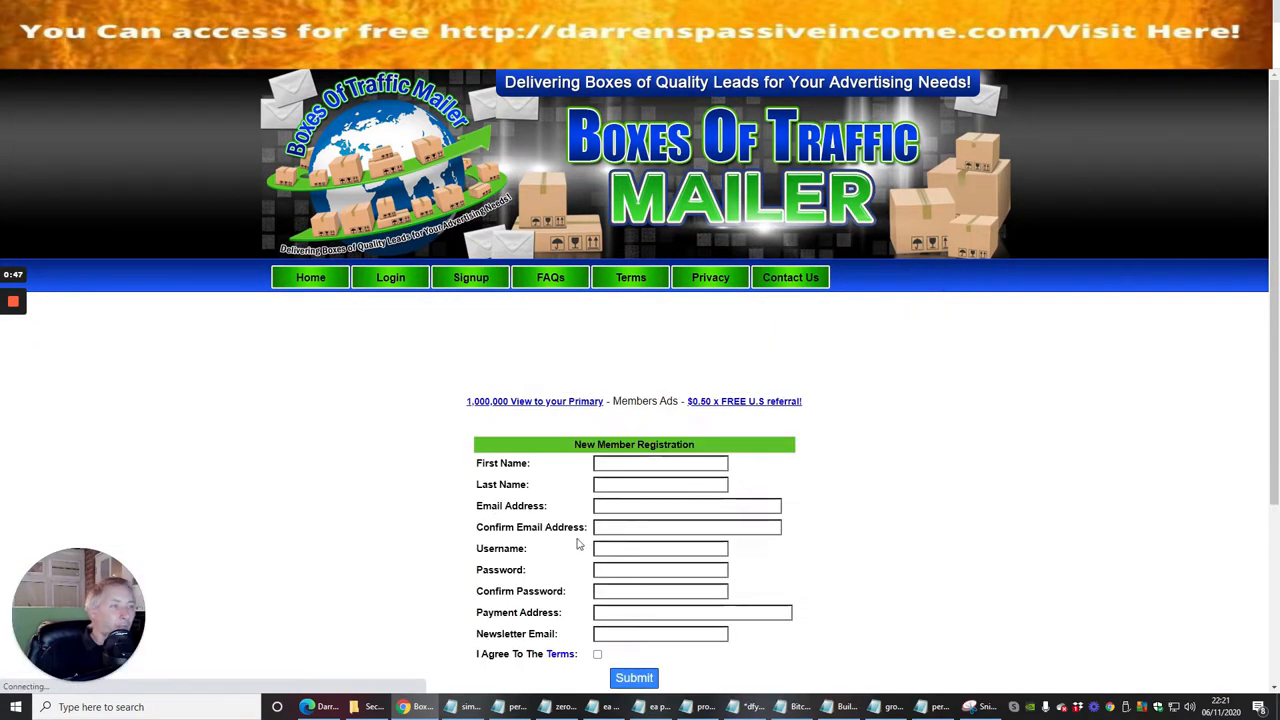
{"action": "scroll", "scroll_direction": "down", "scroll_amount": 3}
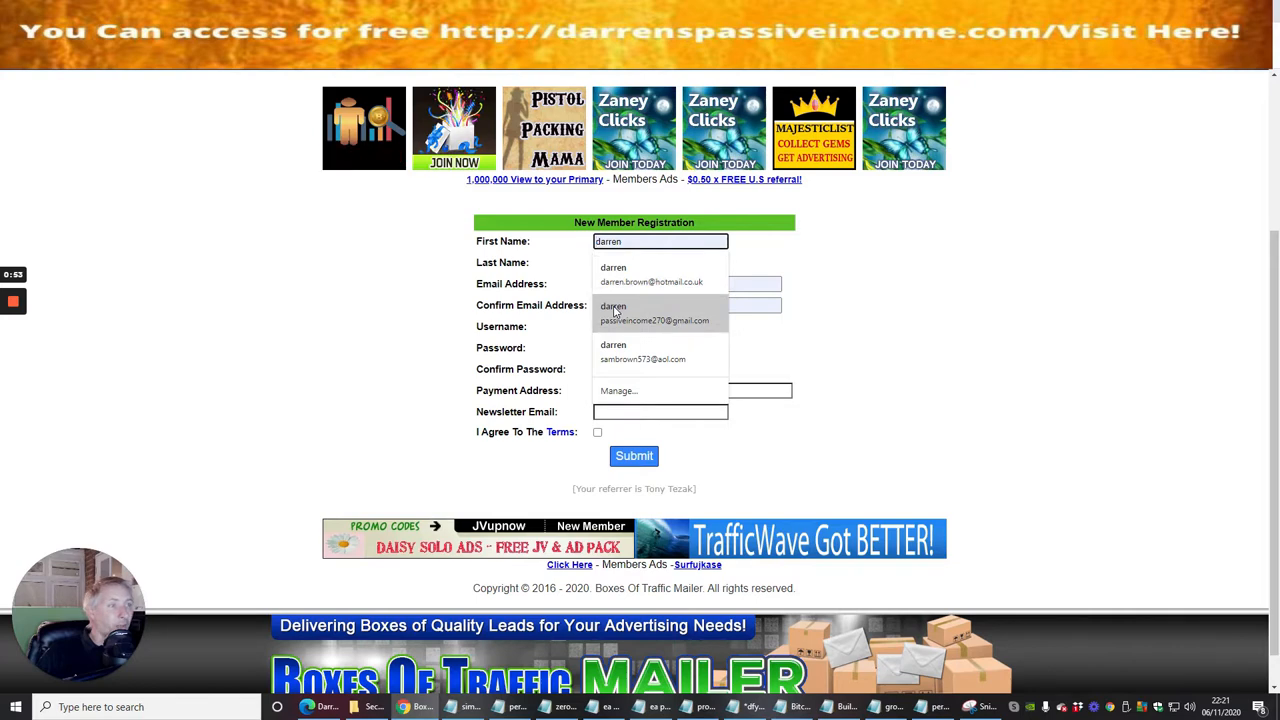
{"action": "left_click", "coordinate": [654, 312]}
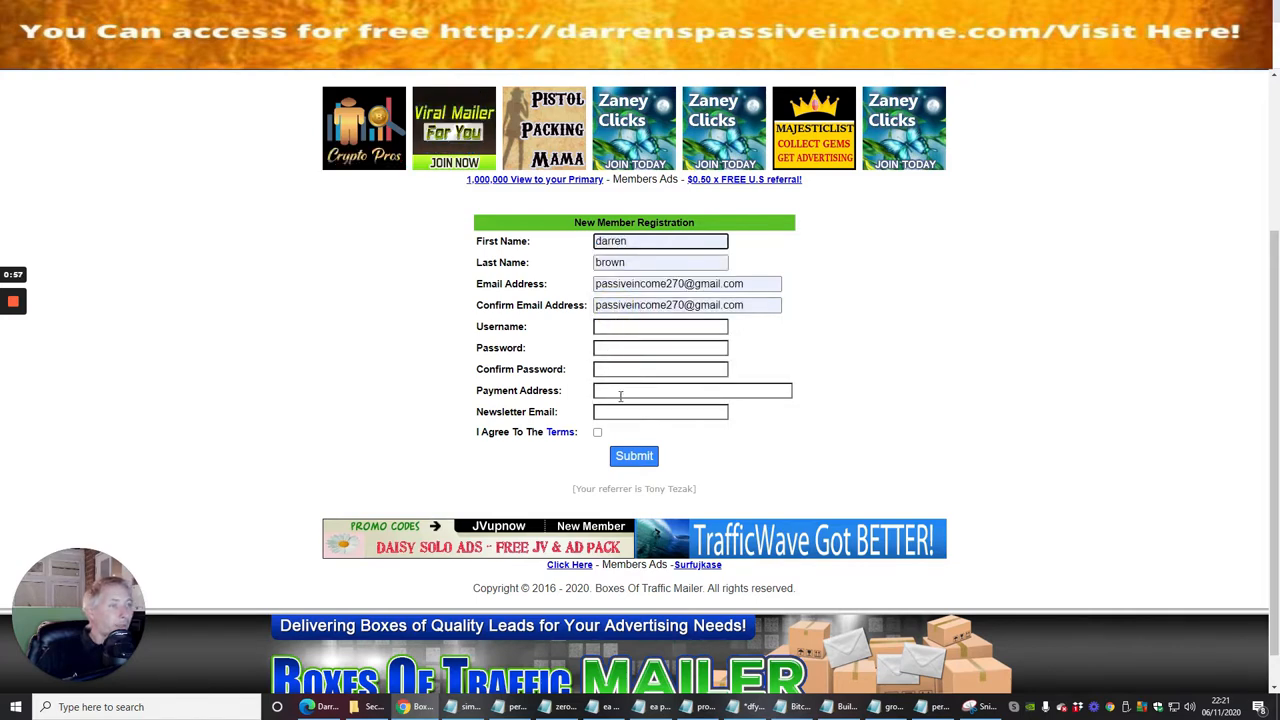
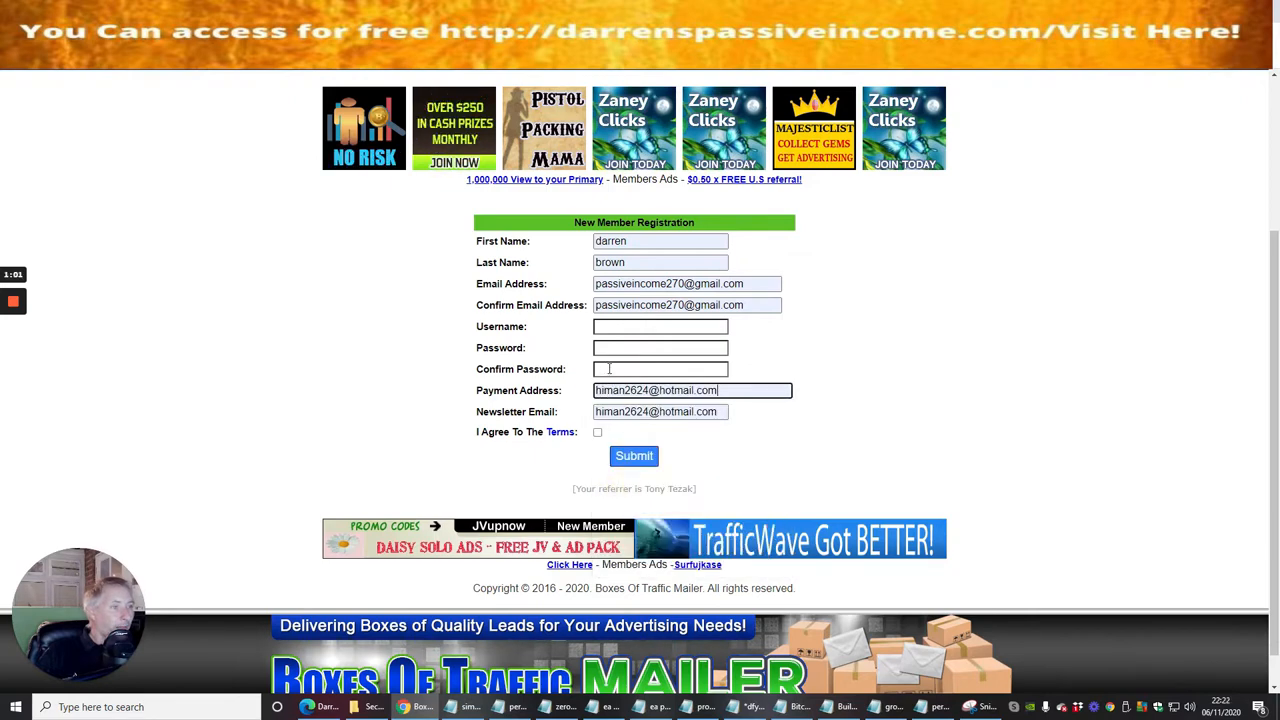
{"action": "left_click", "coordinate": [660, 326]}
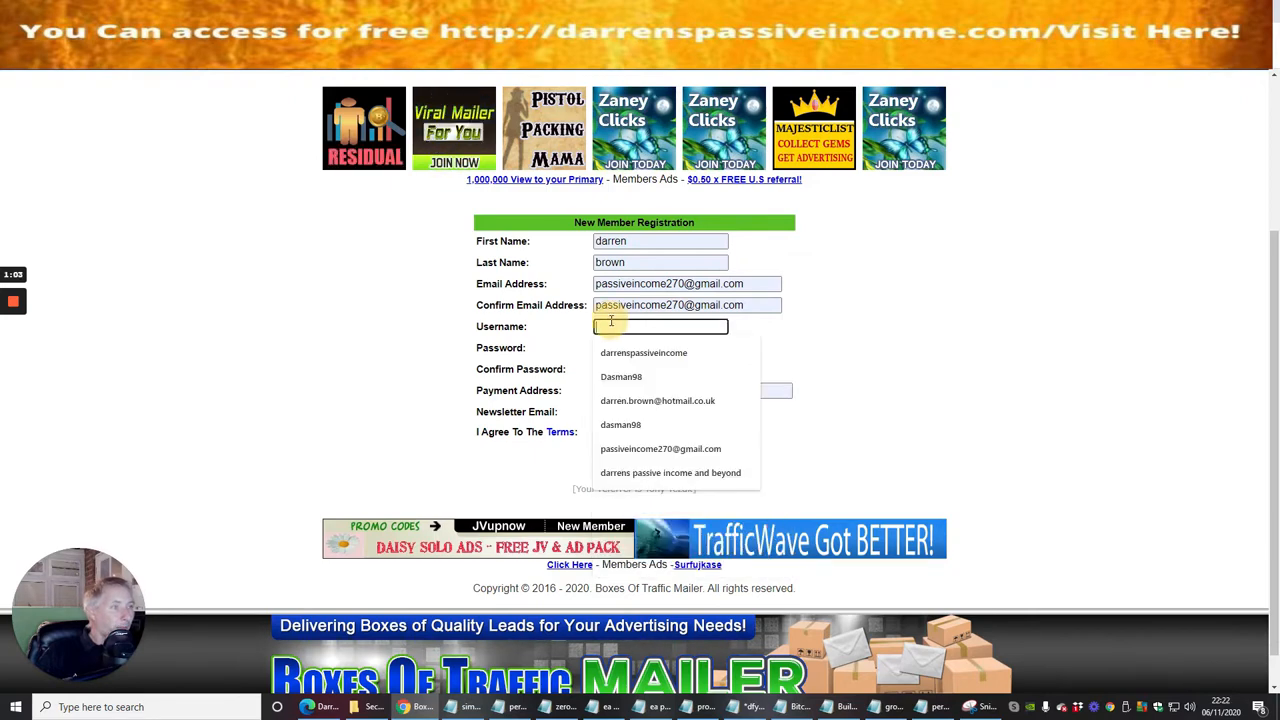
{"action": "left_click", "coordinate": [620, 376]}
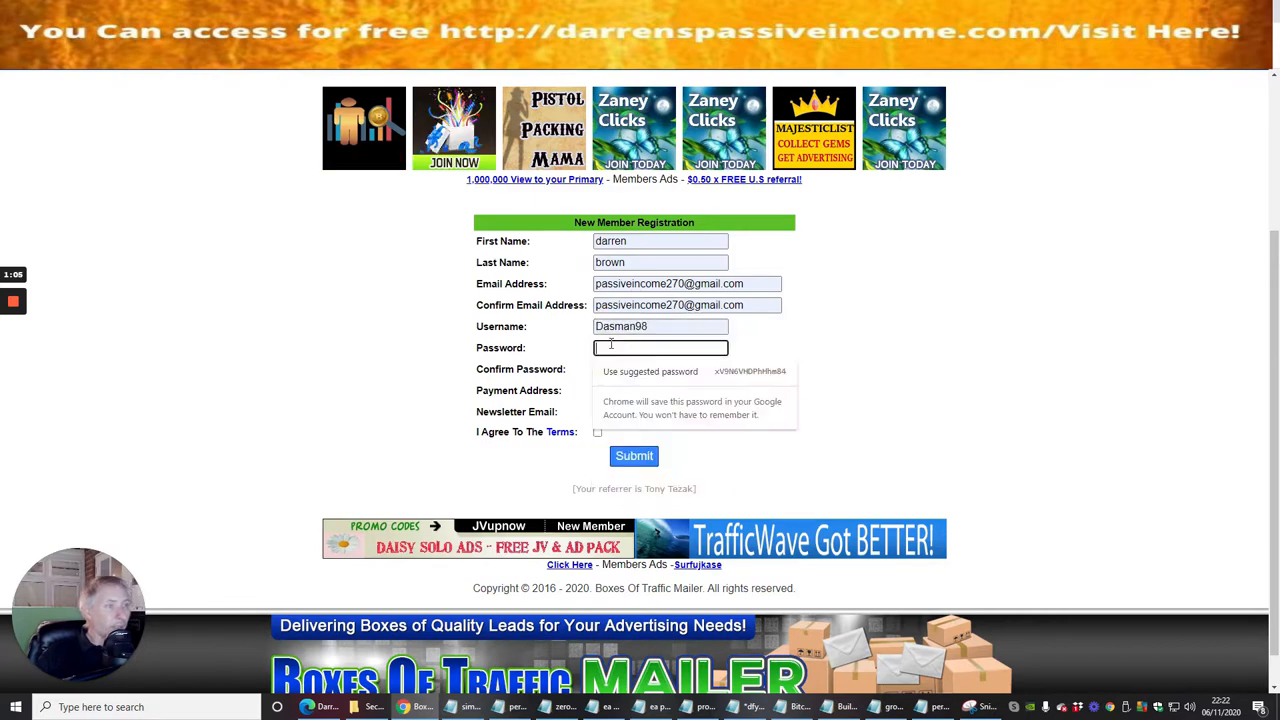
{"action": "type", "text": "**"}
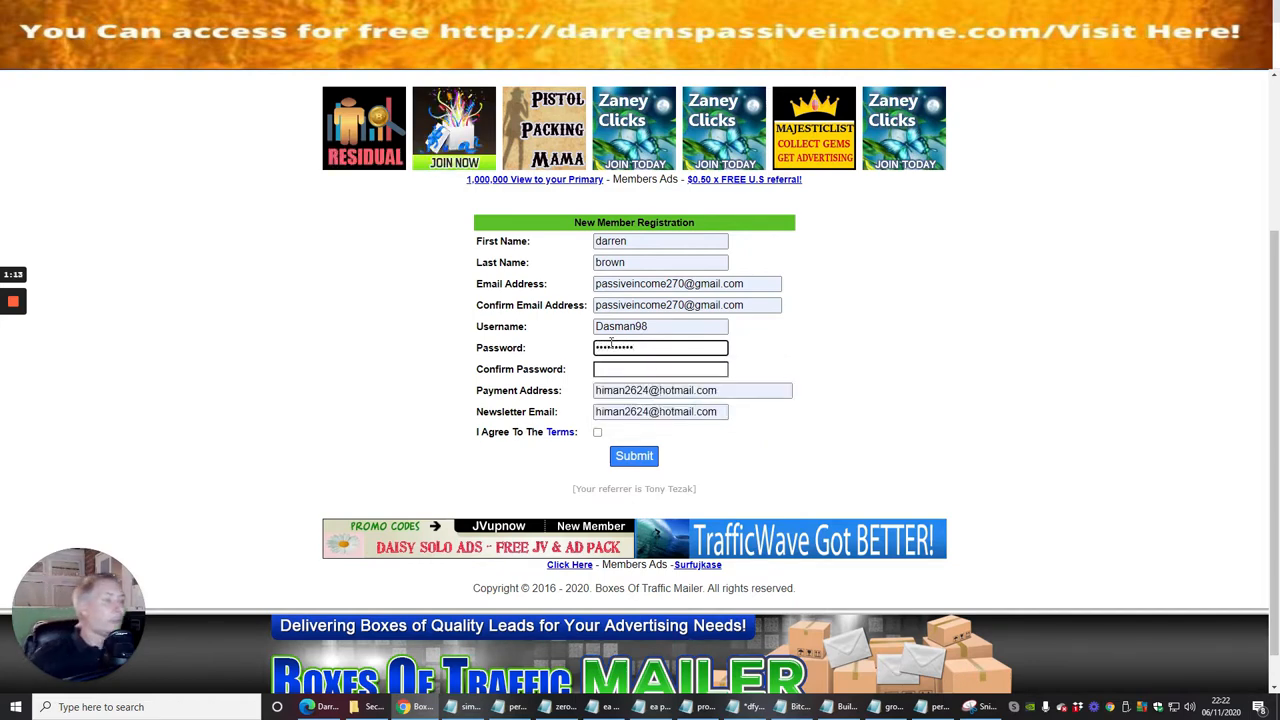
{"action": "left_click", "coordinate": [660, 368]}
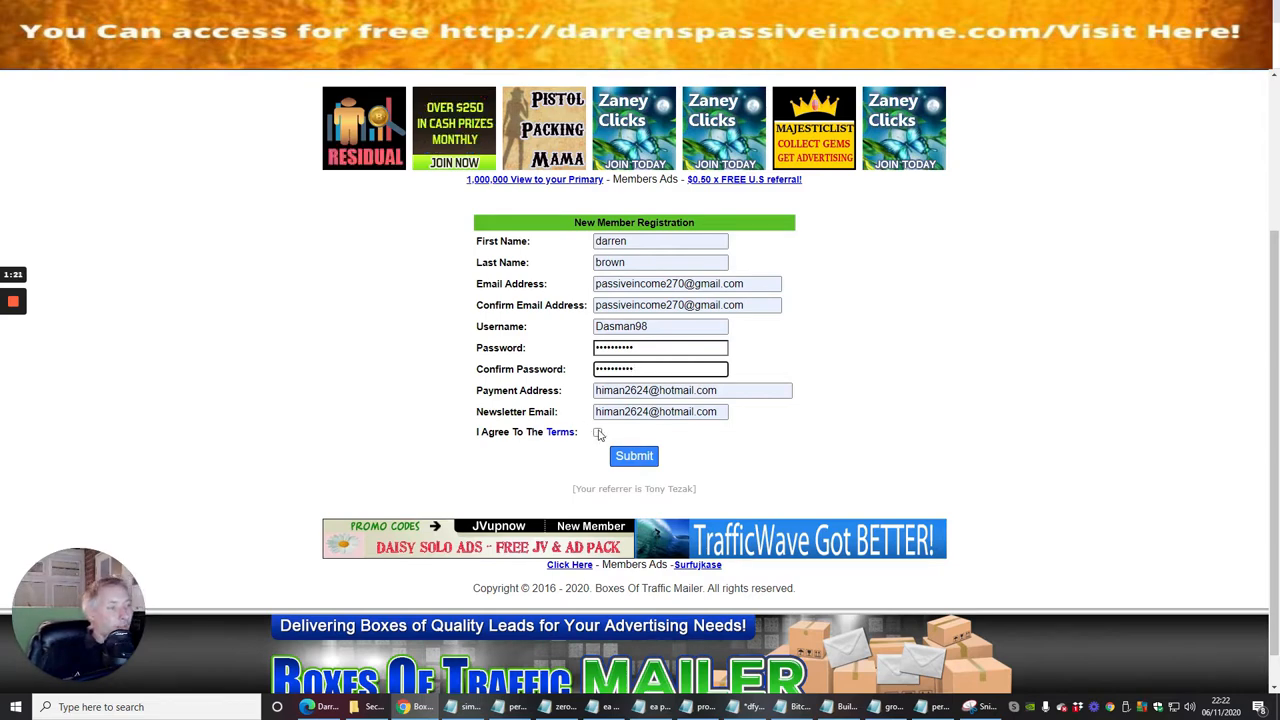
Agree to the terms, submit the registration and save the login in the browser.
{"action": "left_click", "coordinate": [596, 432]}
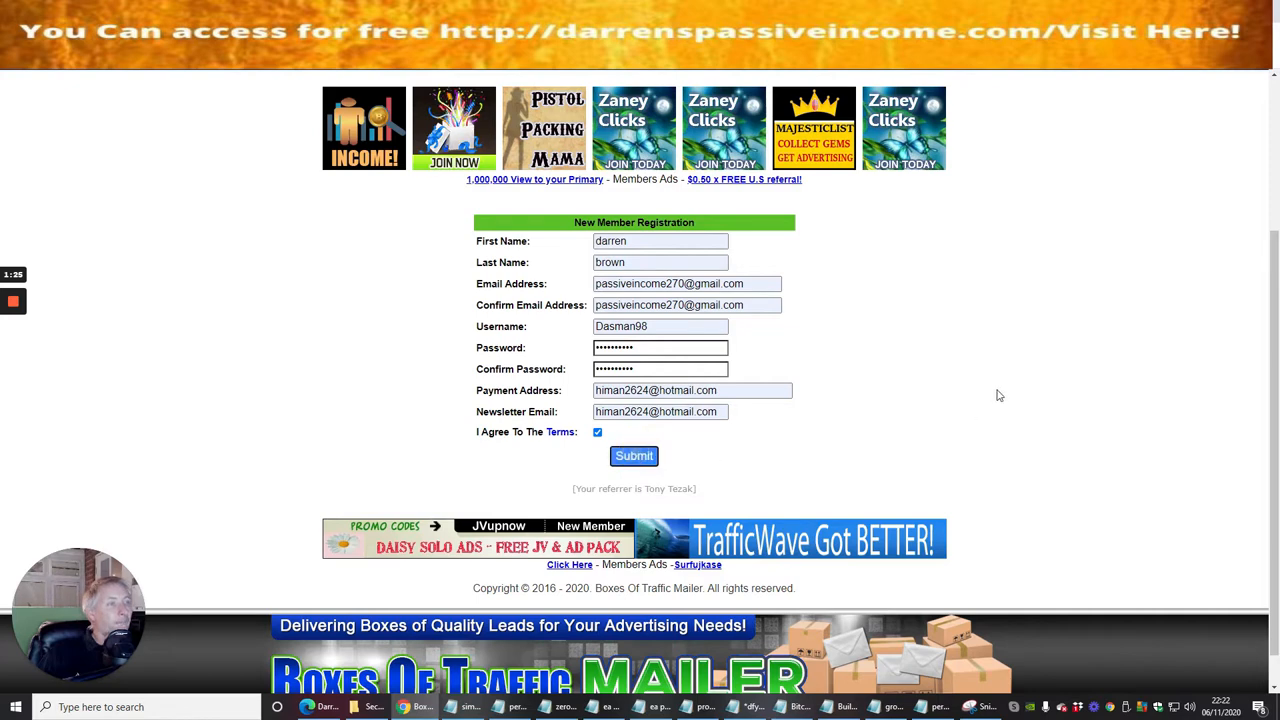
{"action": "left_click", "coordinate": [634, 456]}
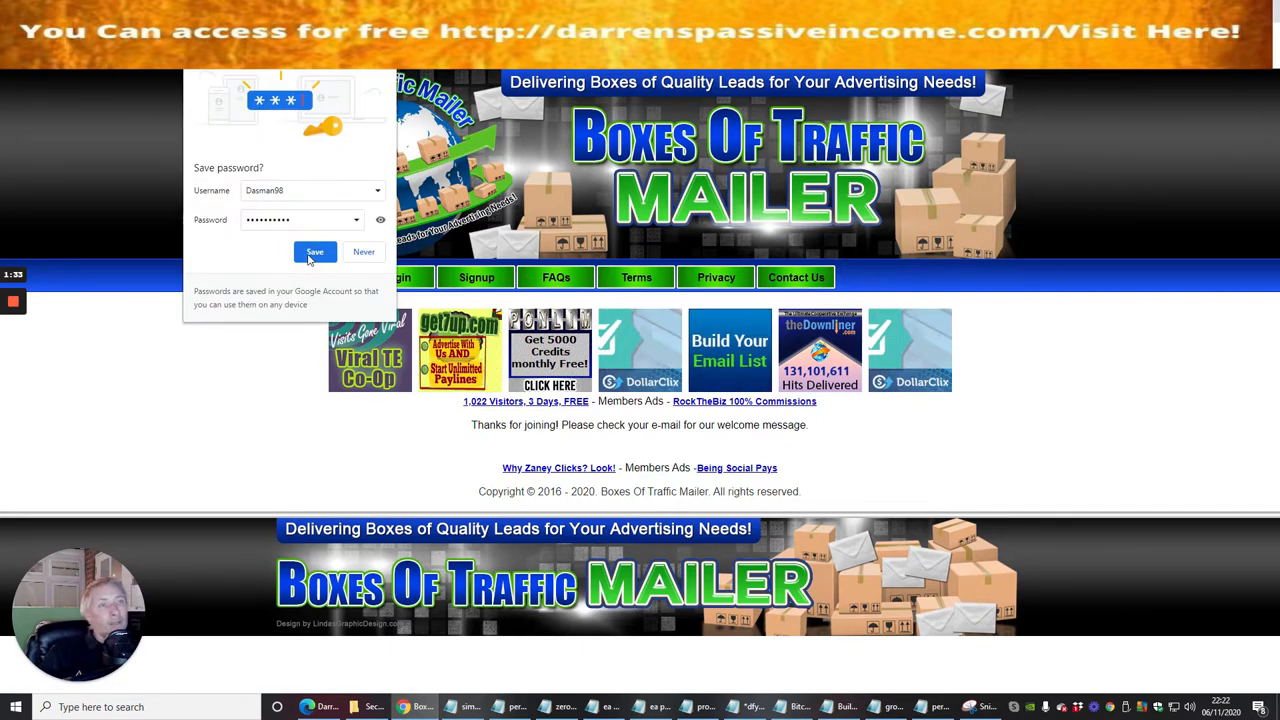
{"action": "left_click", "coordinate": [314, 252]}
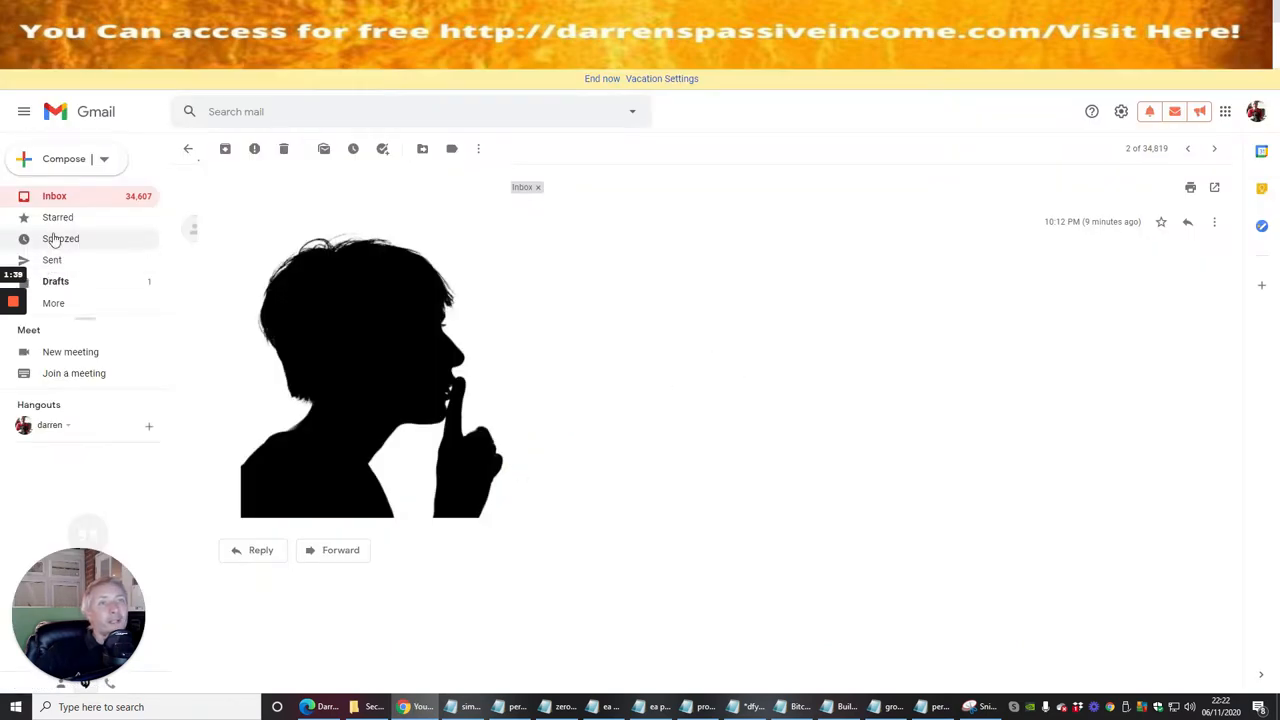
Check the inbox's Primary, Social and Promotions tabs for the mailer's message.
{"action": "left_click", "coordinate": [188, 148]}
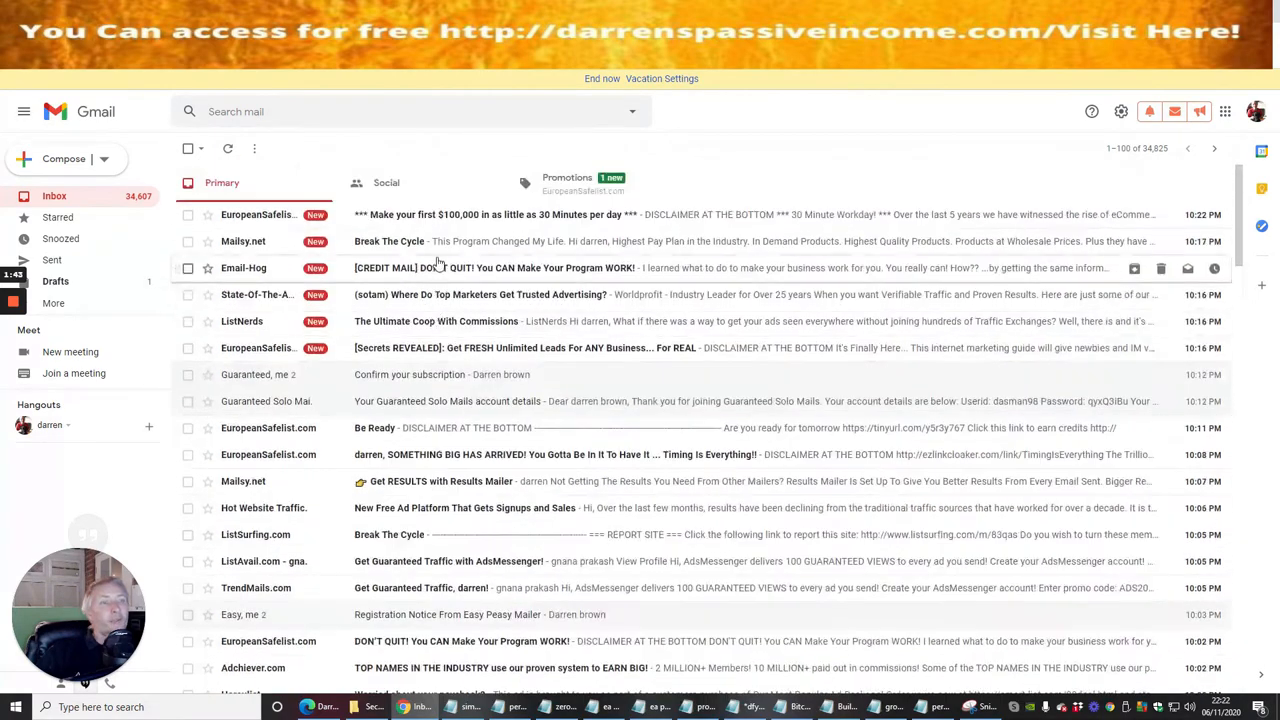
{"action": "left_click", "coordinate": [386, 182]}
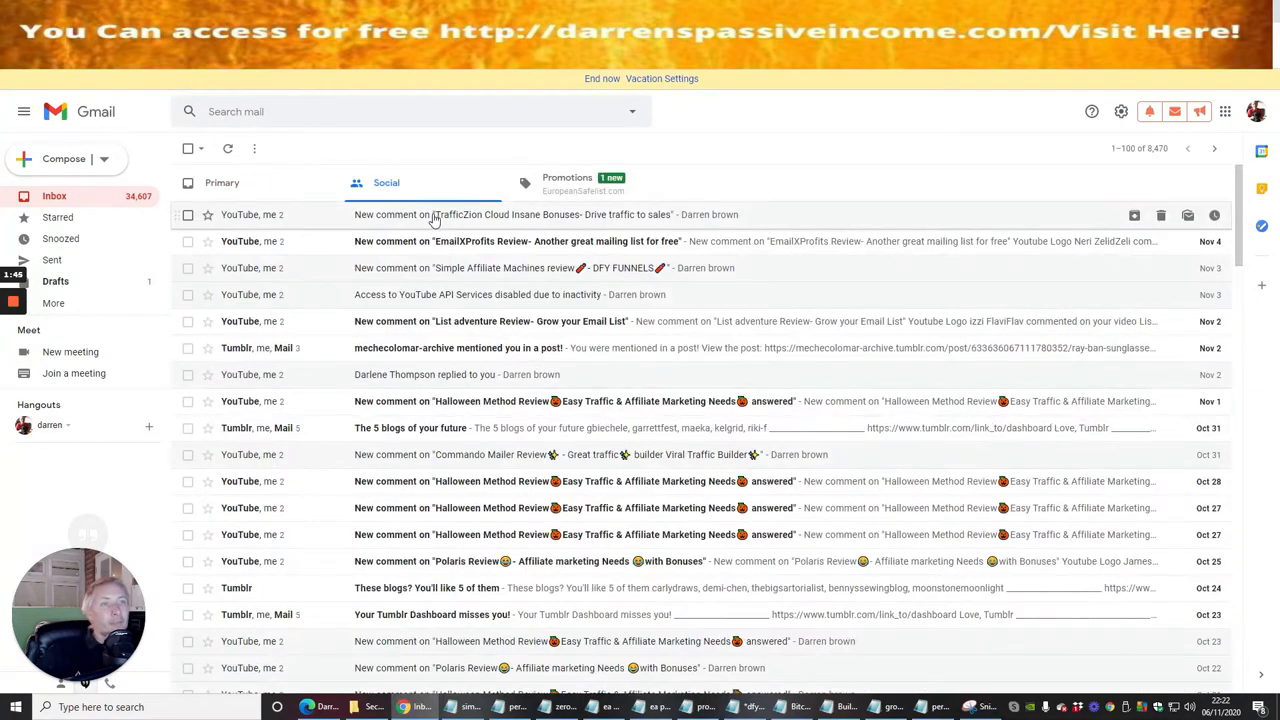
{"action": "left_click", "coordinate": [568, 182]}
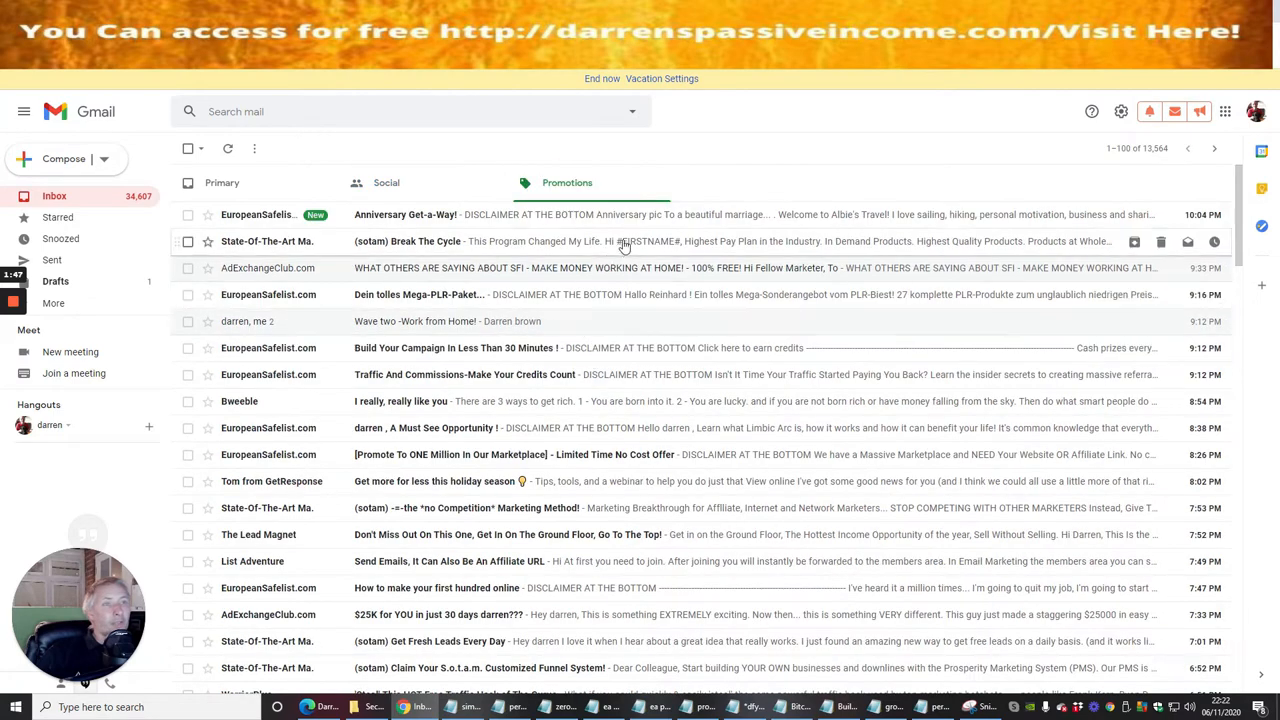
{"action": "left_click", "coordinate": [222, 182]}
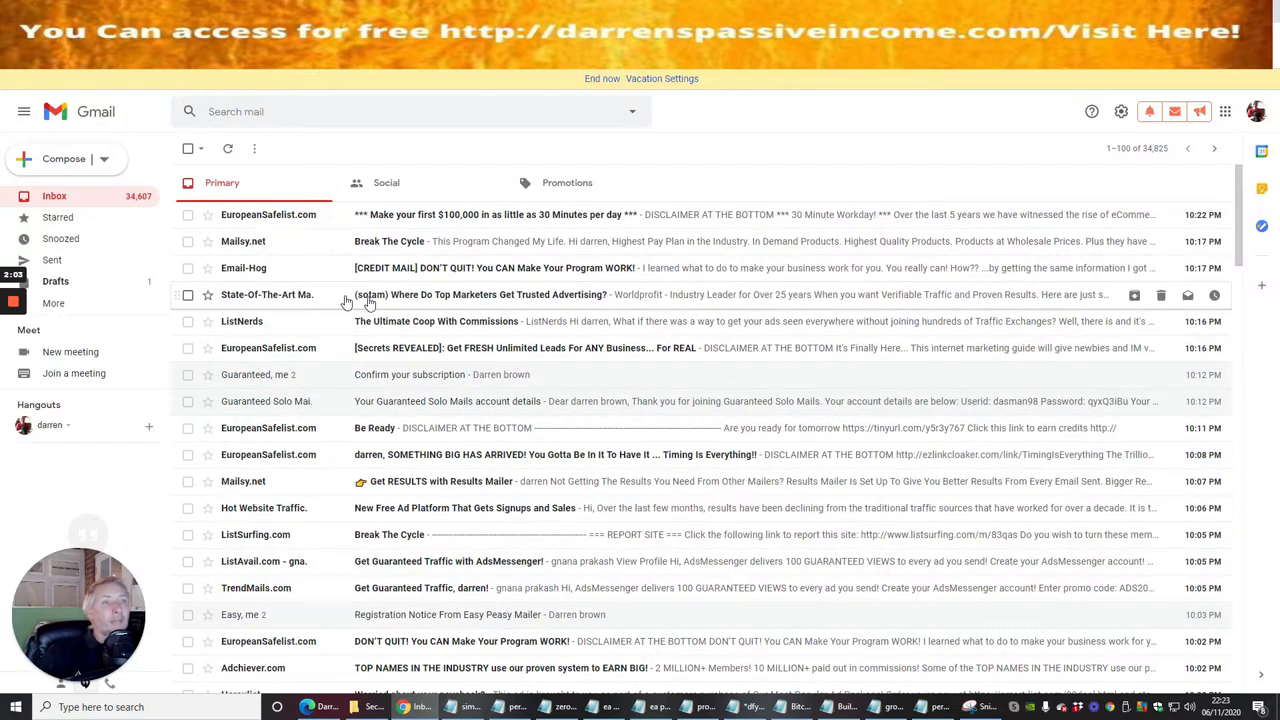
{"action": "mouse_move", "coordinate": [470, 148]}
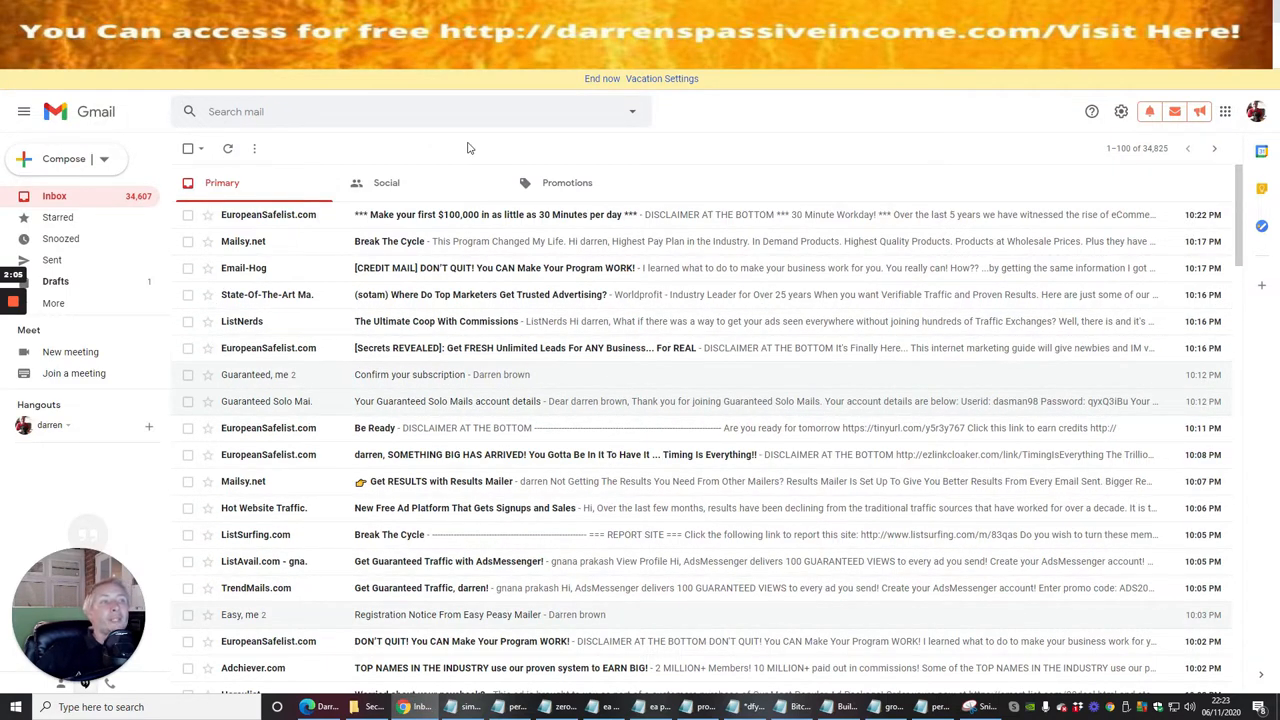
{"action": "mouse_move", "coordinate": [528, 214]}
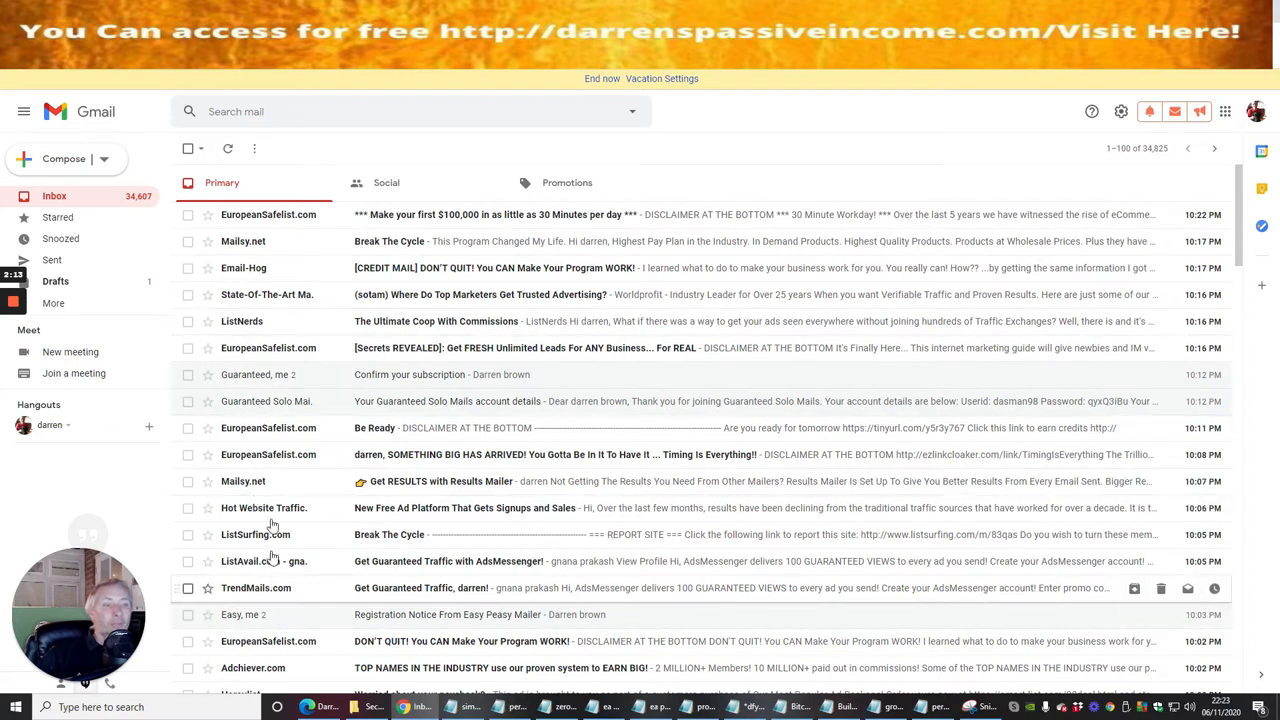
{"action": "mouse_move", "coordinate": [386, 182]}
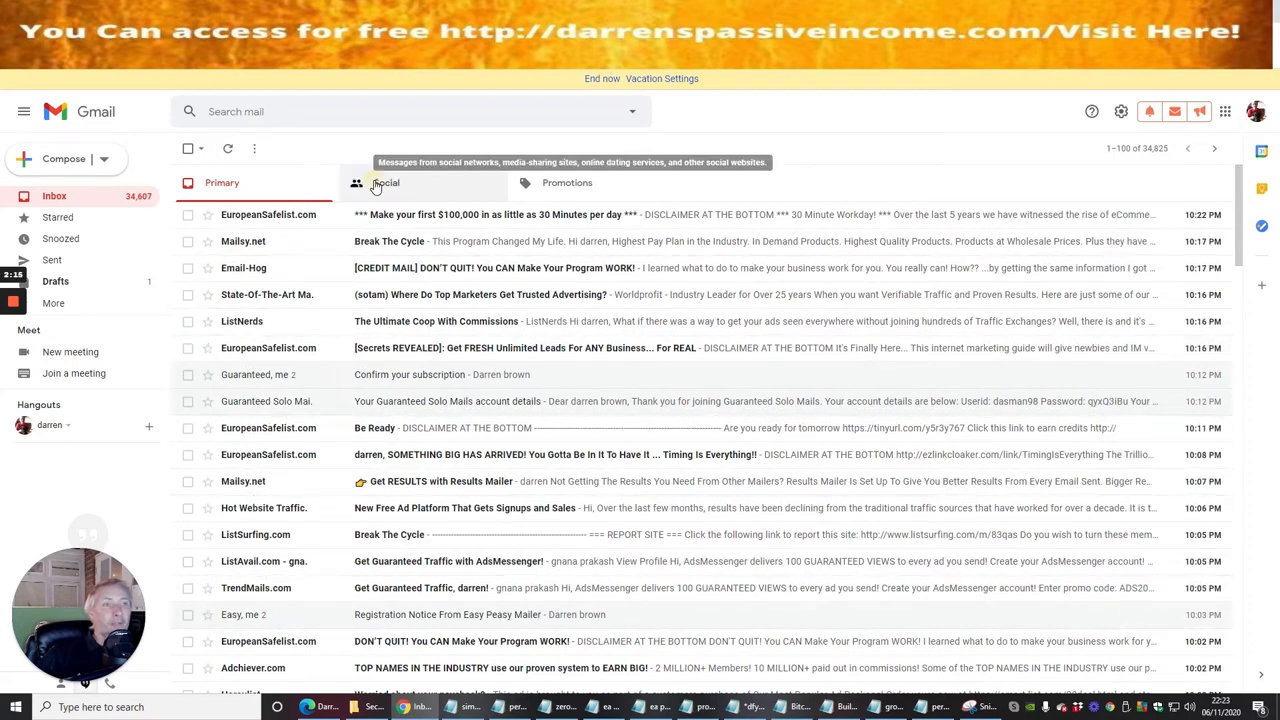
Recheck Social and Primary, ending on the Promotions email list.
{"action": "left_click", "coordinate": [386, 182]}
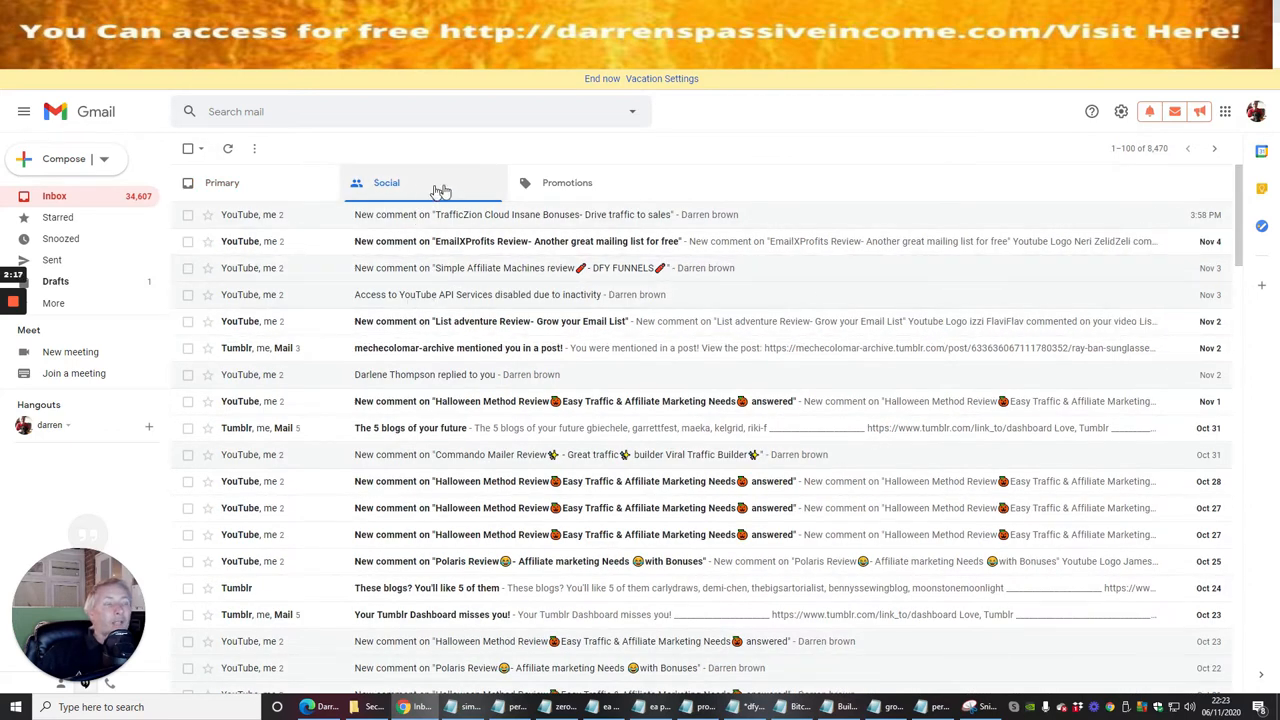
{"action": "mouse_move", "coordinate": [450, 192]}
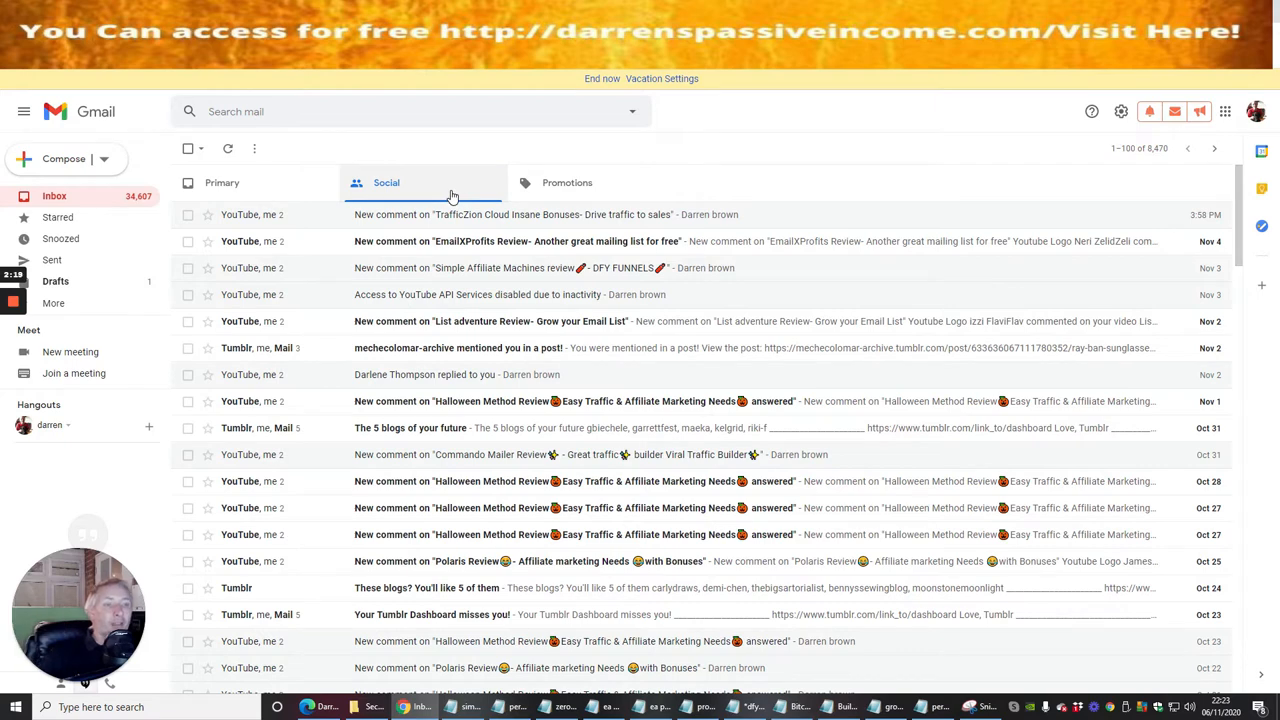
{"action": "left_click", "coordinate": [568, 182]}
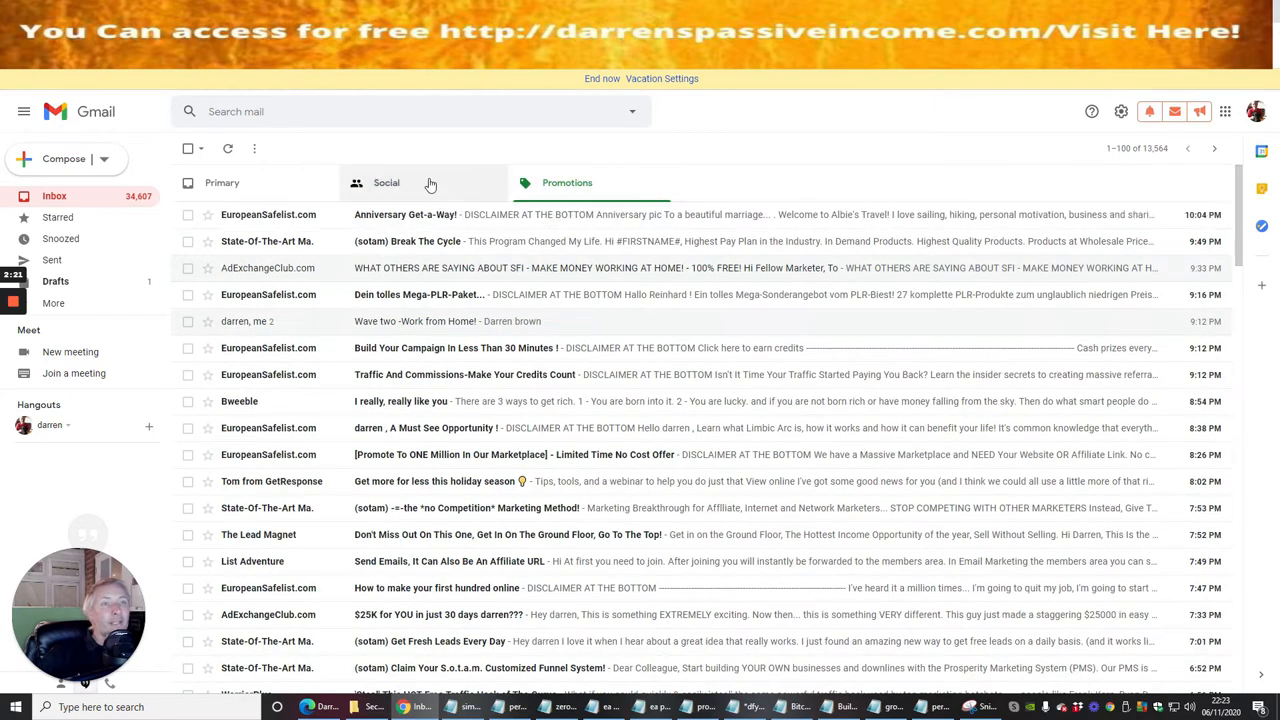
{"action": "mouse_move", "coordinate": [750, 164]}
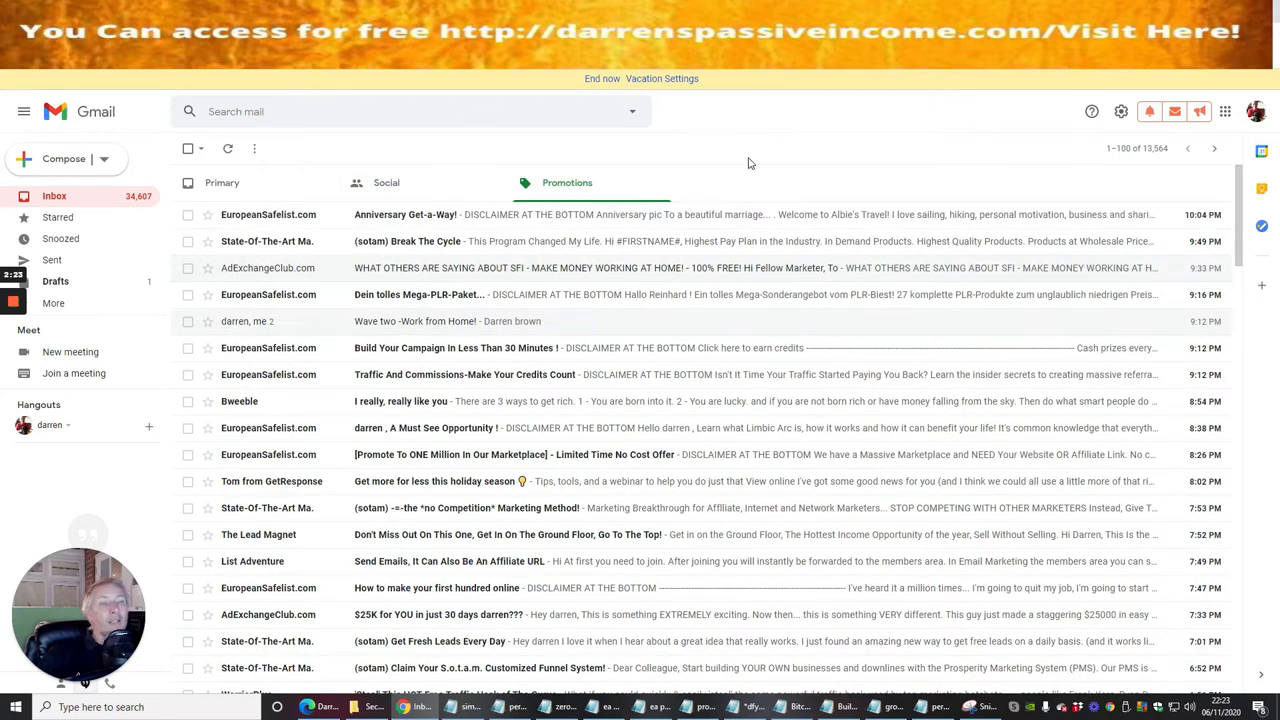
{"action": "mouse_move", "coordinate": [788, 150]}
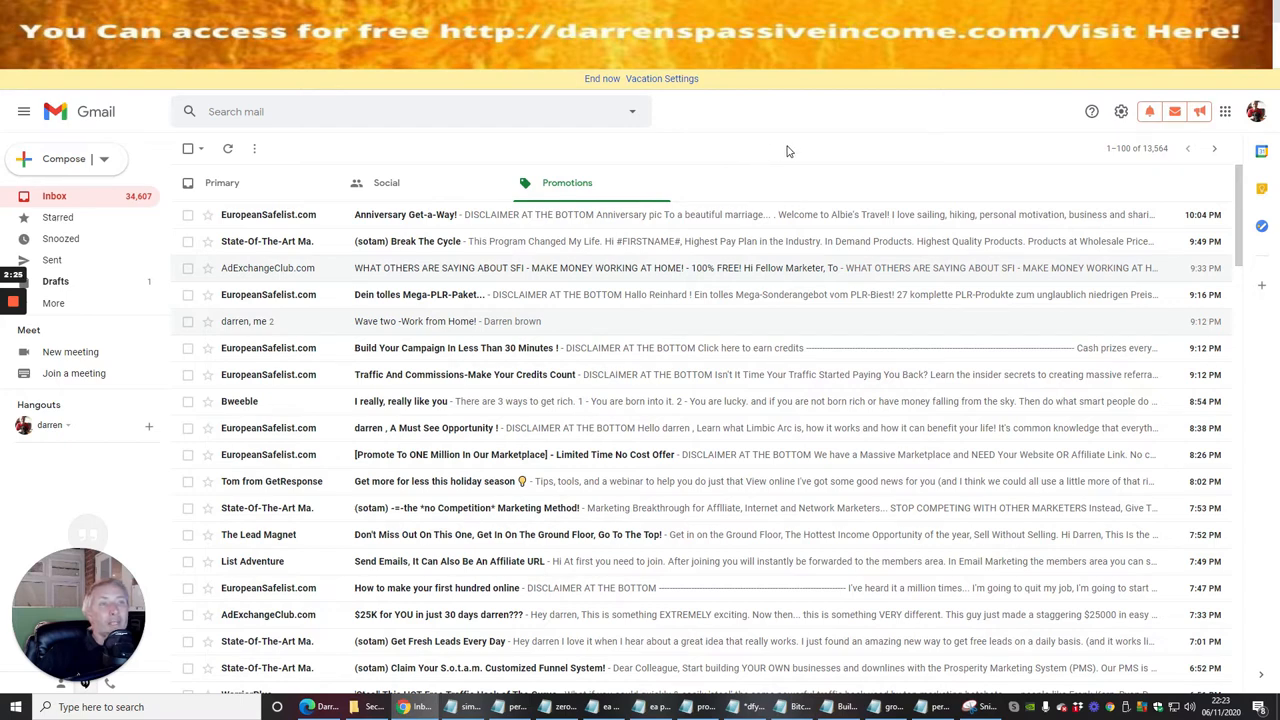
{"action": "left_click", "coordinate": [222, 182]}
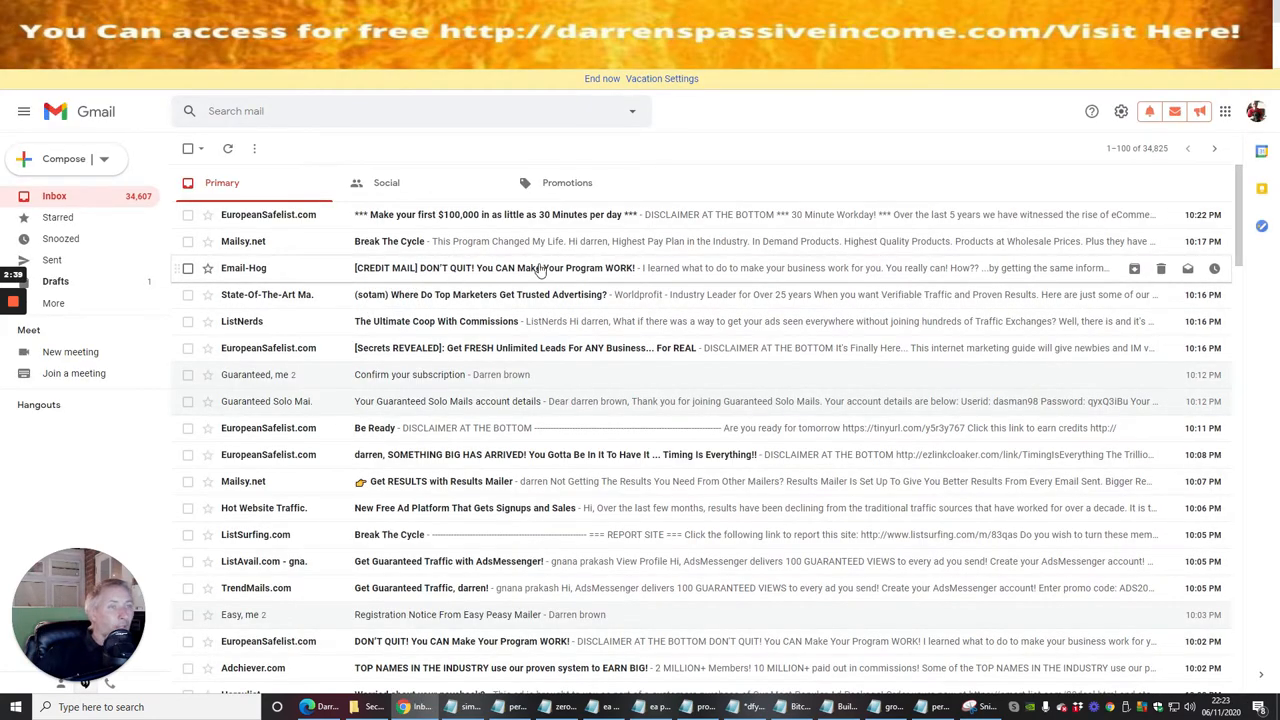
{"action": "mouse_move", "coordinate": [694, 248]}
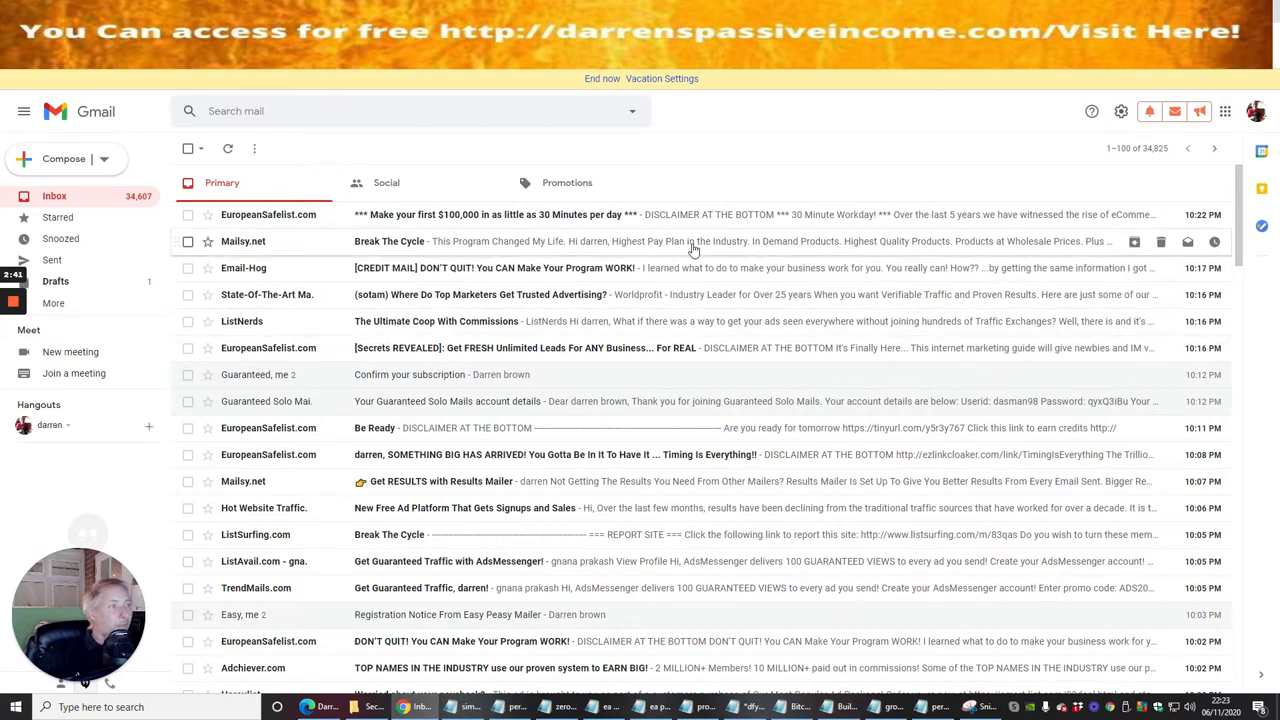
{"action": "mouse_move", "coordinate": [384, 184]}
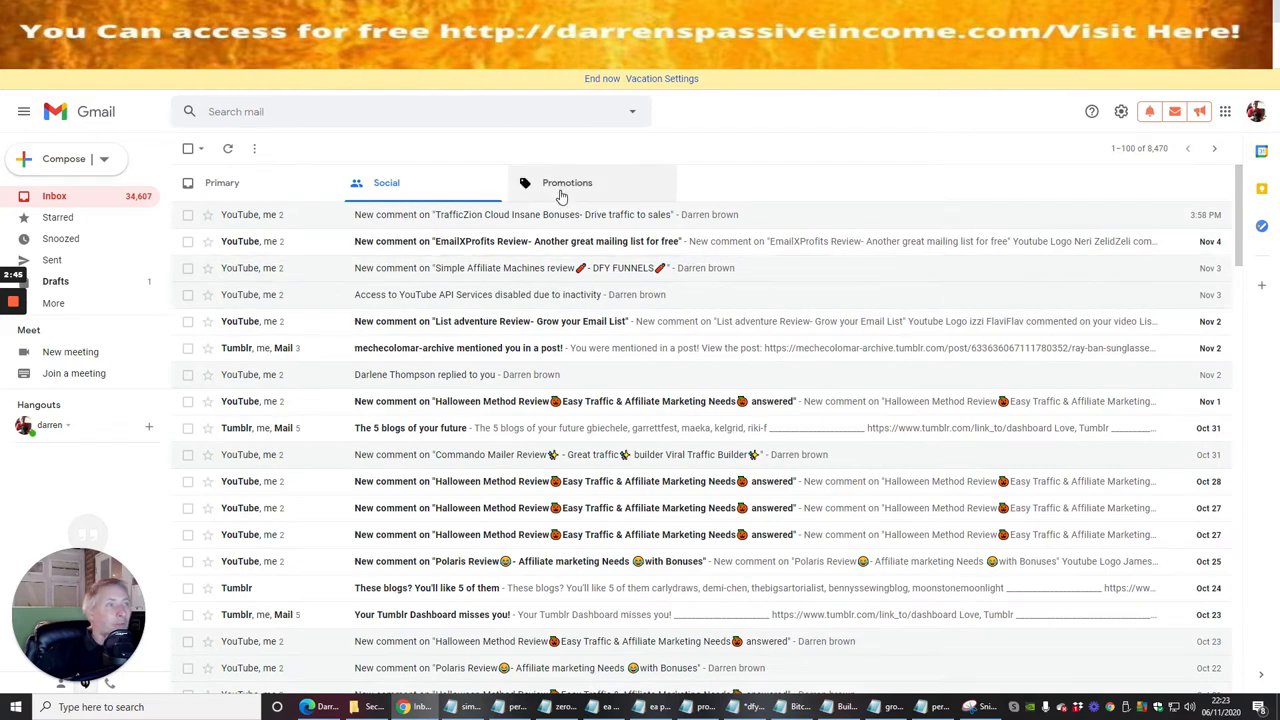
{"action": "left_click", "coordinate": [568, 182]}
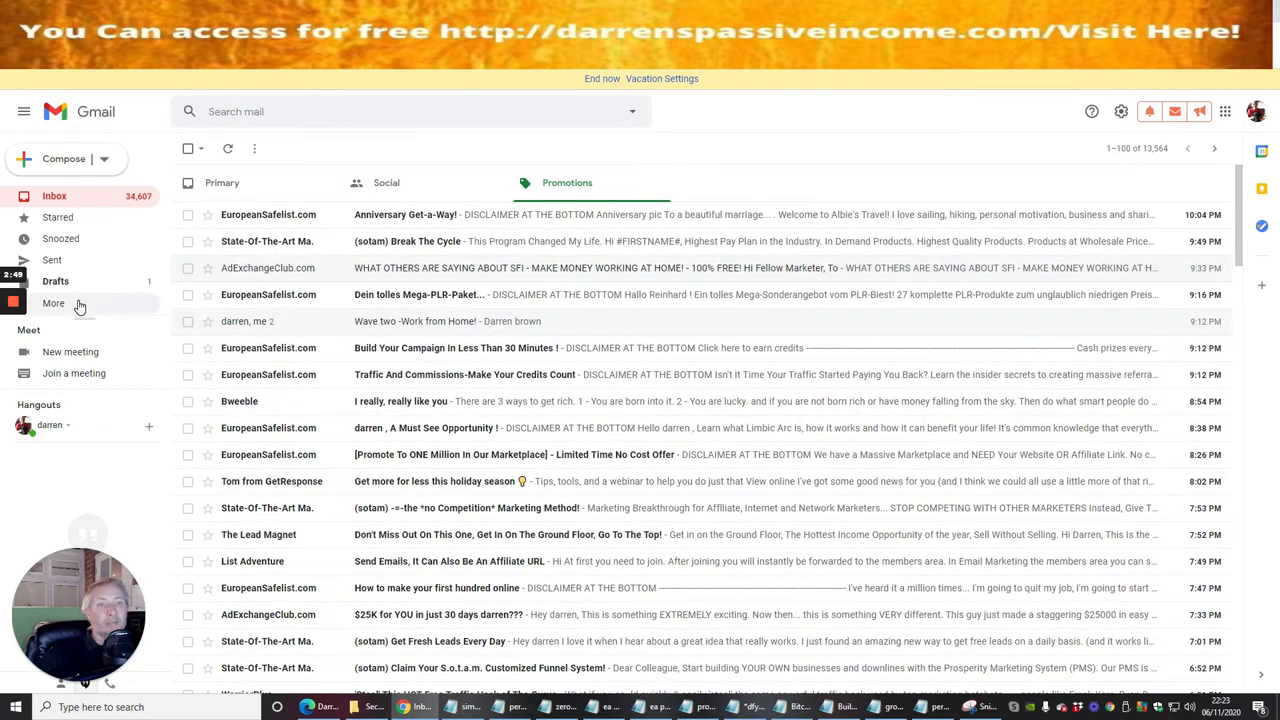
Look through the Spam folder's junk mailer messages.
{"action": "left_click", "coordinate": [52, 304]}
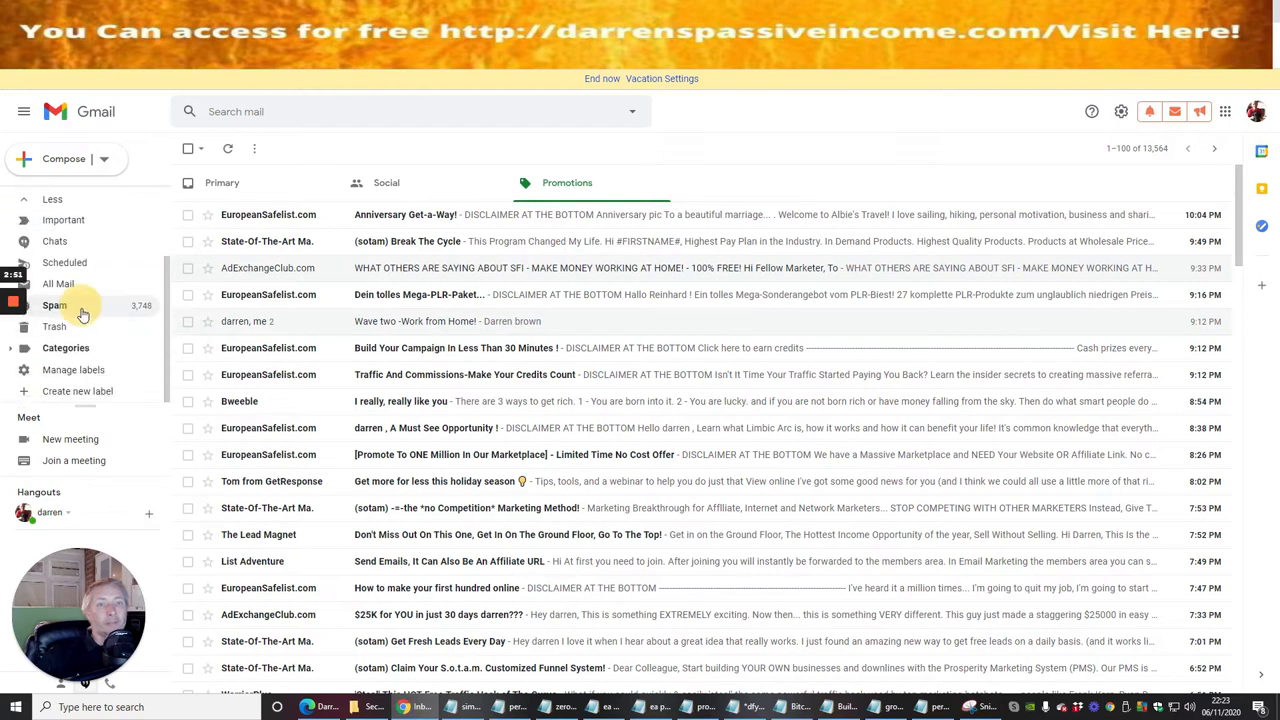
{"action": "left_click", "coordinate": [54, 304]}
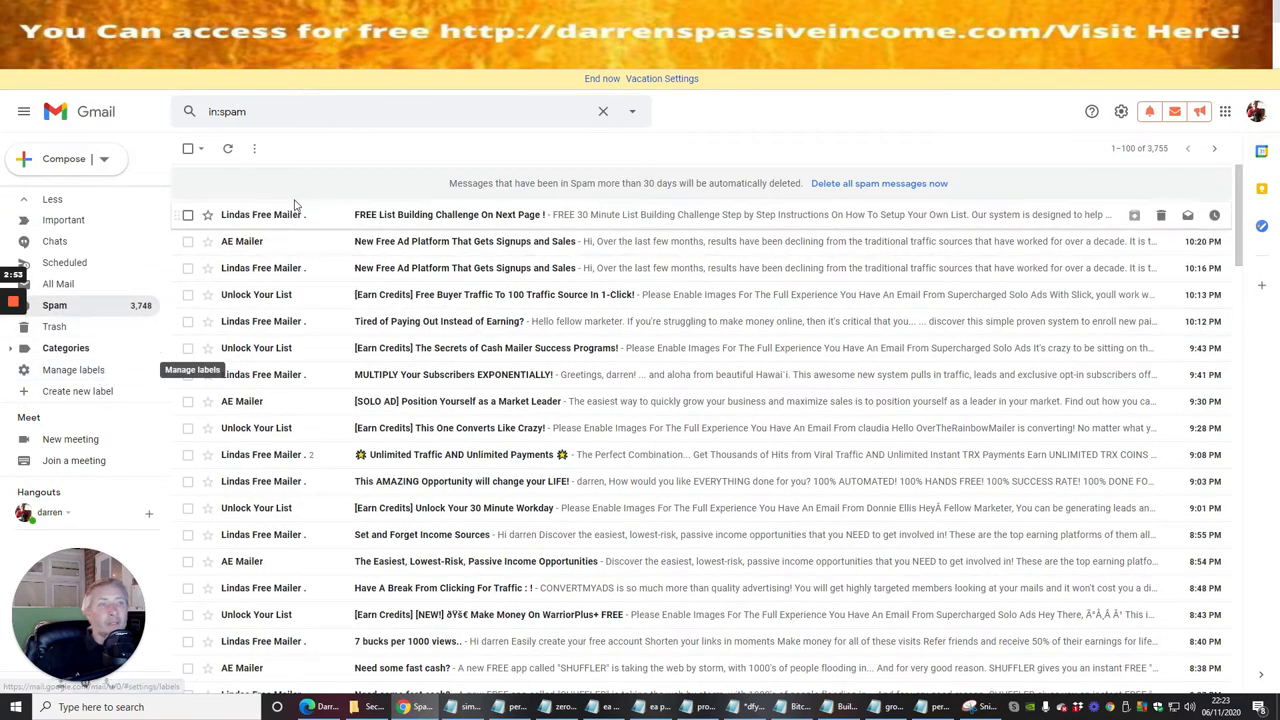
{"action": "mouse_move", "coordinate": [616, 232]}
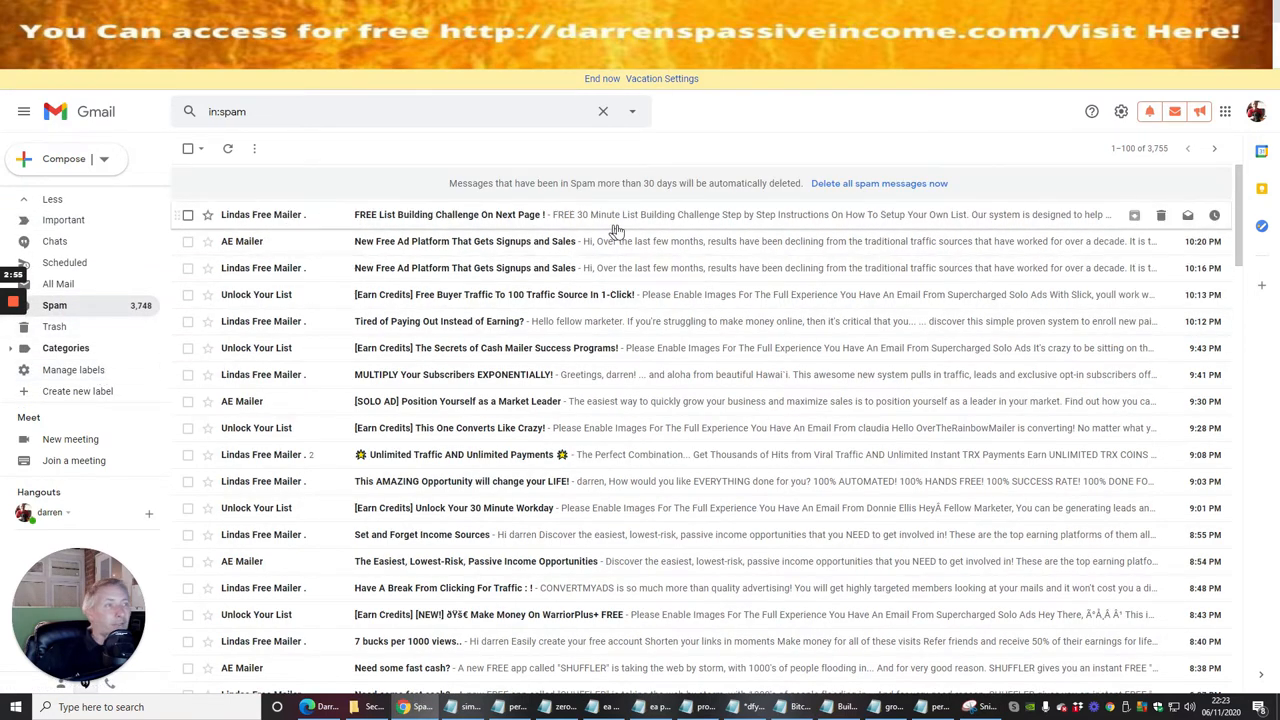
{"action": "scroll", "scroll_direction": "down", "scroll_amount": 3}
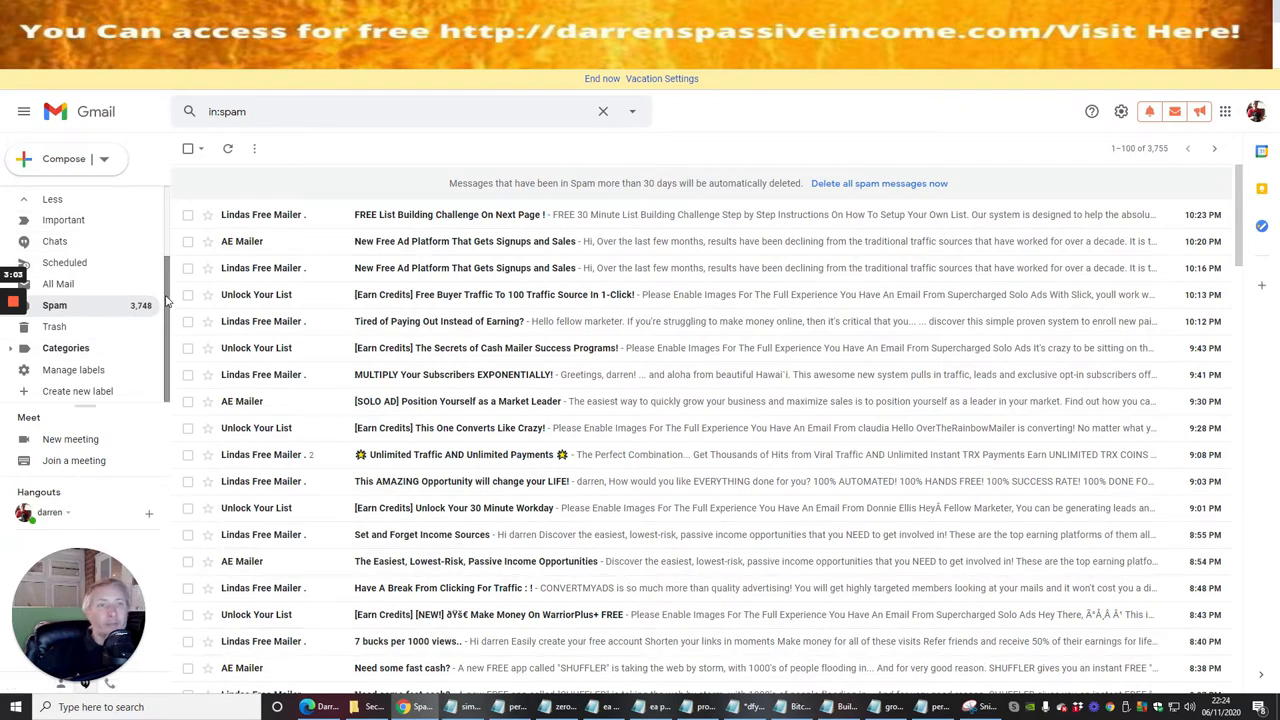
Return to the main inbox and scan its message list.
{"action": "left_click", "coordinate": [54, 196]}
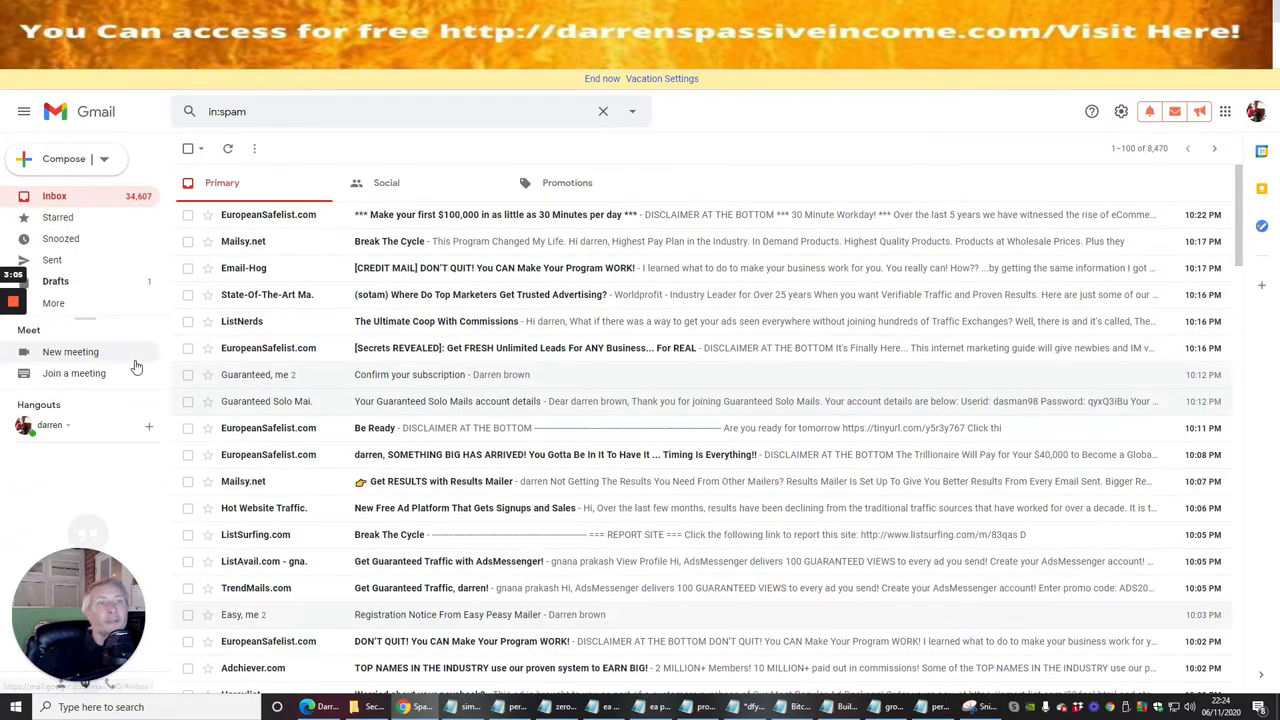
{"action": "left_click", "coordinate": [604, 112]}
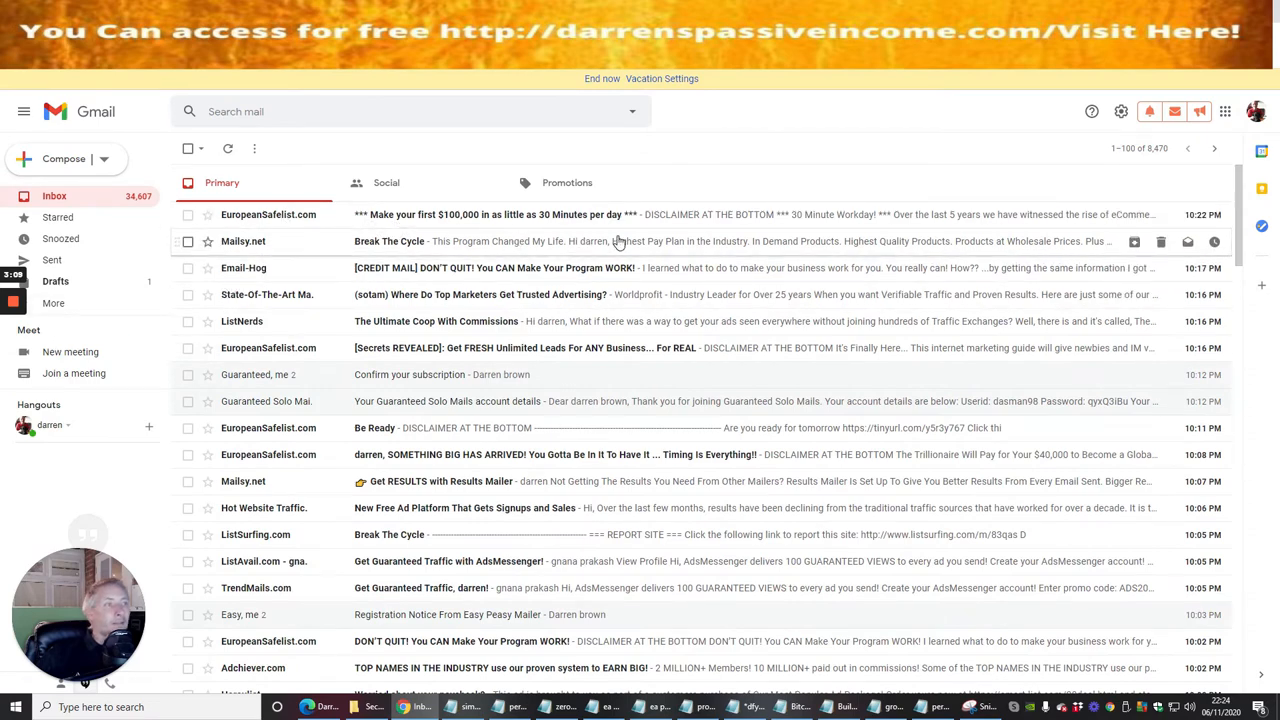
{"action": "scroll", "scroll_direction": "down", "scroll_amount": 3}
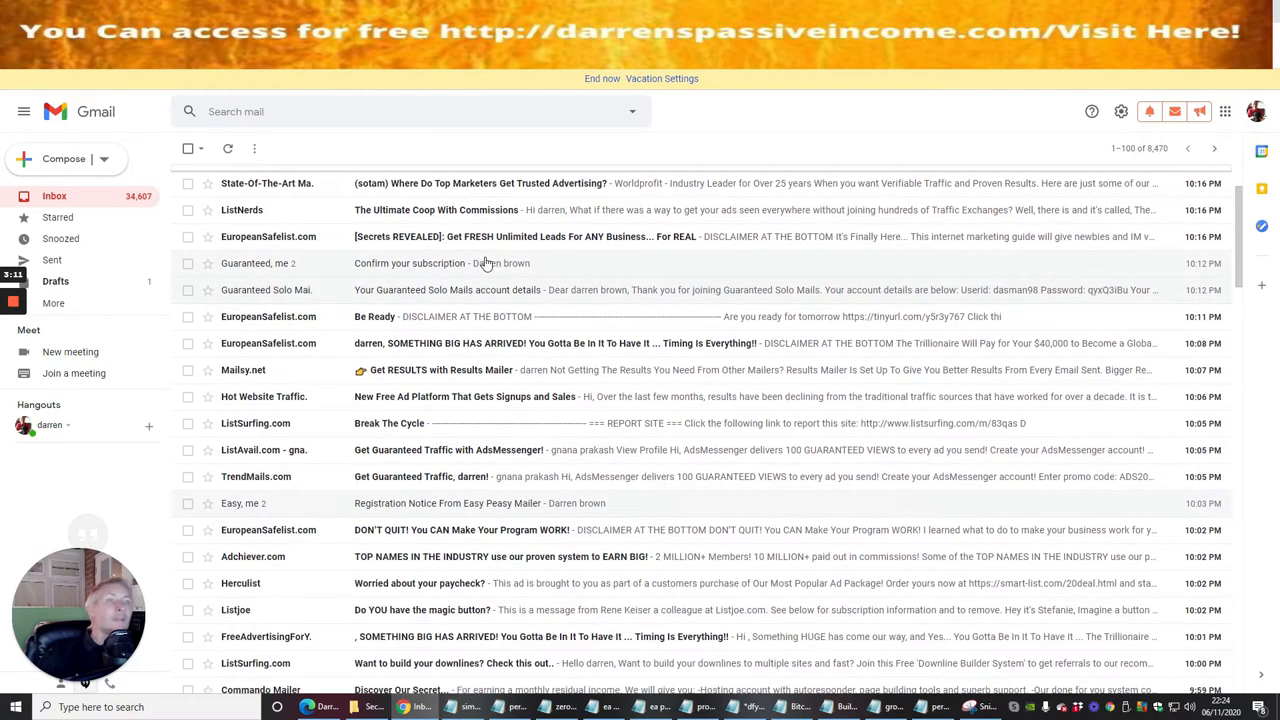
{"action": "mouse_move", "coordinate": [500, 236]}
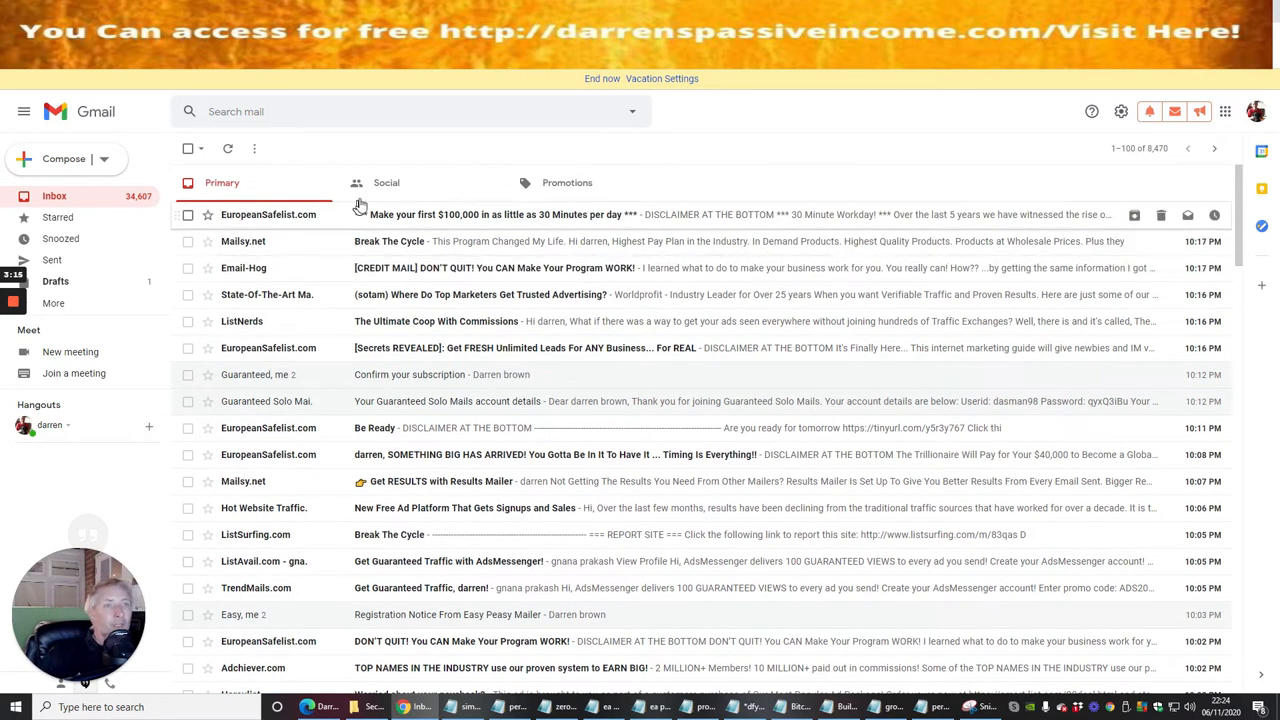
Check the Social and Promotions categories, then settle back on Primary emails.
{"action": "left_click", "coordinate": [386, 182]}
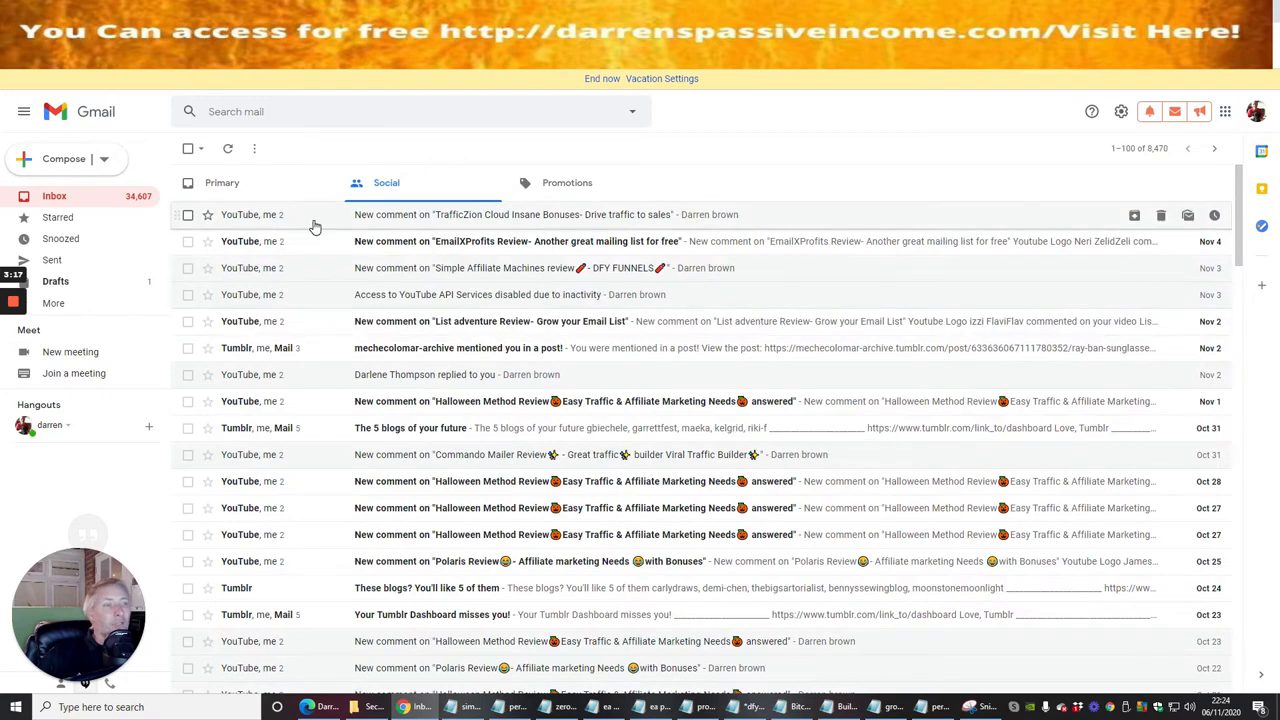
{"action": "left_click", "coordinate": [568, 182]}
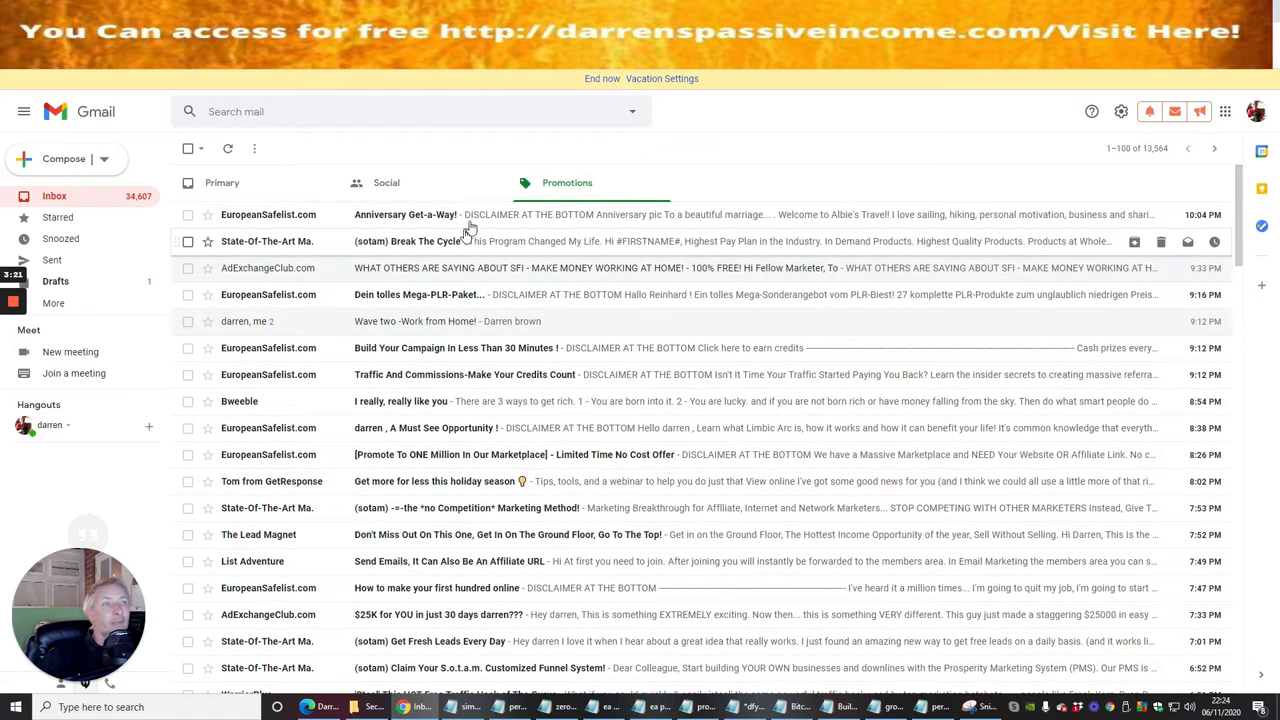
{"action": "scroll", "scroll_direction": "down", "scroll_amount": 3}
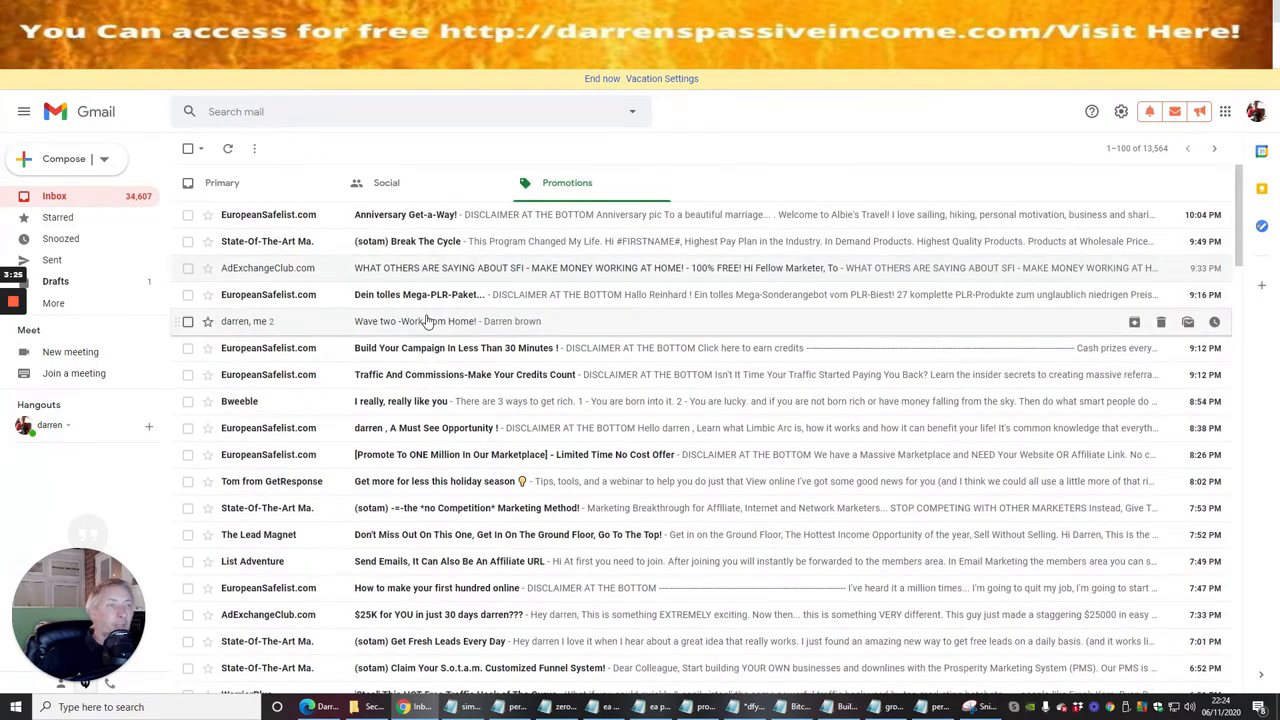
{"action": "mouse_move", "coordinate": [364, 340]}
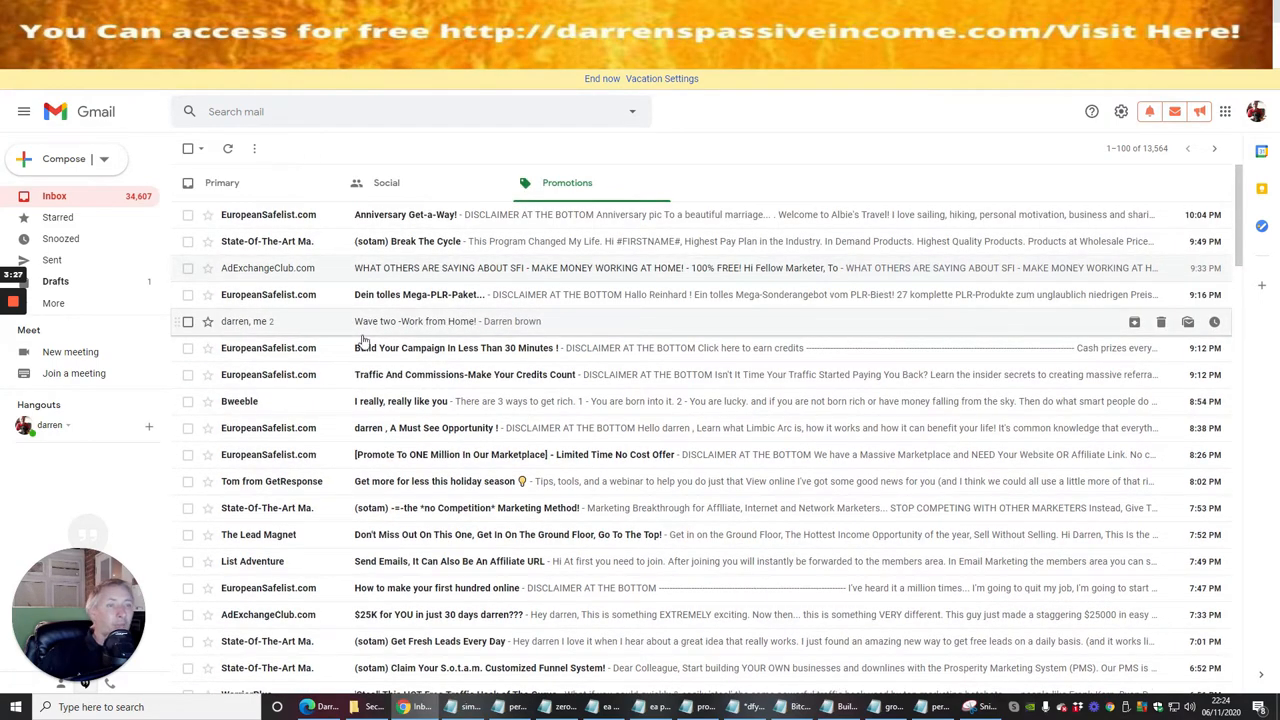
{"action": "mouse_move", "coordinate": [356, 218]}
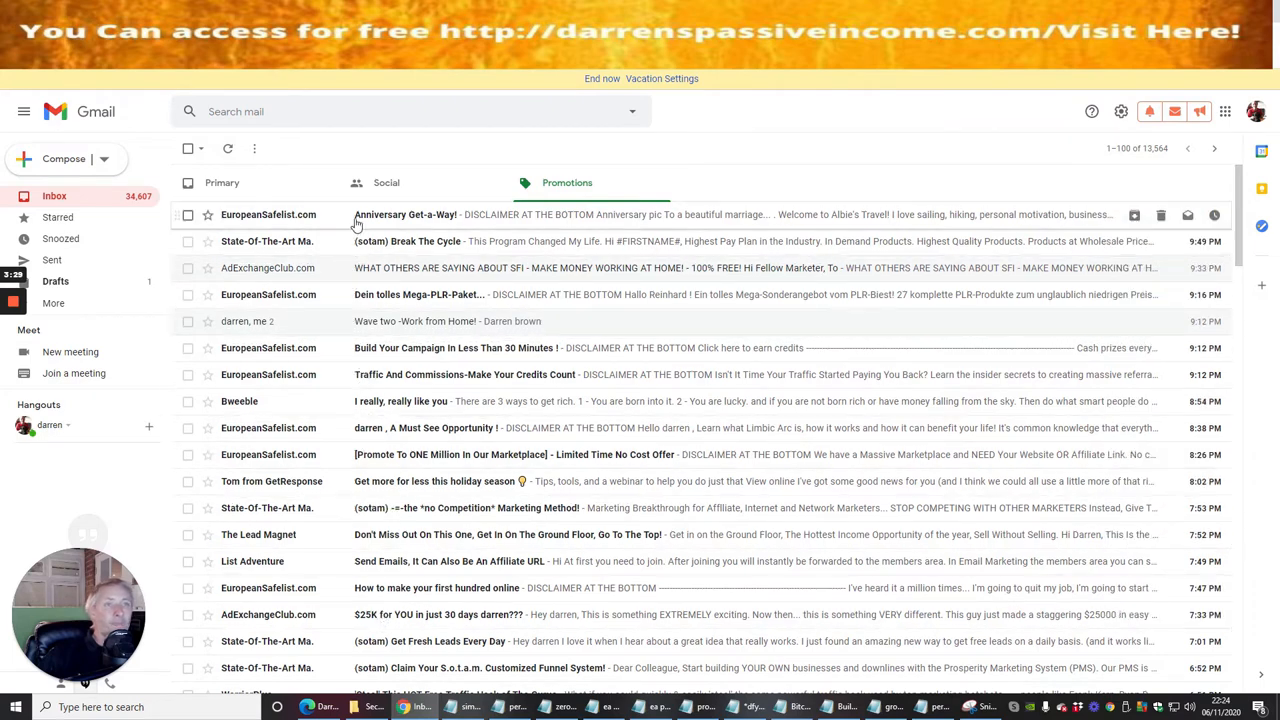
{"action": "left_click", "coordinate": [220, 182]}
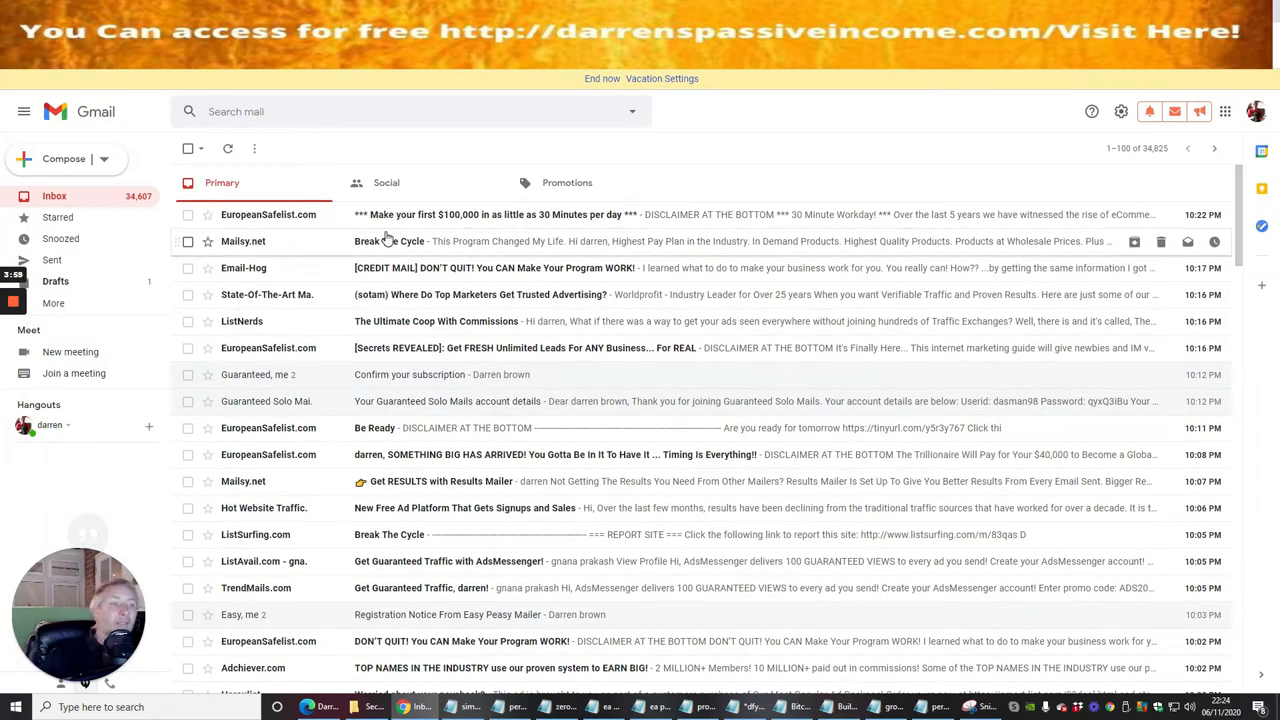
{"action": "mouse_move", "coordinate": [388, 400]}
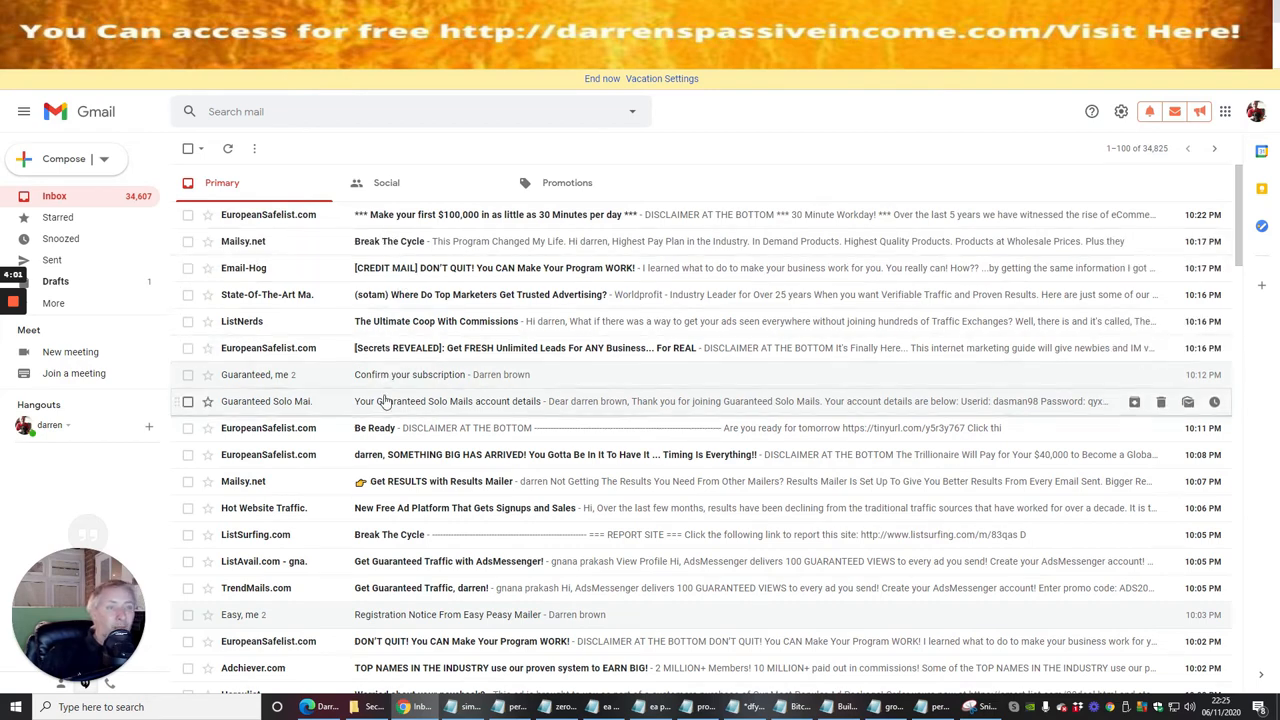
{"action": "mouse_move", "coordinate": [436, 308]}
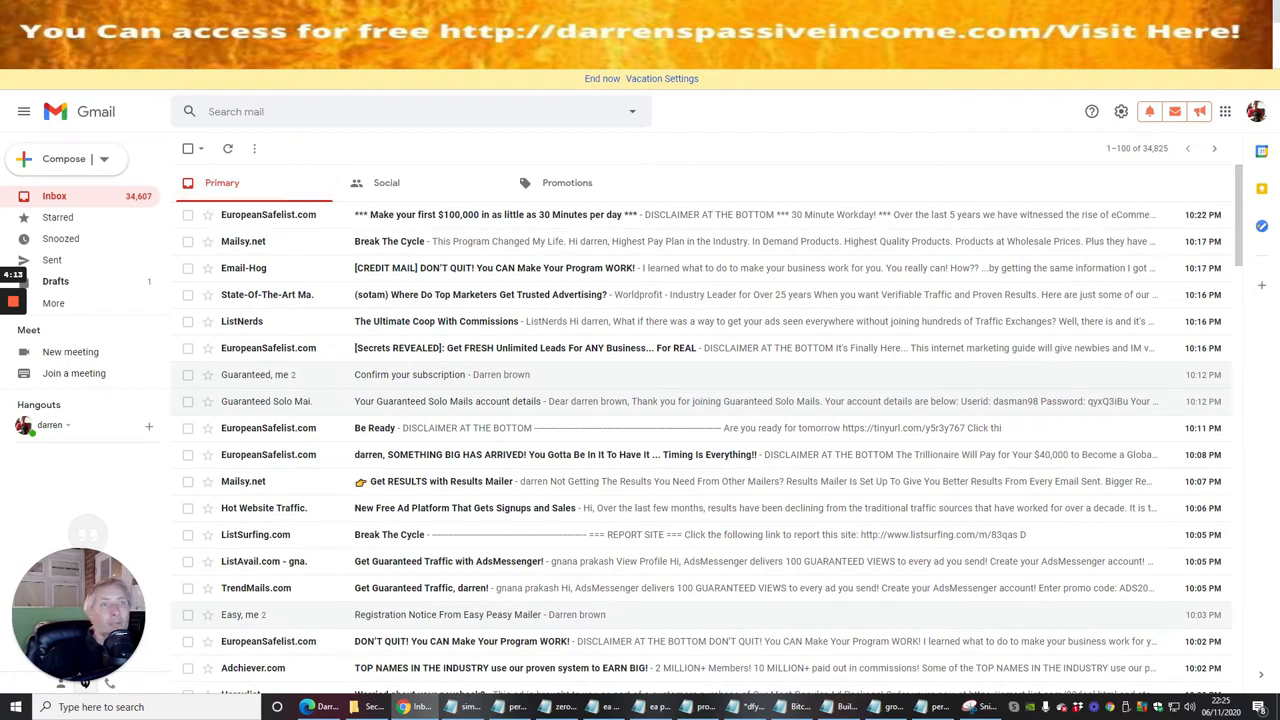
{"action": "mouse_move", "coordinate": [12, 356]}
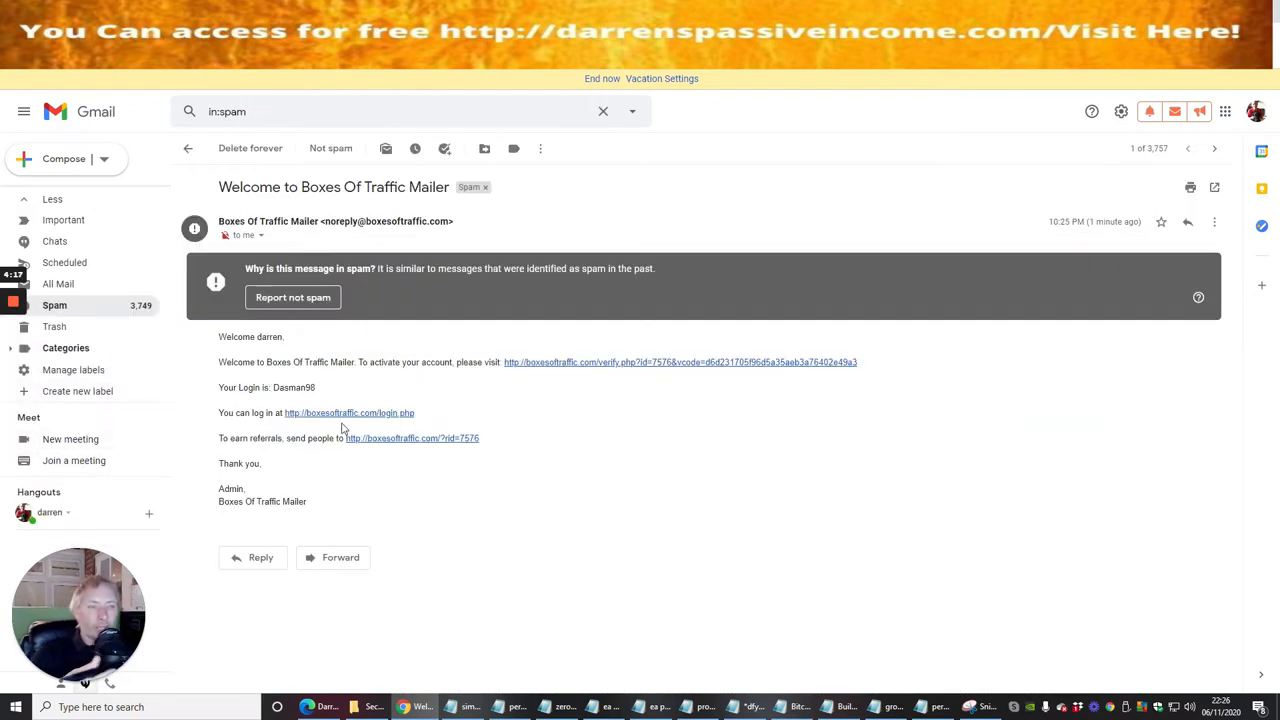
{"action": "mouse_move", "coordinate": [412, 456]}
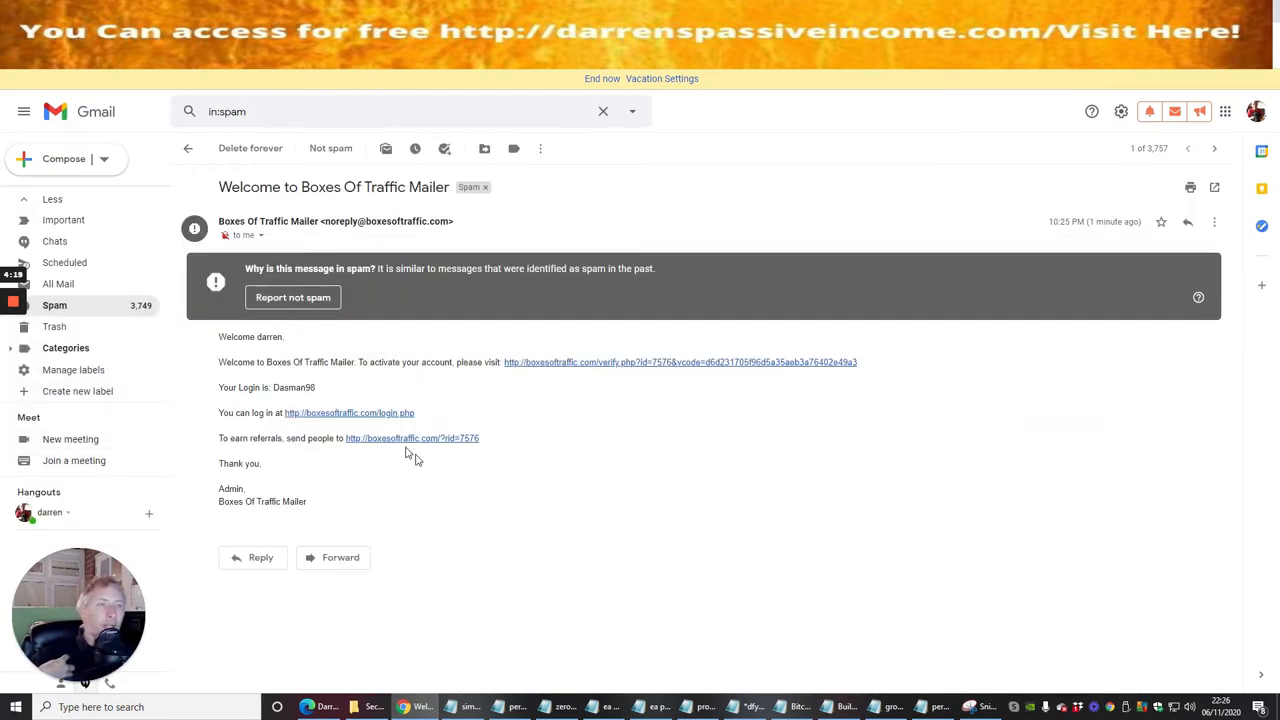
{"action": "mouse_move", "coordinate": [416, 318]}
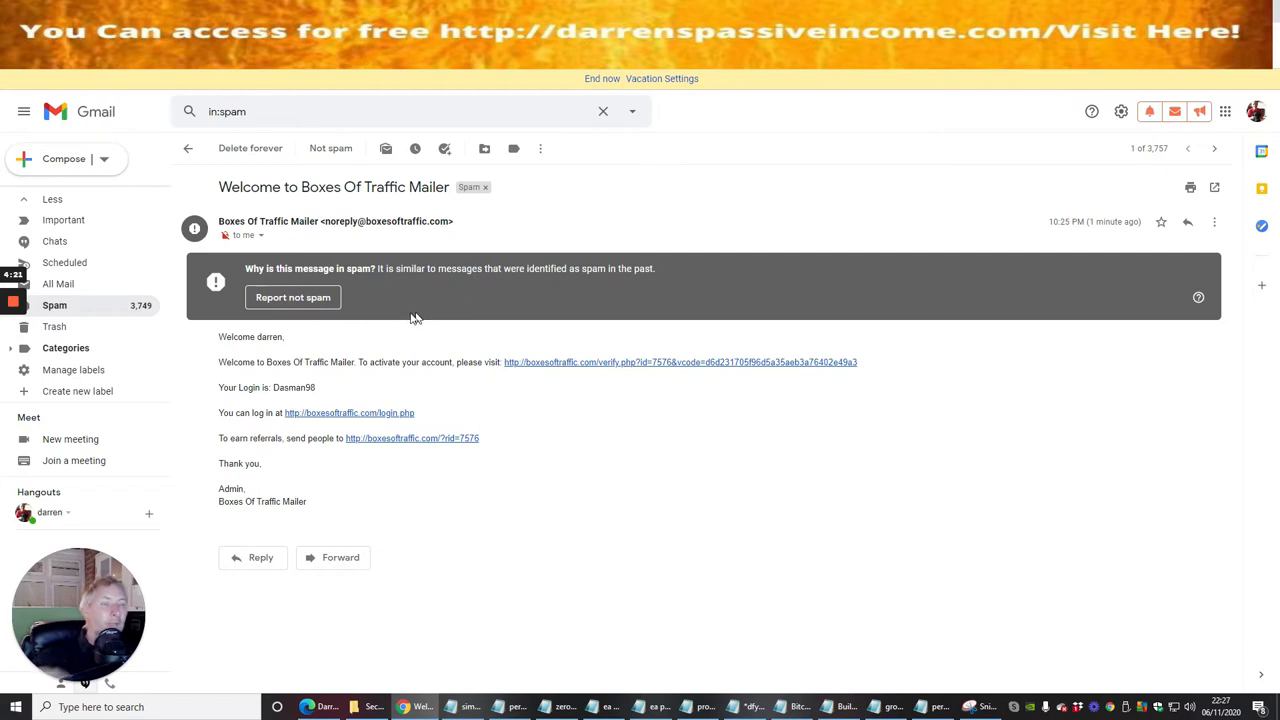
{"action": "mouse_move", "coordinate": [308, 316]}
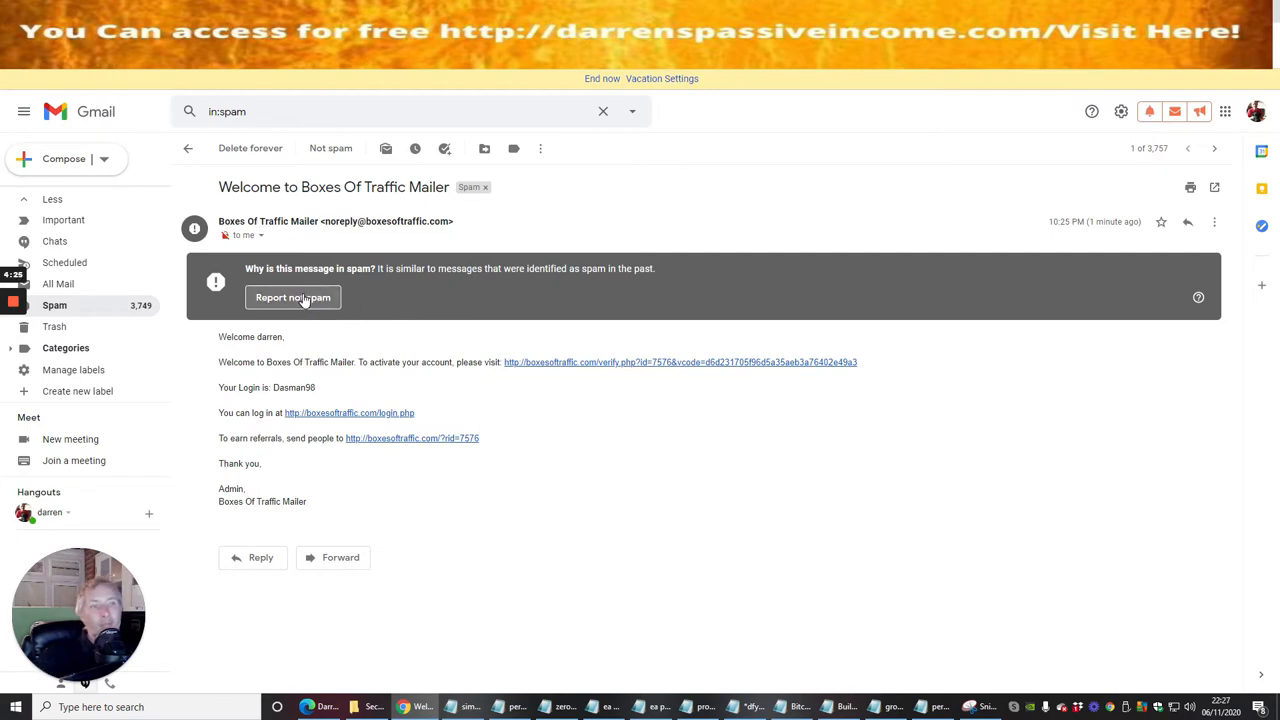
Report the Welcome to Boxes Of Traffic Mailer email as not spam, moving it to the Inbox.
{"action": "left_click", "coordinate": [292, 296]}
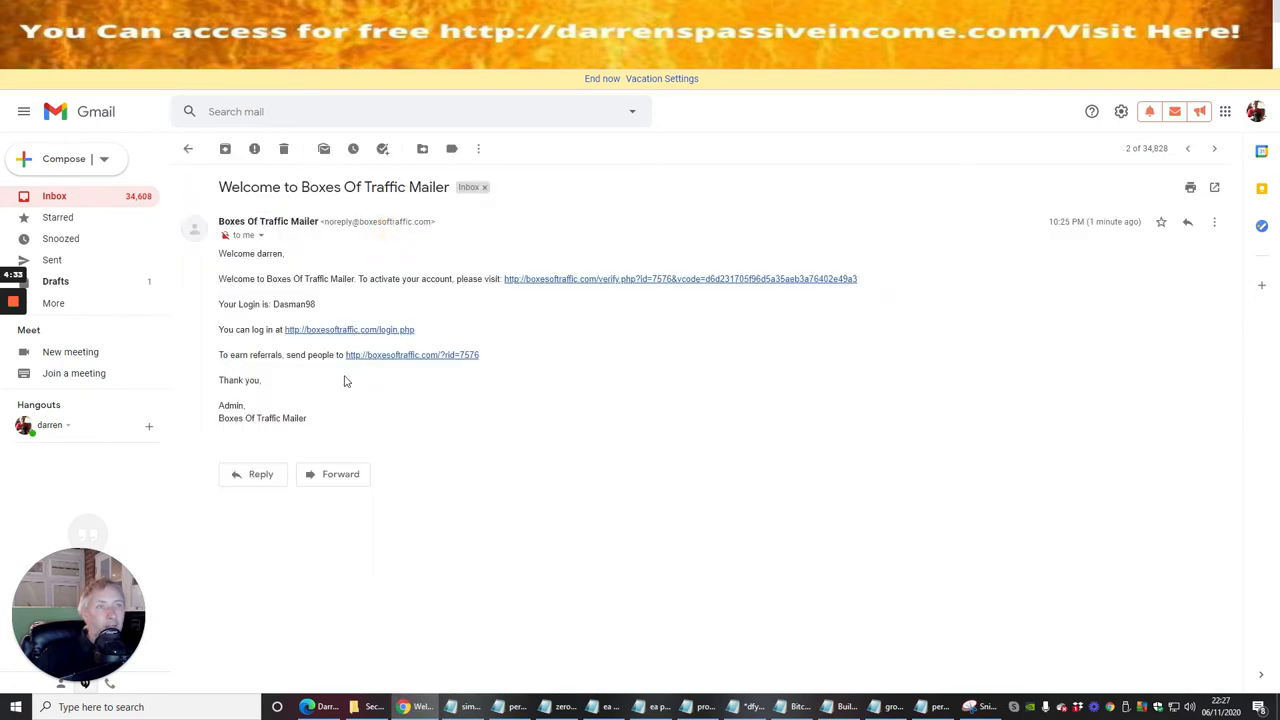
{"action": "mouse_move", "coordinate": [286, 332]}
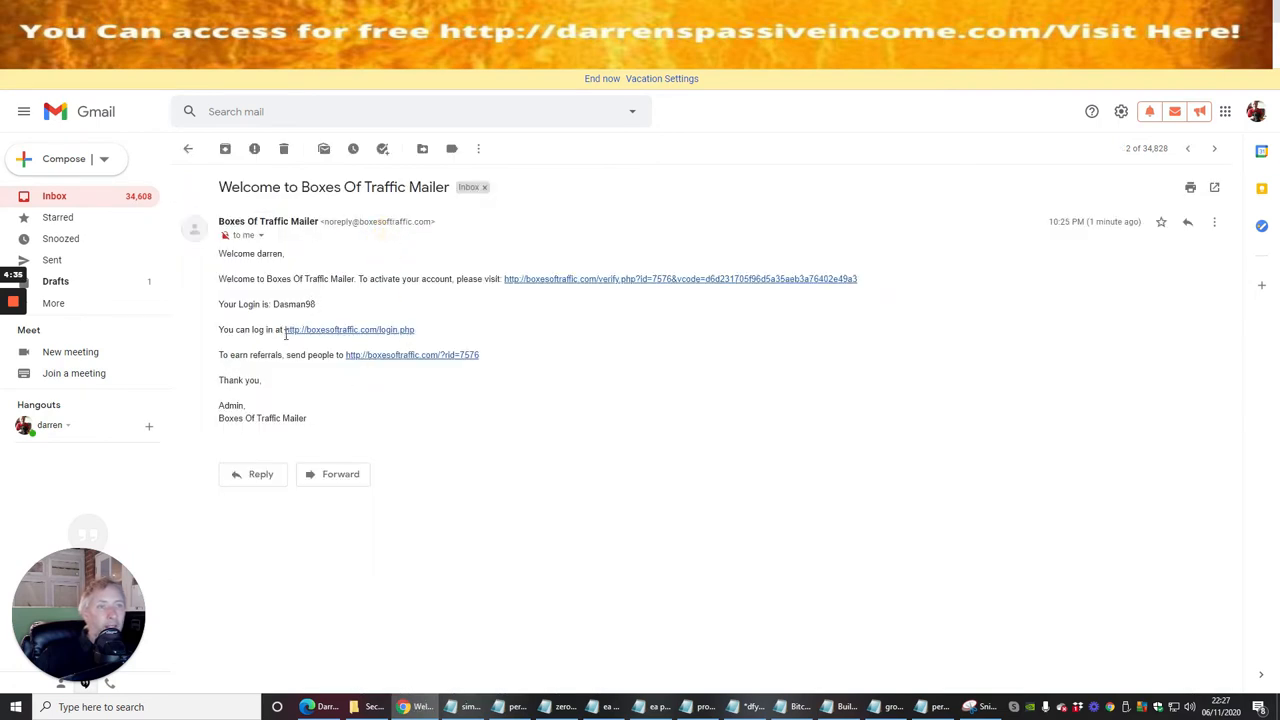
{"action": "mouse_move", "coordinate": [556, 280]}
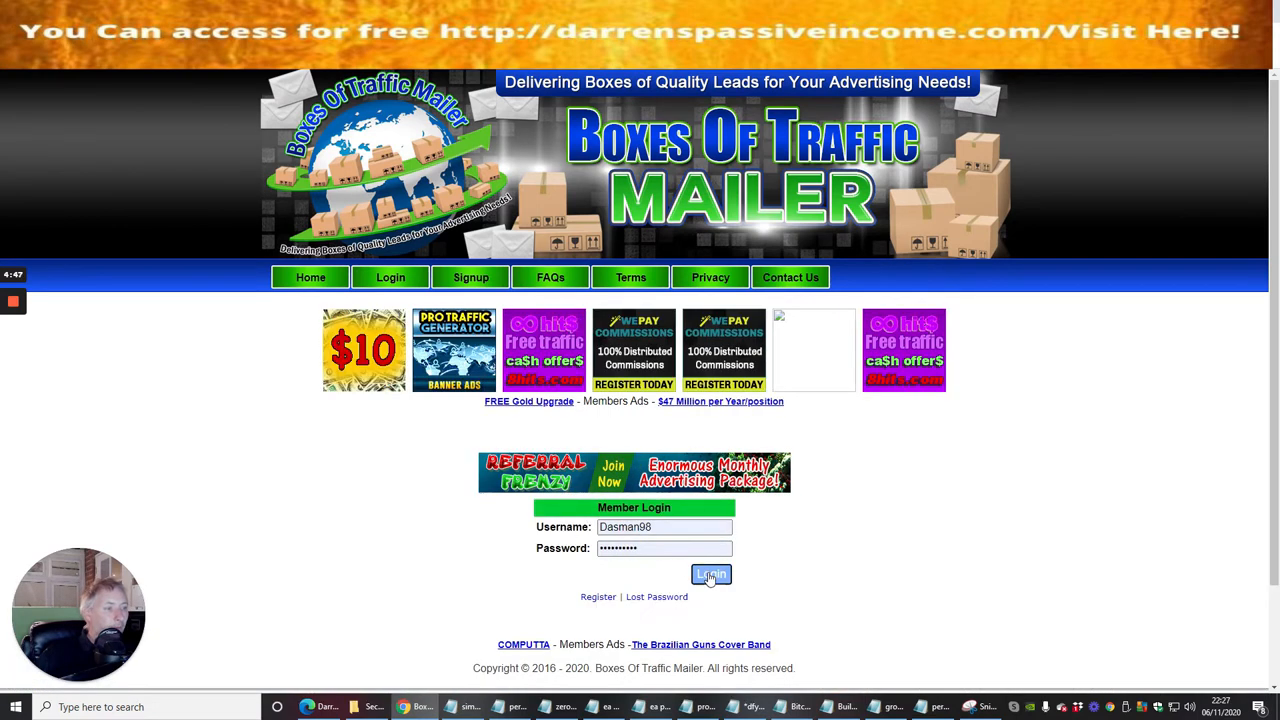
Log in to the member account with the prefilled username and password.
{"action": "left_click", "coordinate": [712, 576]}
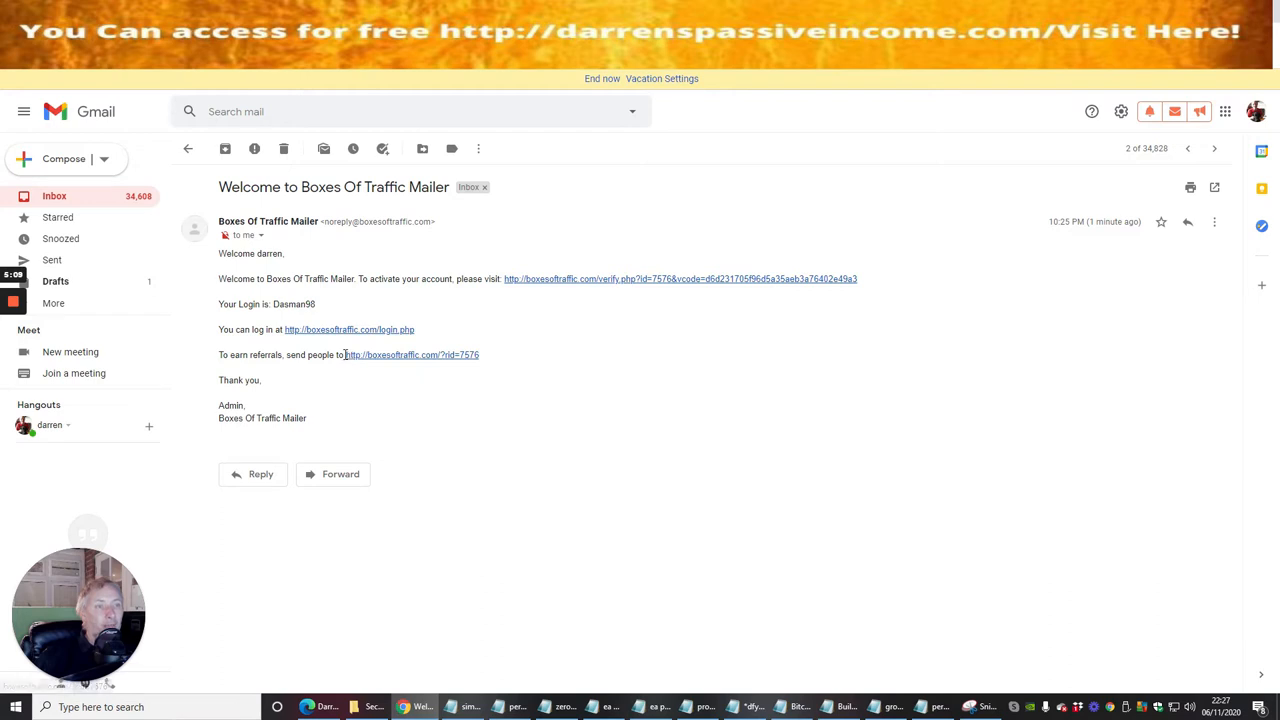
Select the referral link after 'send people to' and switch to the Notepad referral list.
{"action": "double_click", "coordinate": [410, 356]}
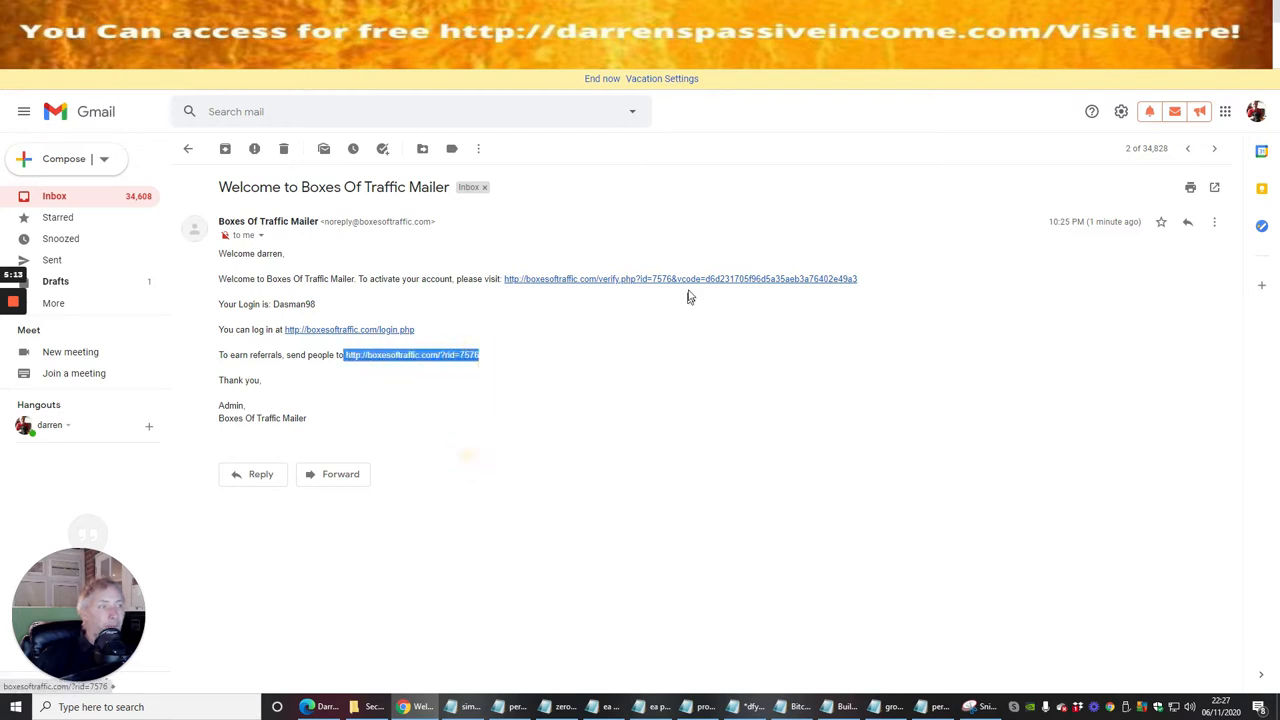
{"action": "left_click", "coordinate": [844, 708]}
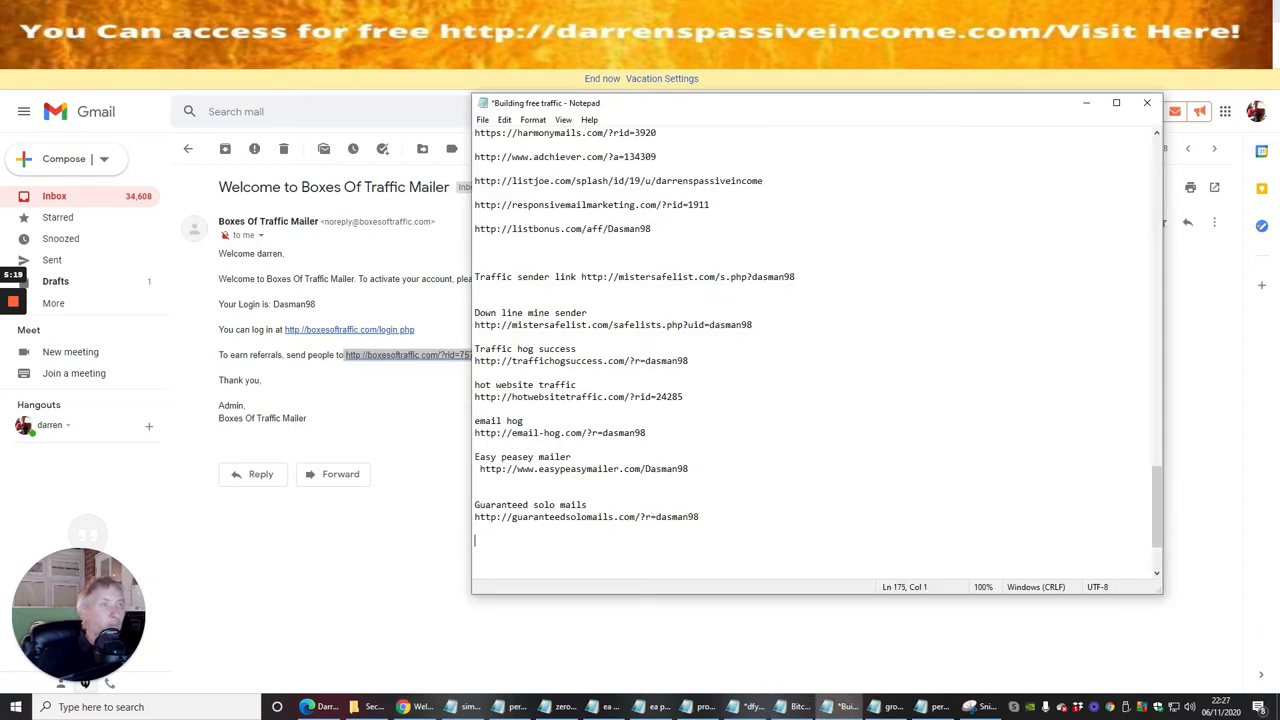
{"action": "mouse_move", "coordinate": [464, 572]}
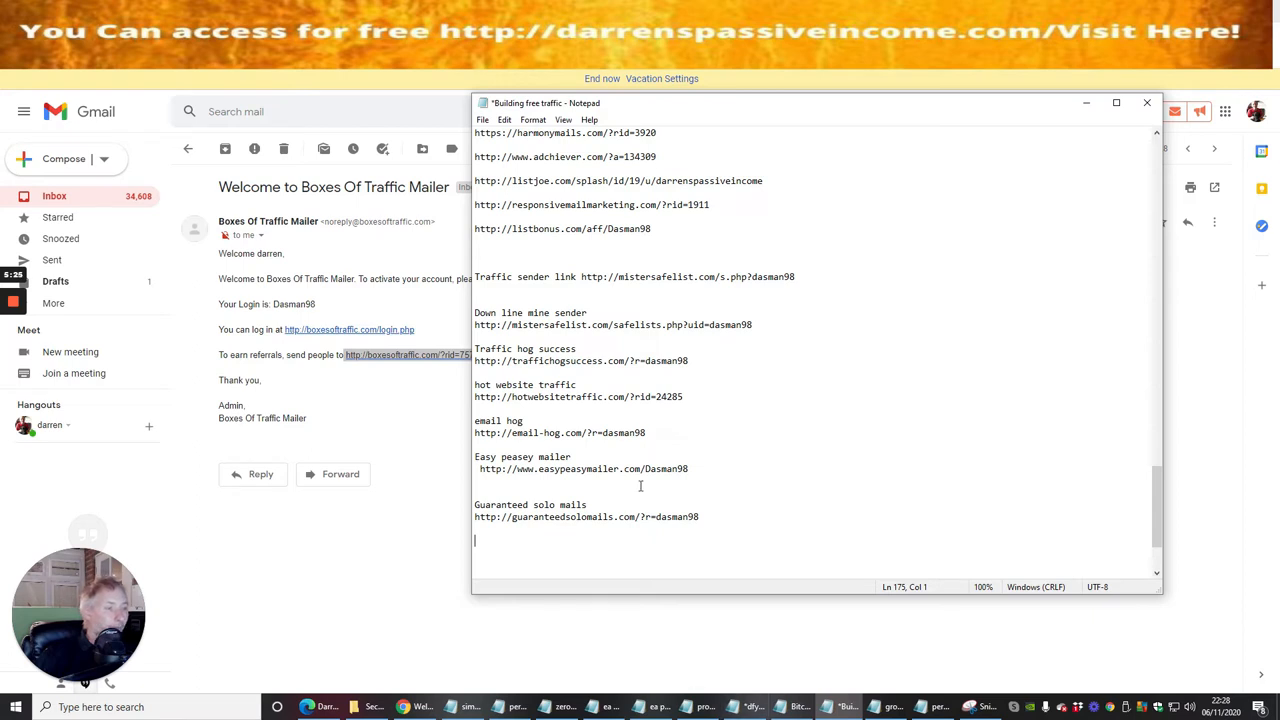
Add a 'Box of traffic mailer' heading to the notes and paste its referral link below.
{"action": "type", "text": "B"}
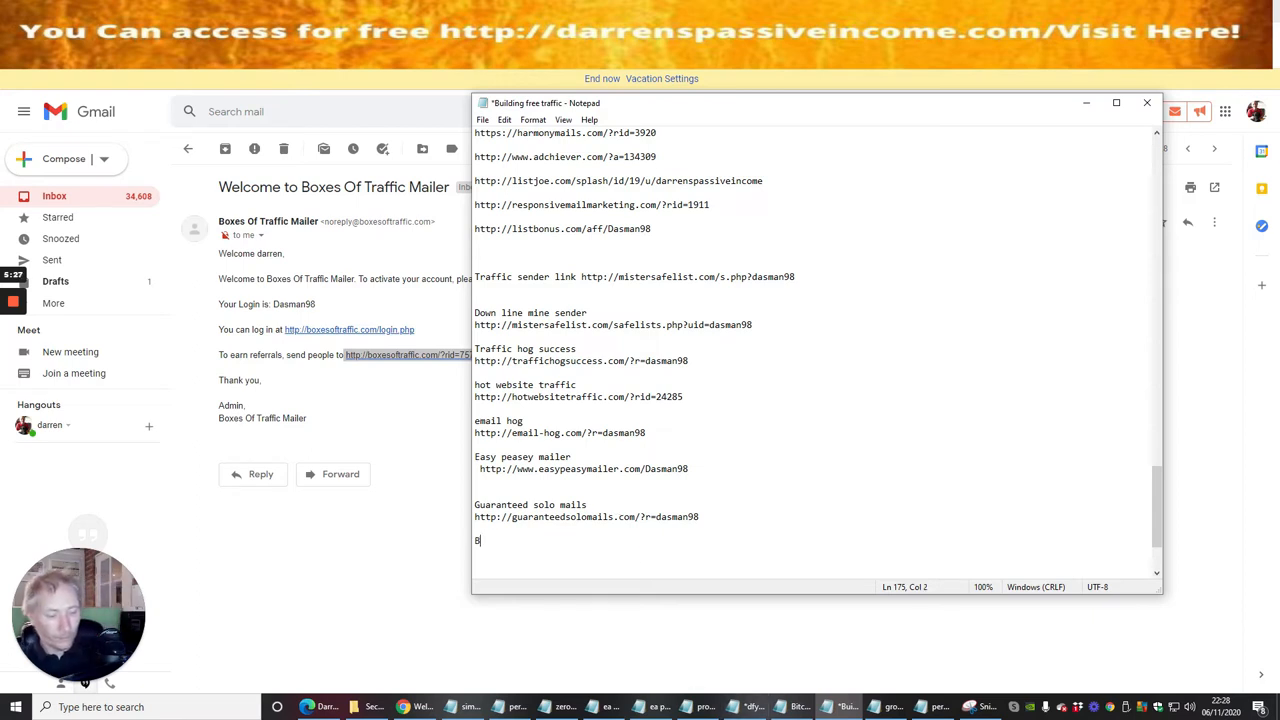
{"action": "type", "text": "ox of"}
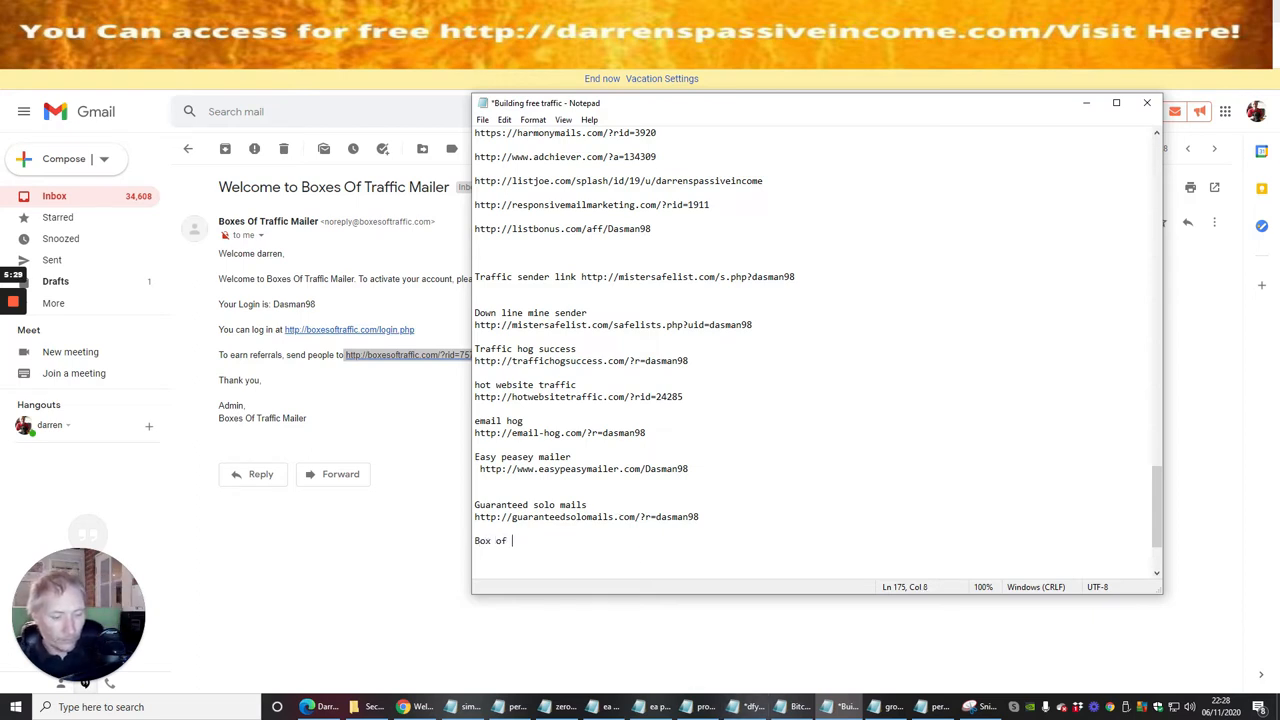
{"action": "type", "text": "traffic"}
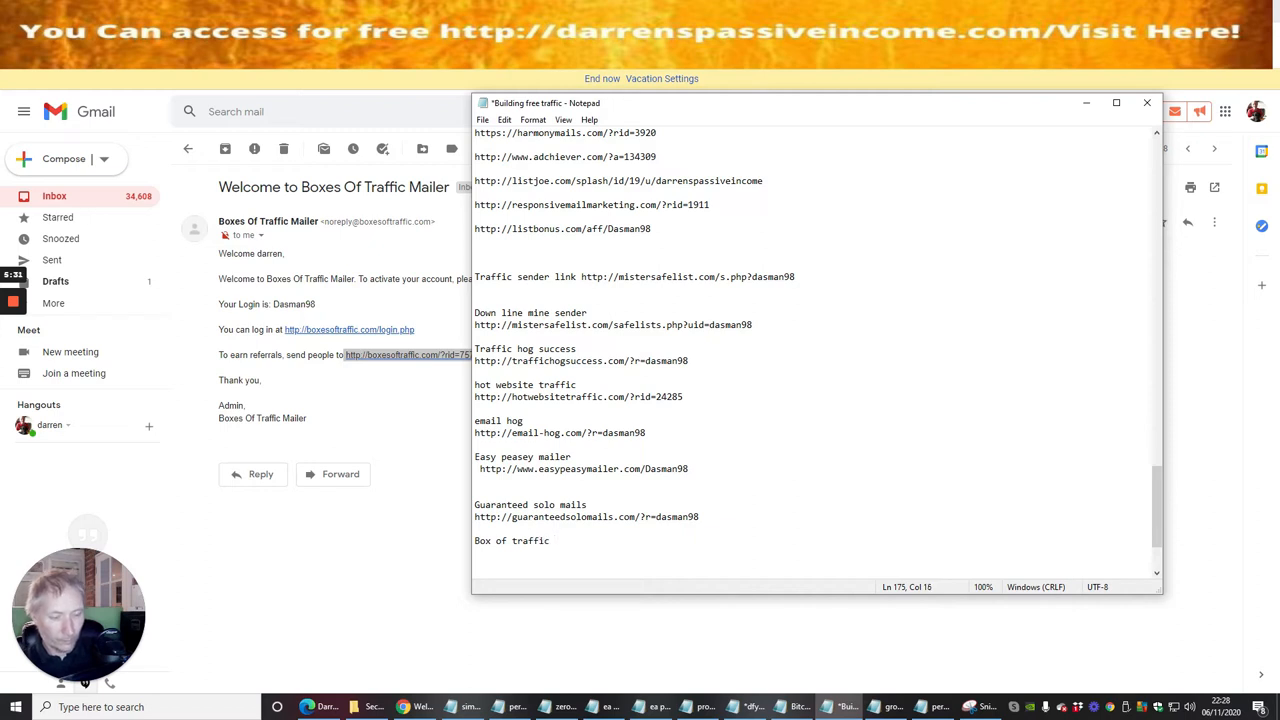
{"action": "type", "text": "mailer"}
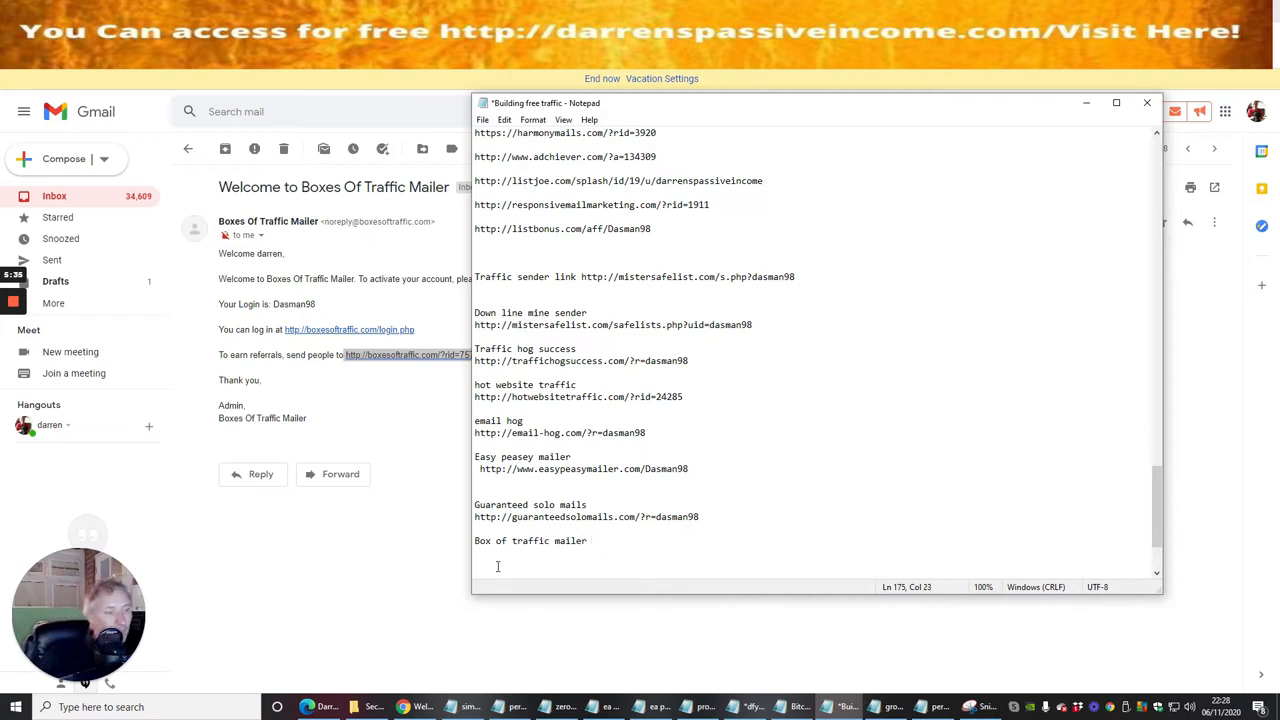
{"action": "right_click", "coordinate": [498, 566]}
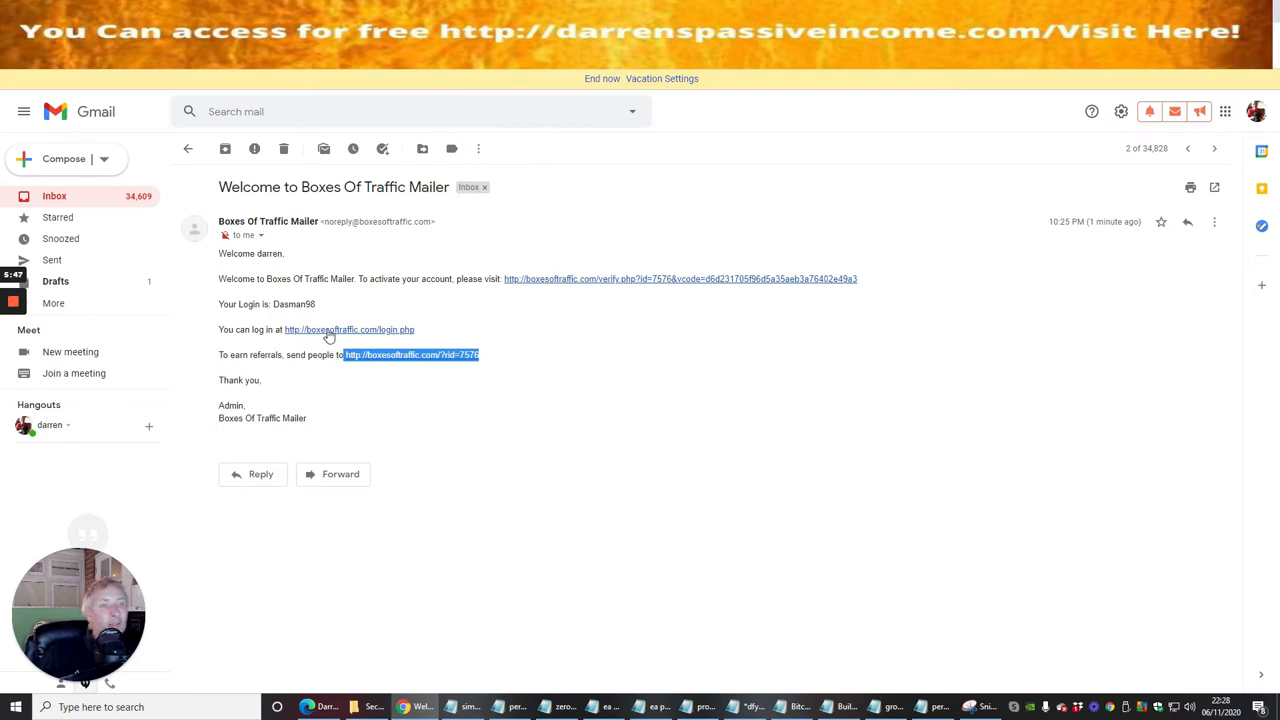
{"action": "mouse_move", "coordinate": [330, 336]}
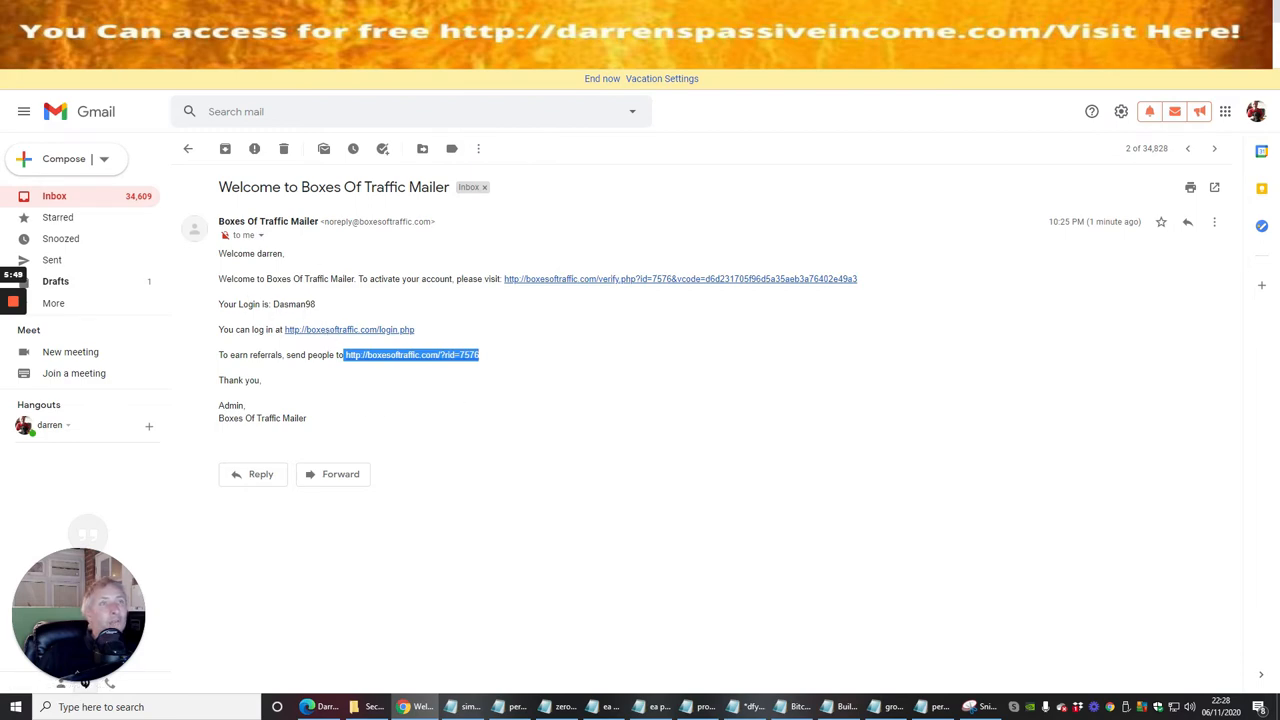
Enter the member area from the email's login link and go to Mailer > Send Mailing.
{"action": "left_click", "coordinate": [412, 354]}
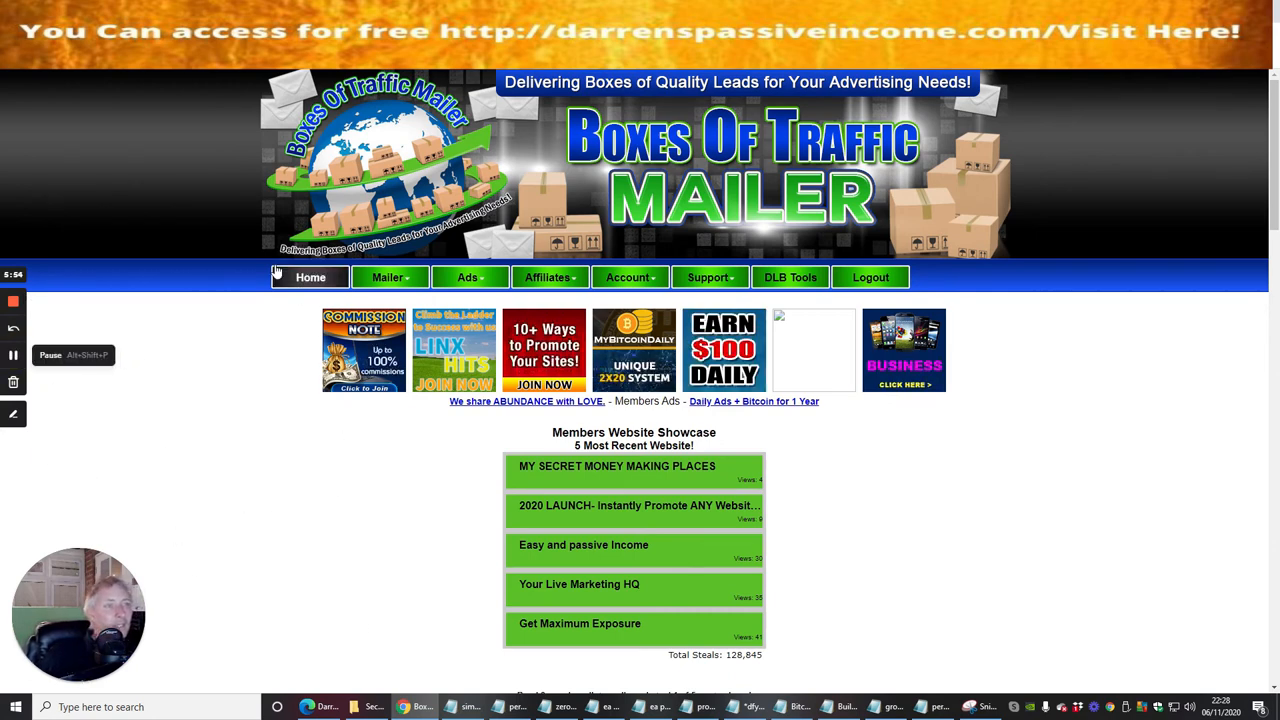
{"action": "left_click", "coordinate": [388, 276]}
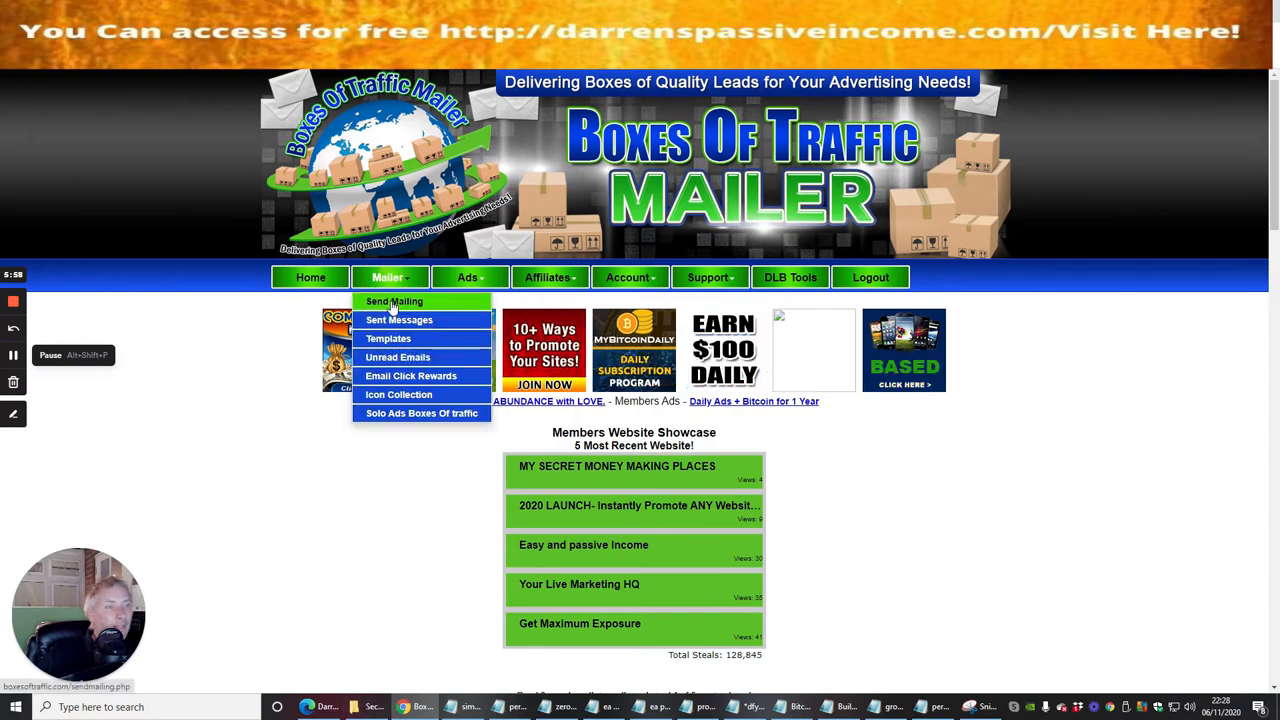
{"action": "left_click", "coordinate": [394, 300]}
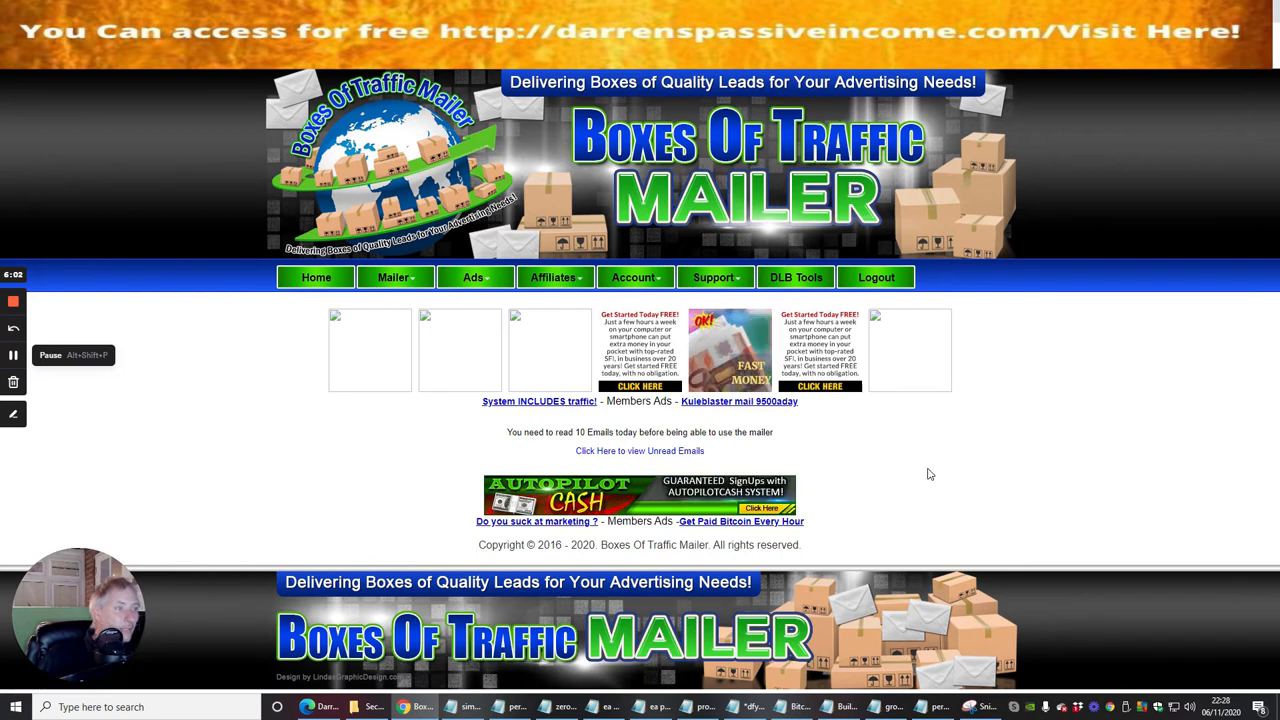
{"action": "mouse_move", "coordinate": [964, 444]}
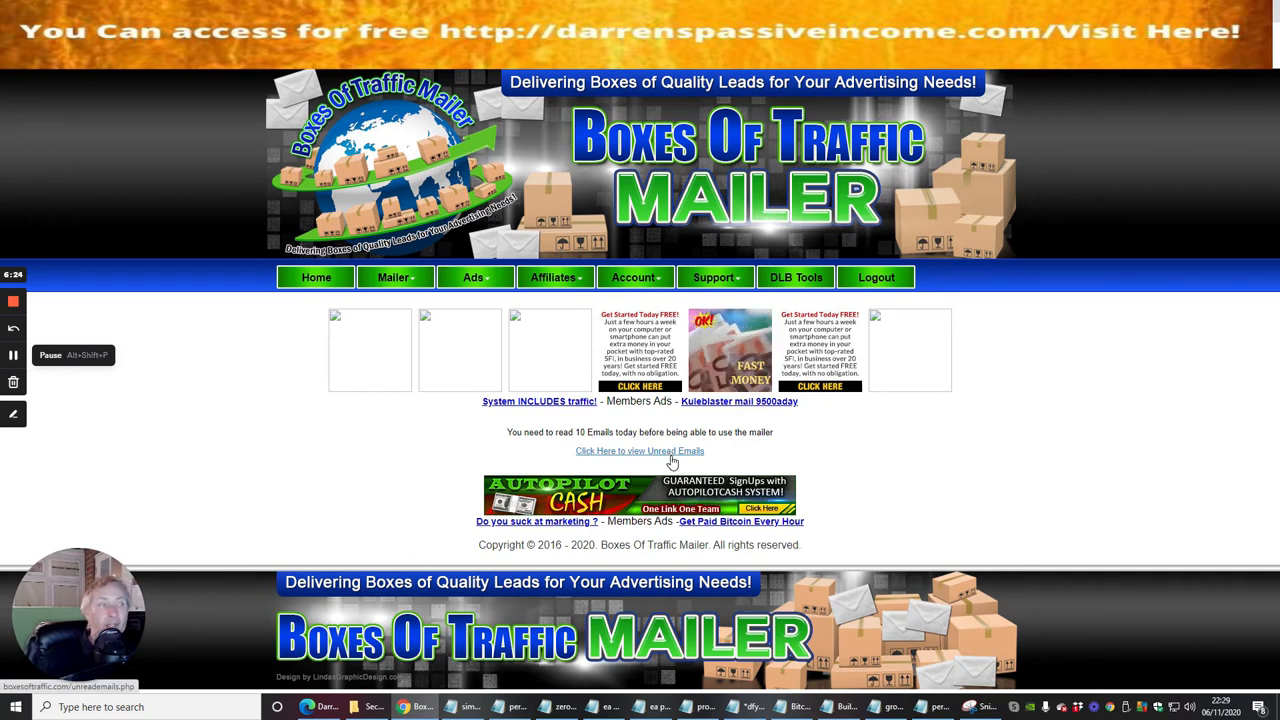
{"action": "mouse_move", "coordinate": [854, 478]}
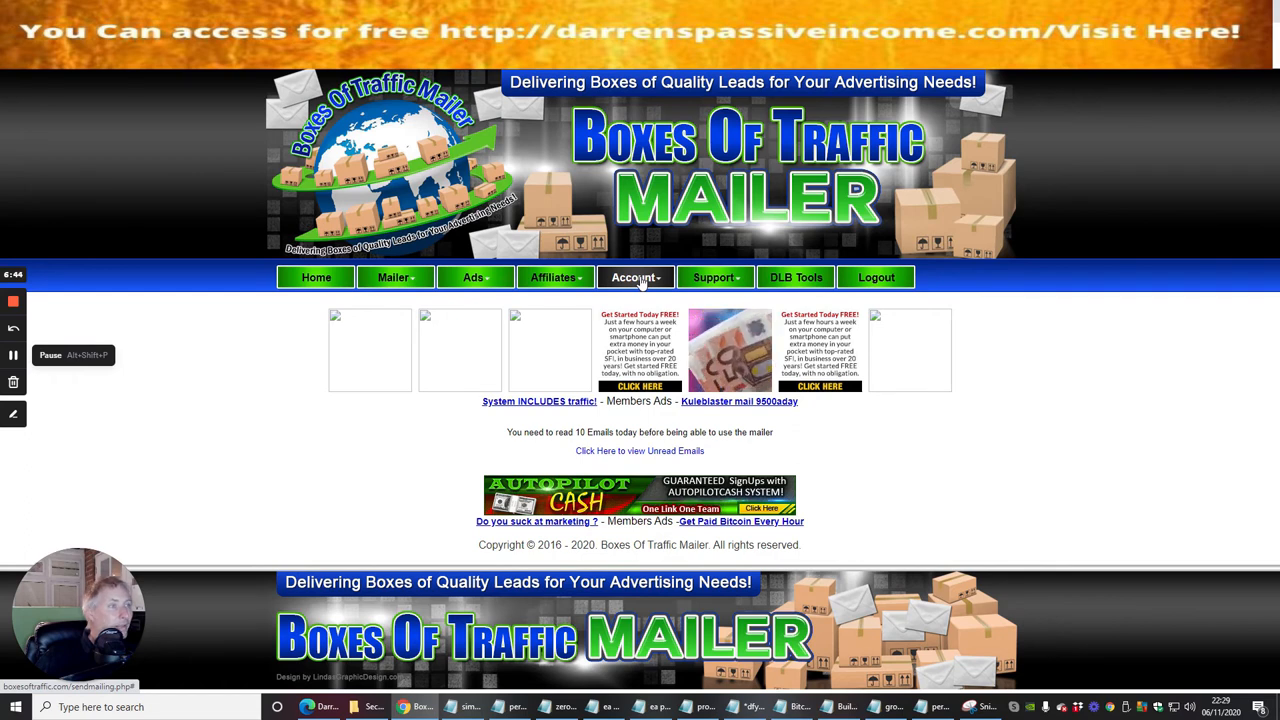
Go to Account > Profile and scroll to the Bitcoin address field.
{"action": "left_click", "coordinate": [634, 276]}
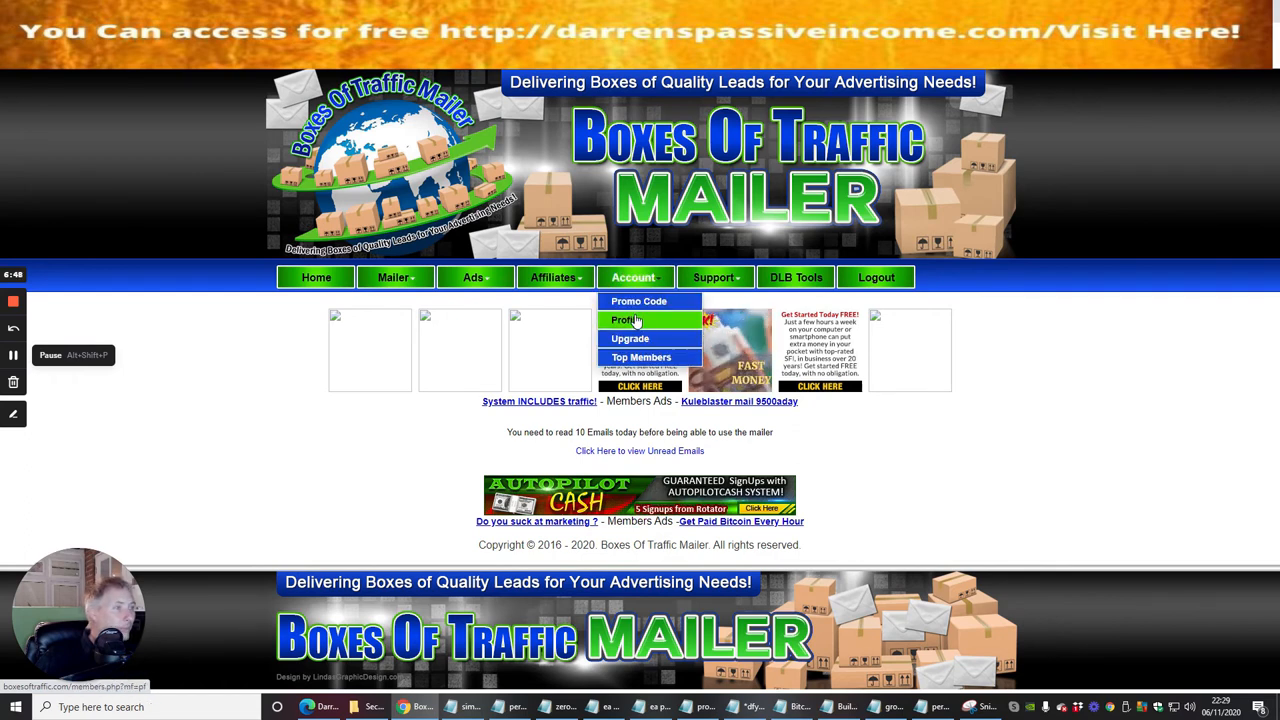
{"action": "left_click", "coordinate": [624, 320]}
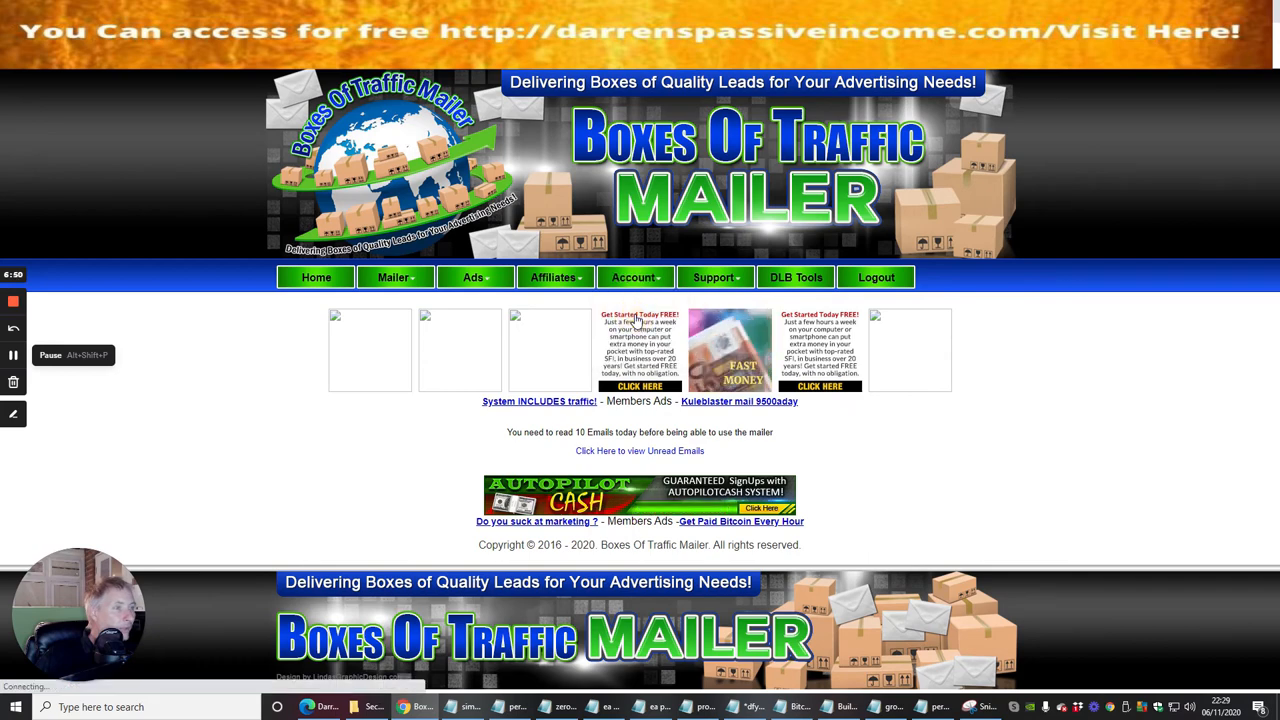
{"action": "left_click", "coordinate": [632, 276]}
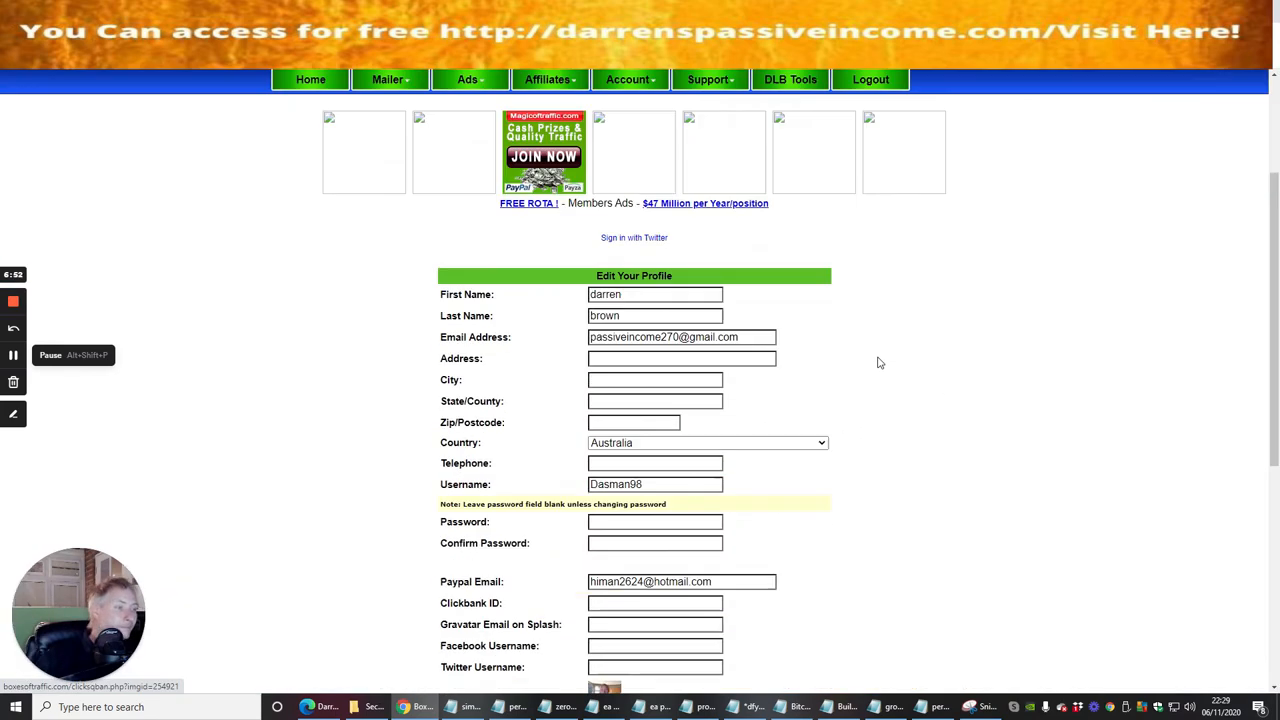
{"action": "scroll", "scroll_direction": "down", "scroll_amount": 3}
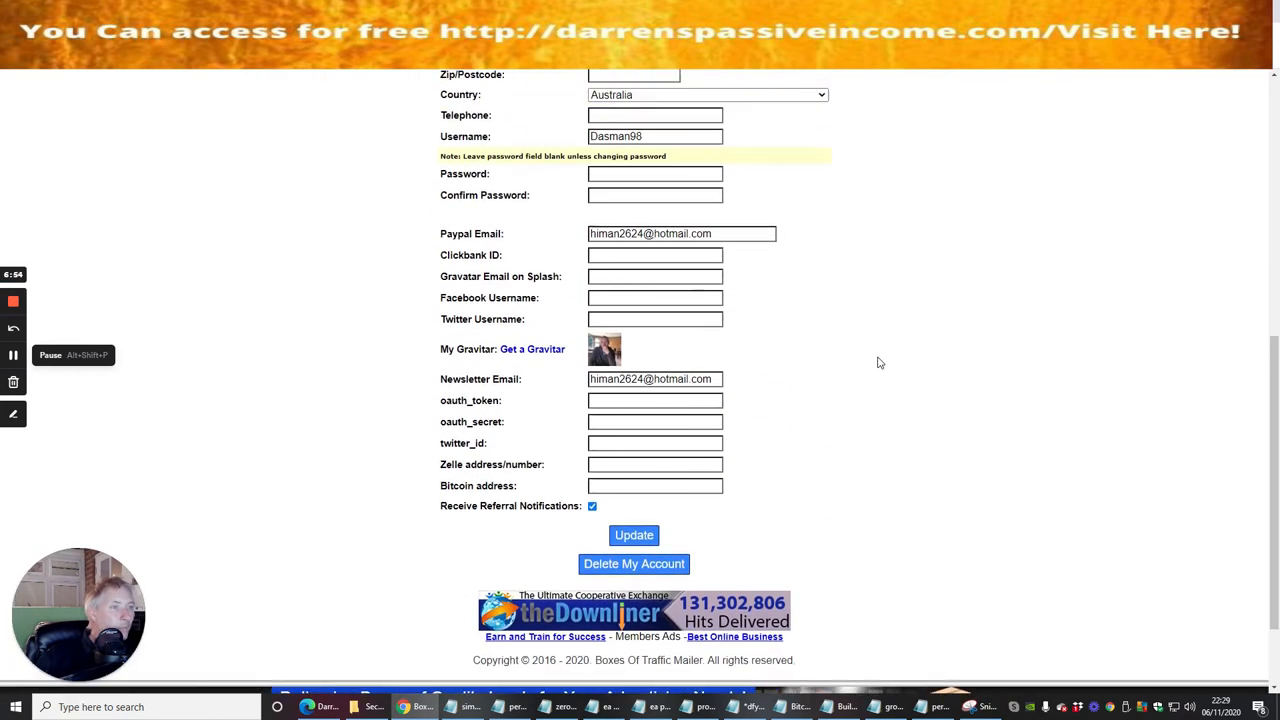
Copy the Bitcoin address from Notepad into the profile field and update the profile.
{"action": "left_click", "coordinate": [656, 486]}
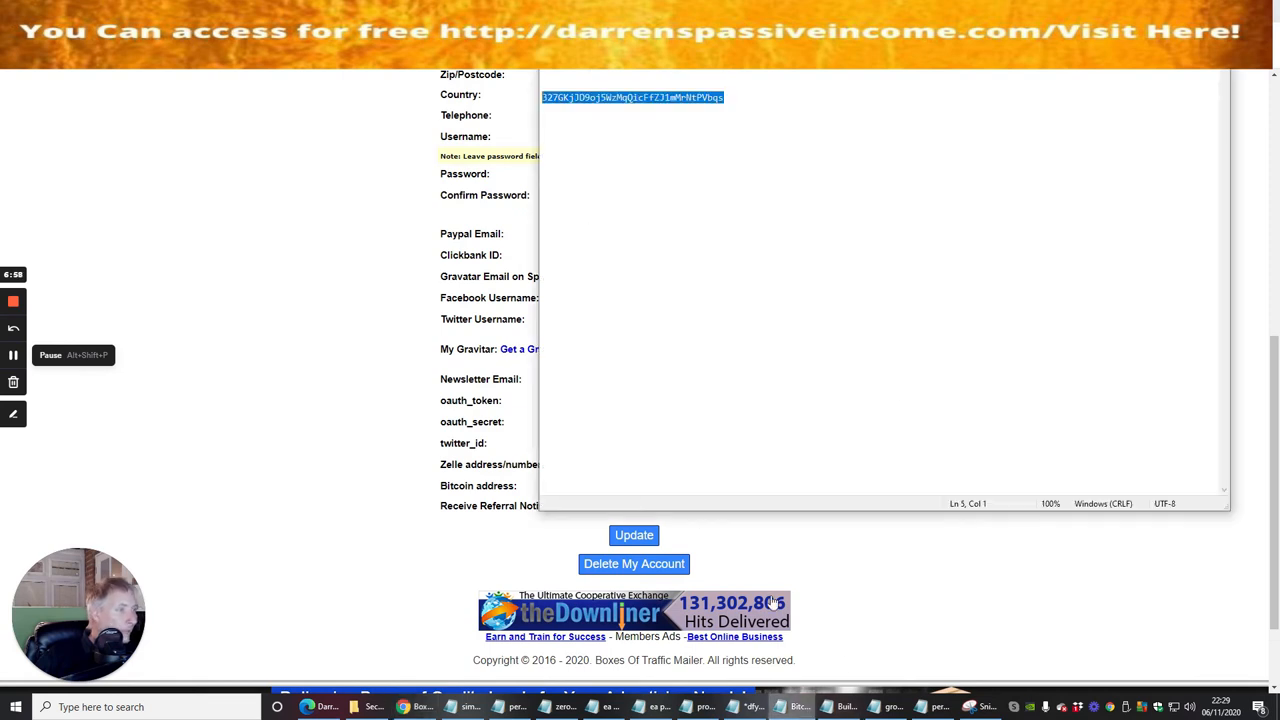
{"action": "right_click", "coordinate": [632, 96]}
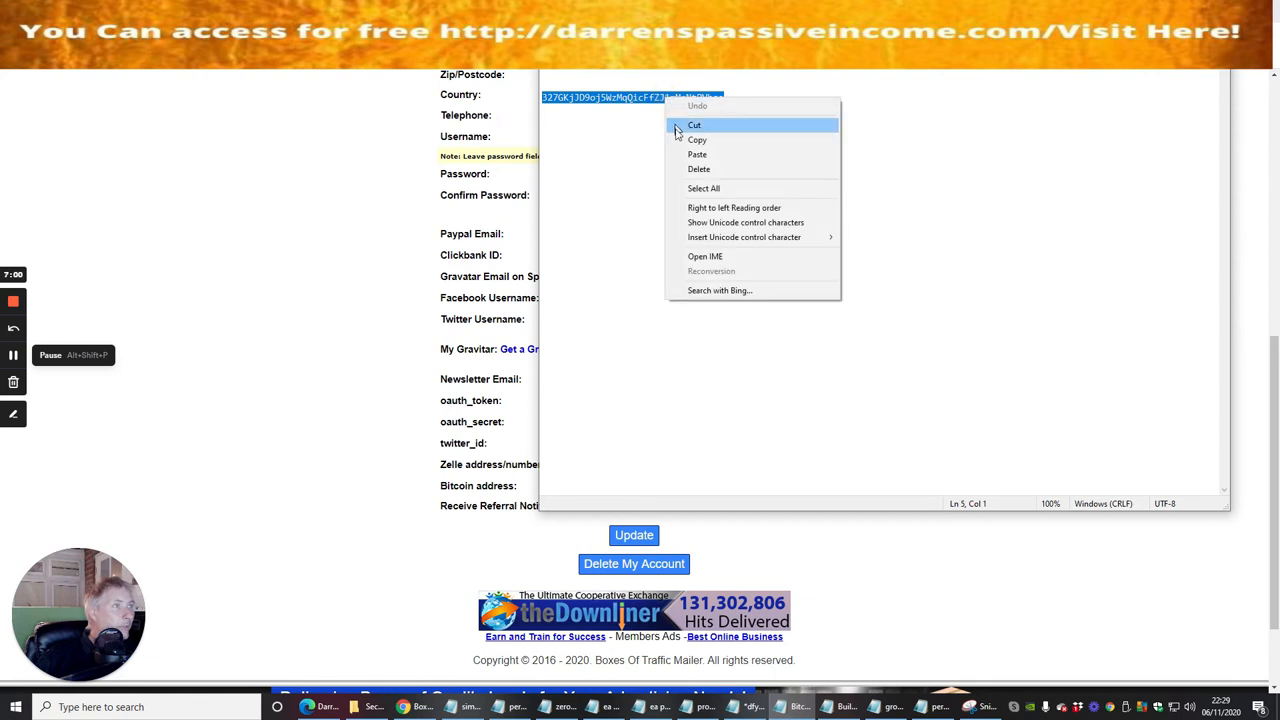
{"action": "left_click", "coordinate": [694, 124]}
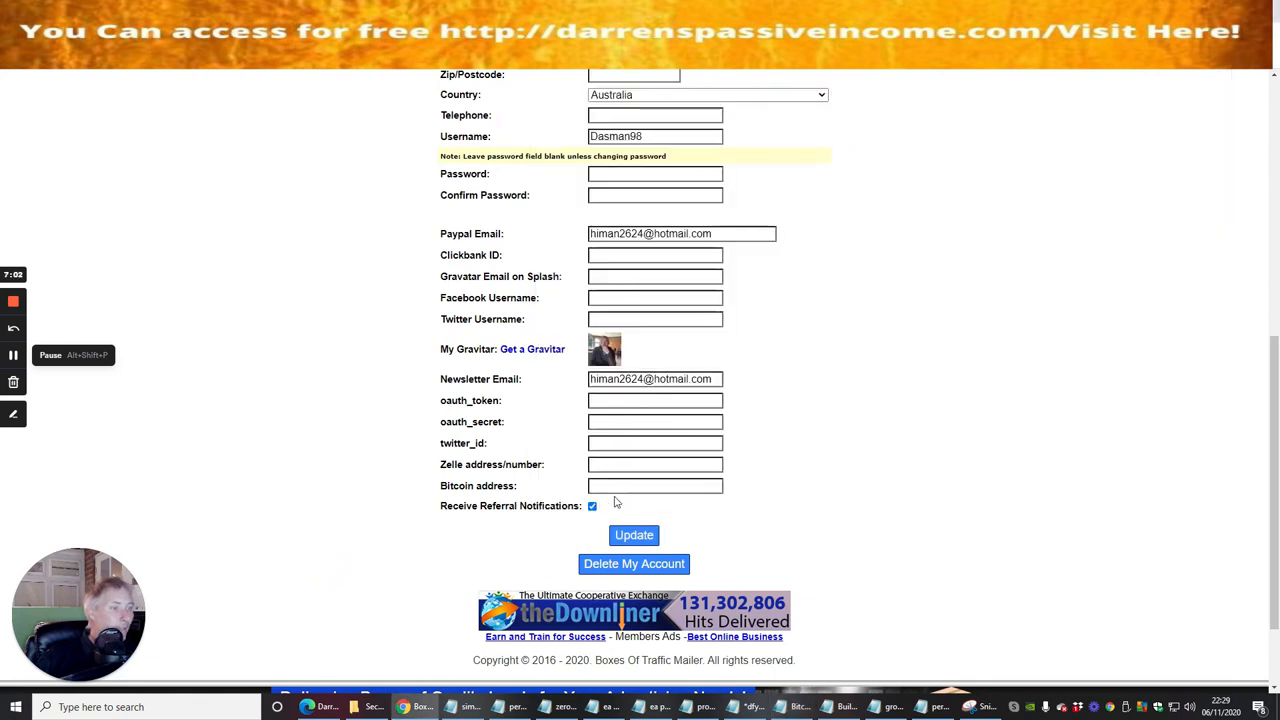
{"action": "right_click", "coordinate": [656, 486]}
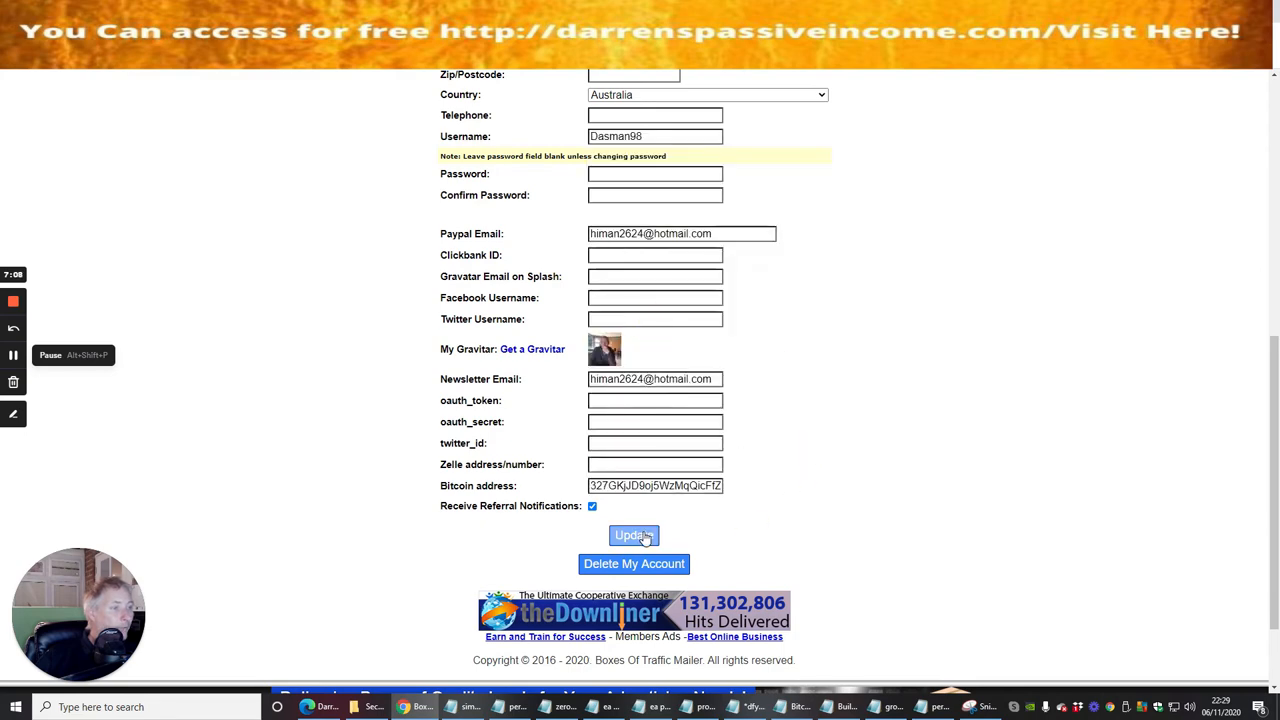
{"action": "left_click", "coordinate": [632, 536]}
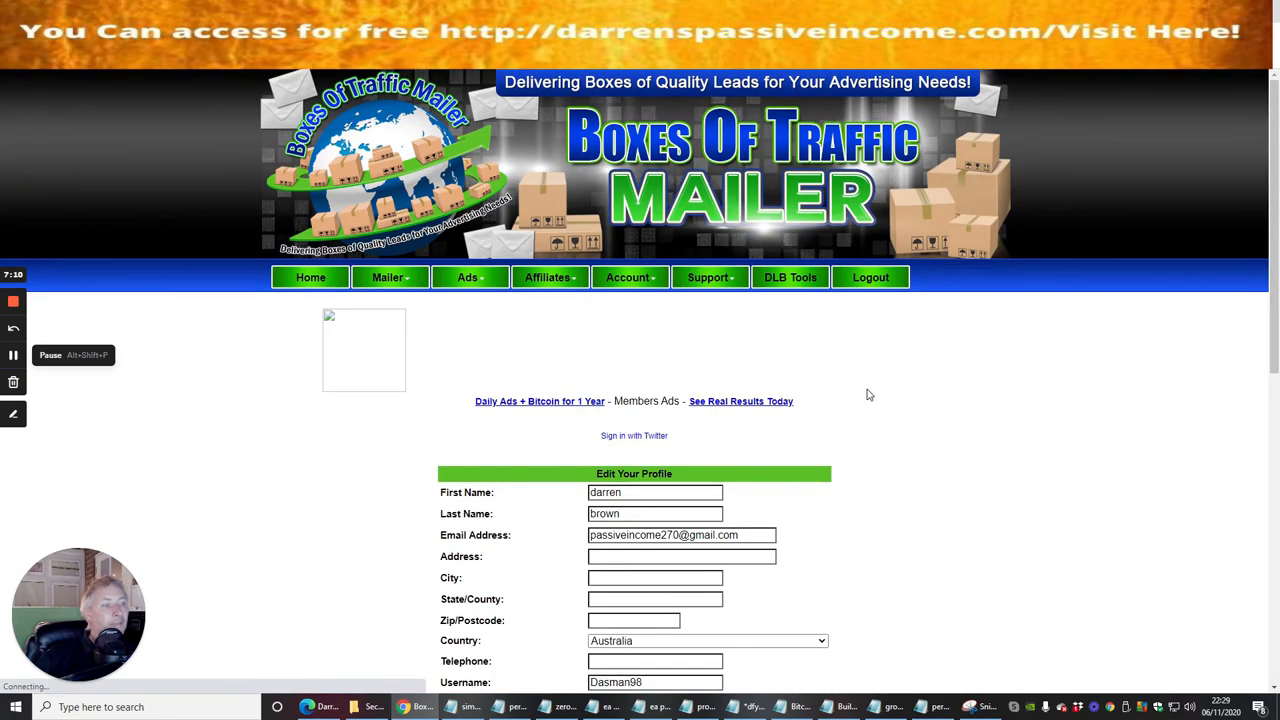
Select United Kingdom as the profile country and dismiss the AVG threat popup.
{"action": "scroll", "scroll_direction": "down", "scroll_amount": 3}
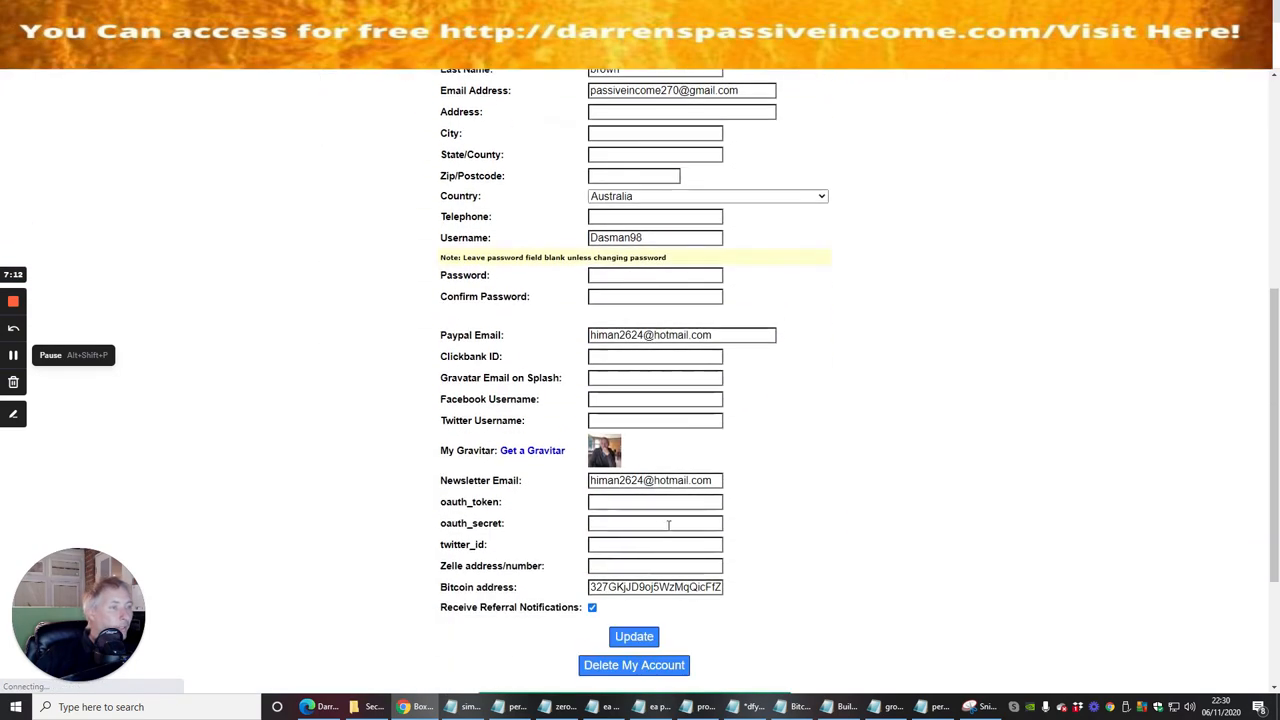
{"action": "mouse_move", "coordinate": [908, 428]}
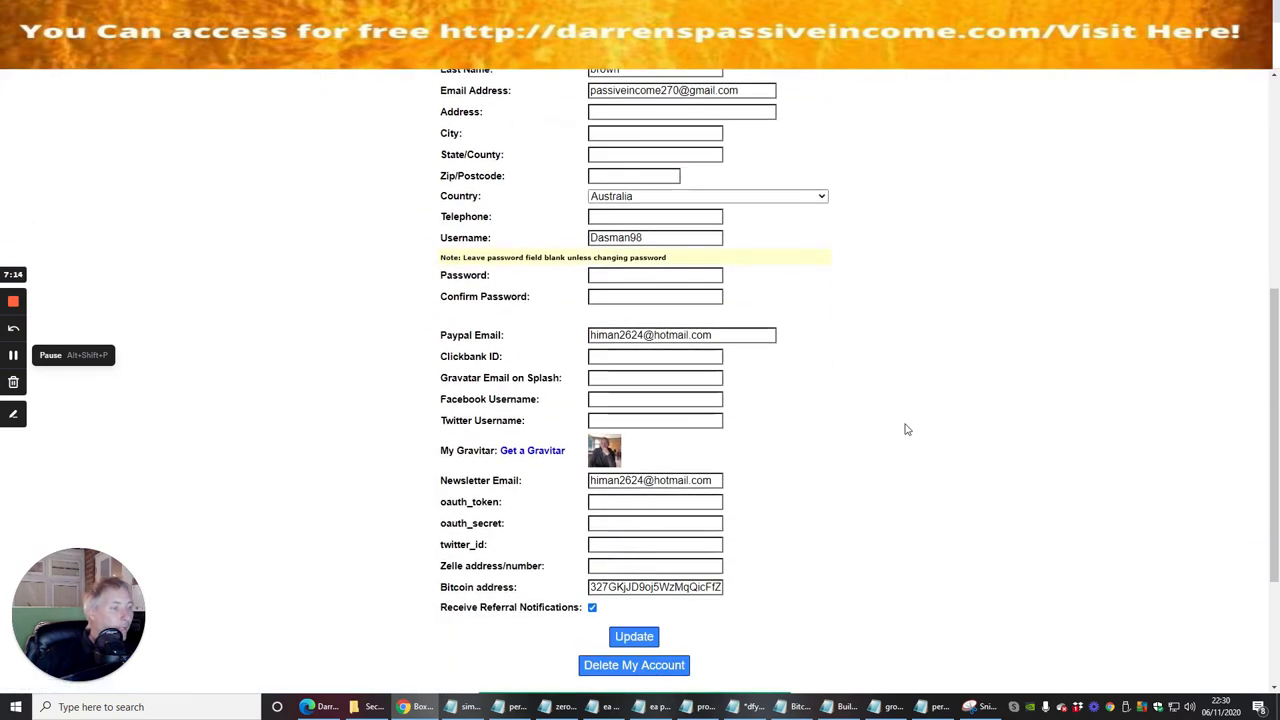
{"action": "scroll", "scroll_direction": "up", "scroll_amount": 3}
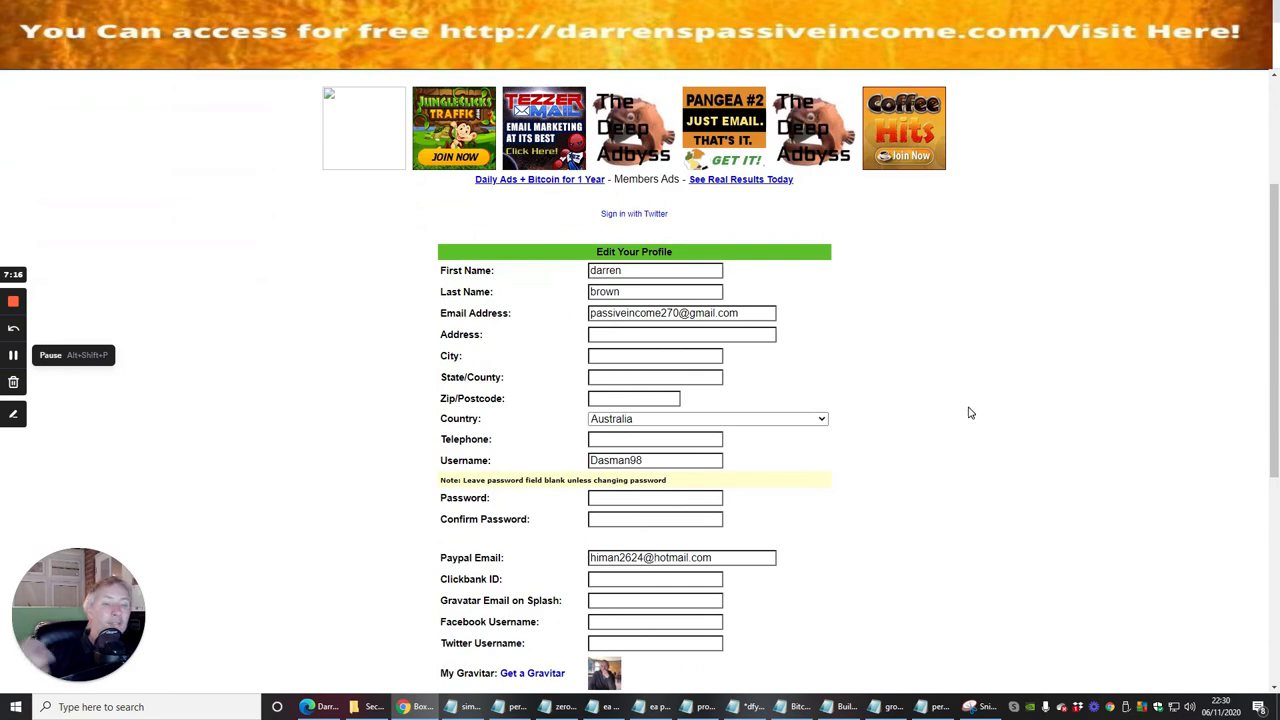
{"action": "mouse_move", "coordinate": [1060, 380]}
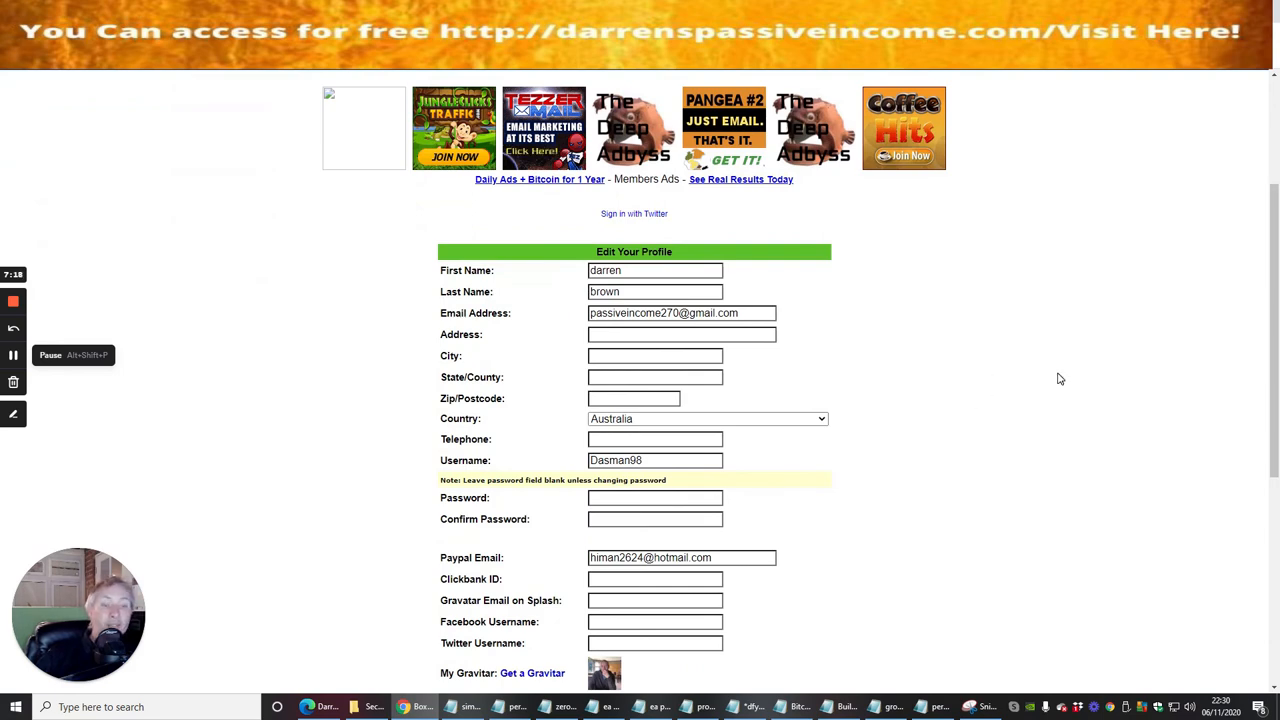
{"action": "mouse_move", "coordinate": [976, 304]}
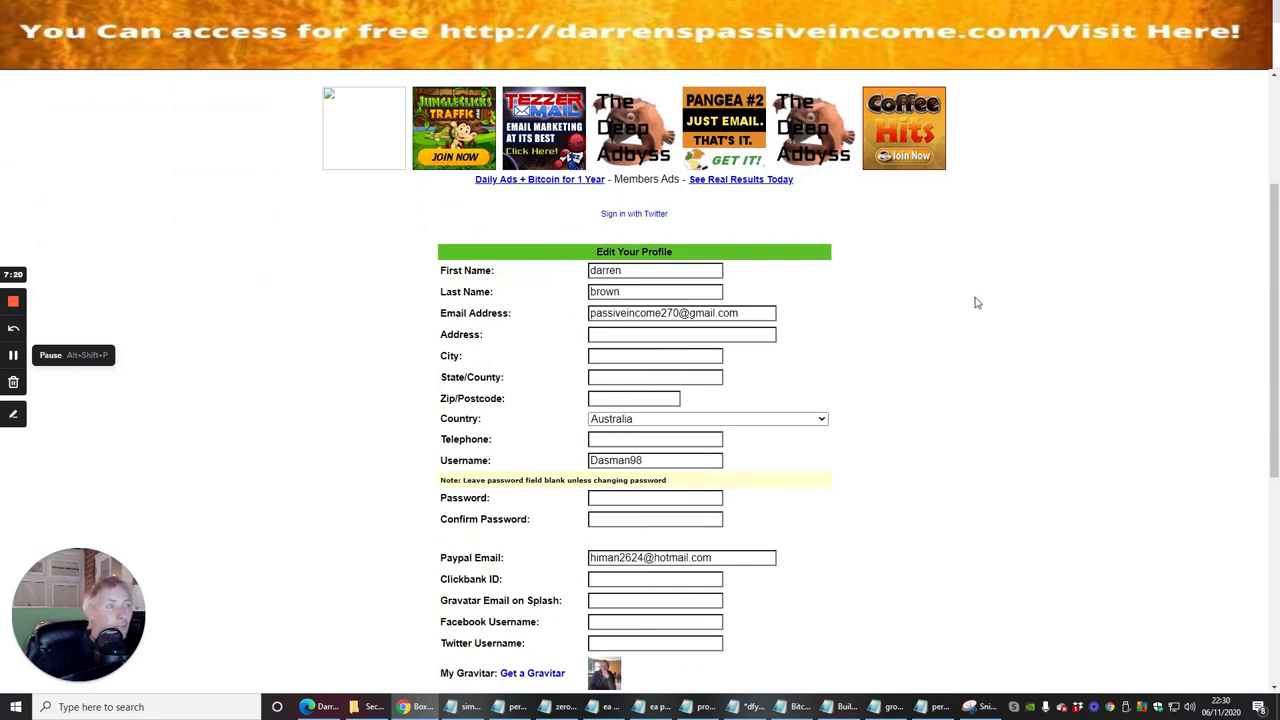
{"action": "mouse_move", "coordinate": [1024, 376]}
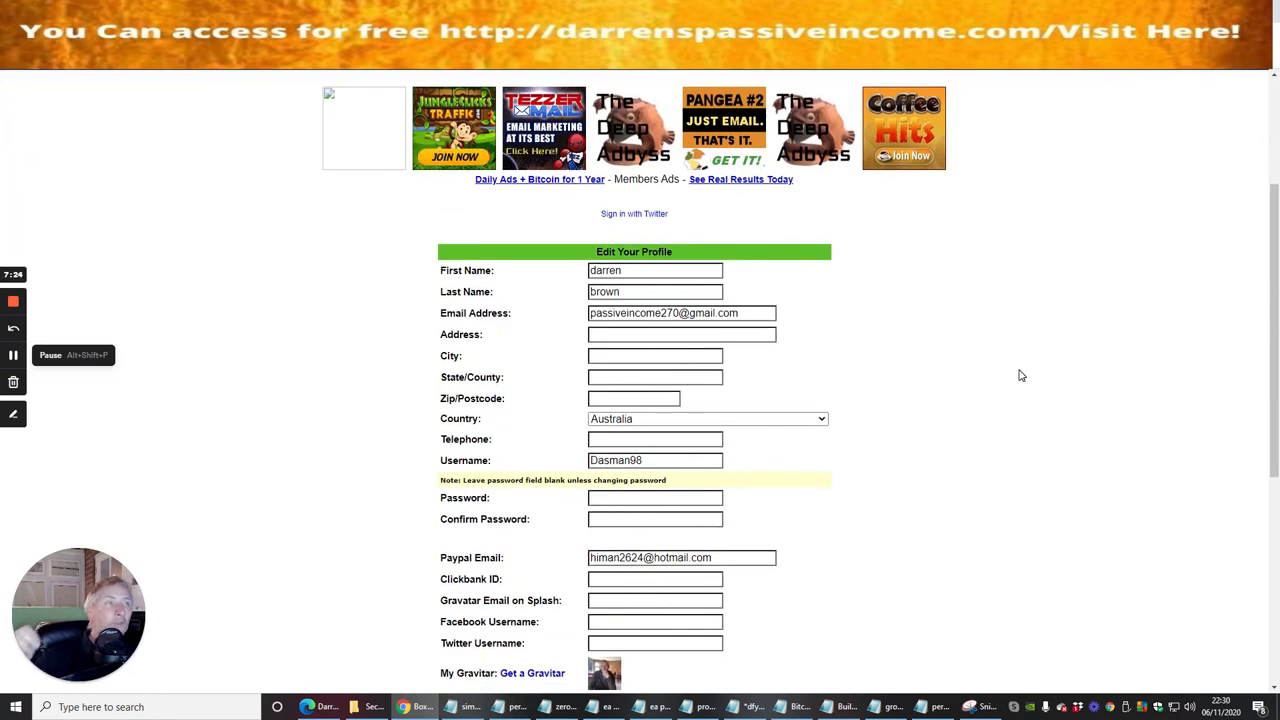
{"action": "mouse_move", "coordinate": [1022, 370]}
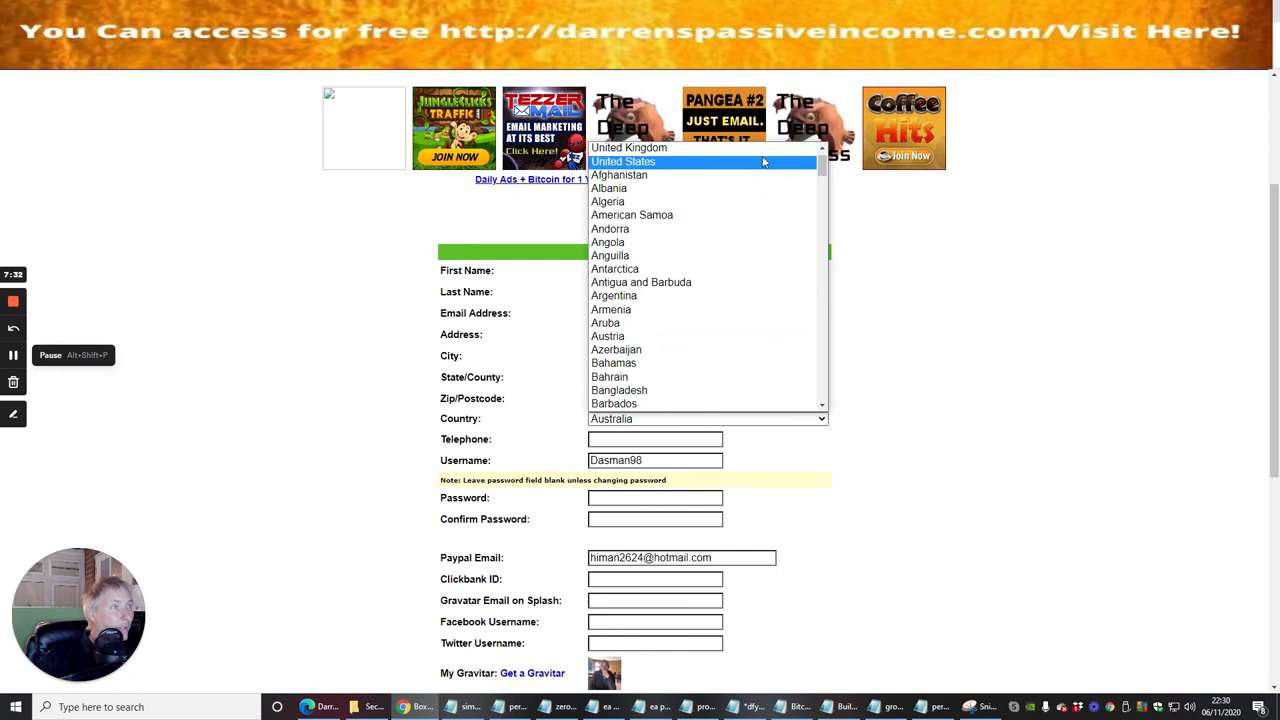
{"action": "left_click", "coordinate": [628, 148]}
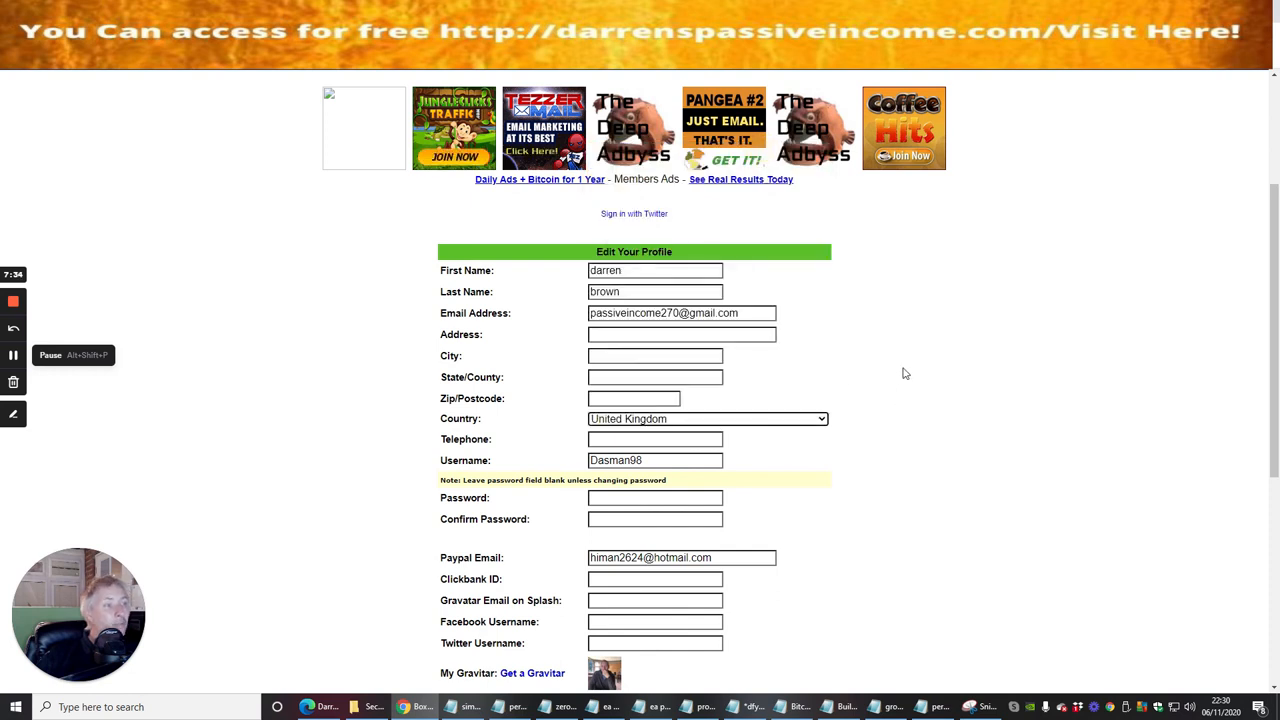
{"action": "mouse_move", "coordinate": [940, 408]}
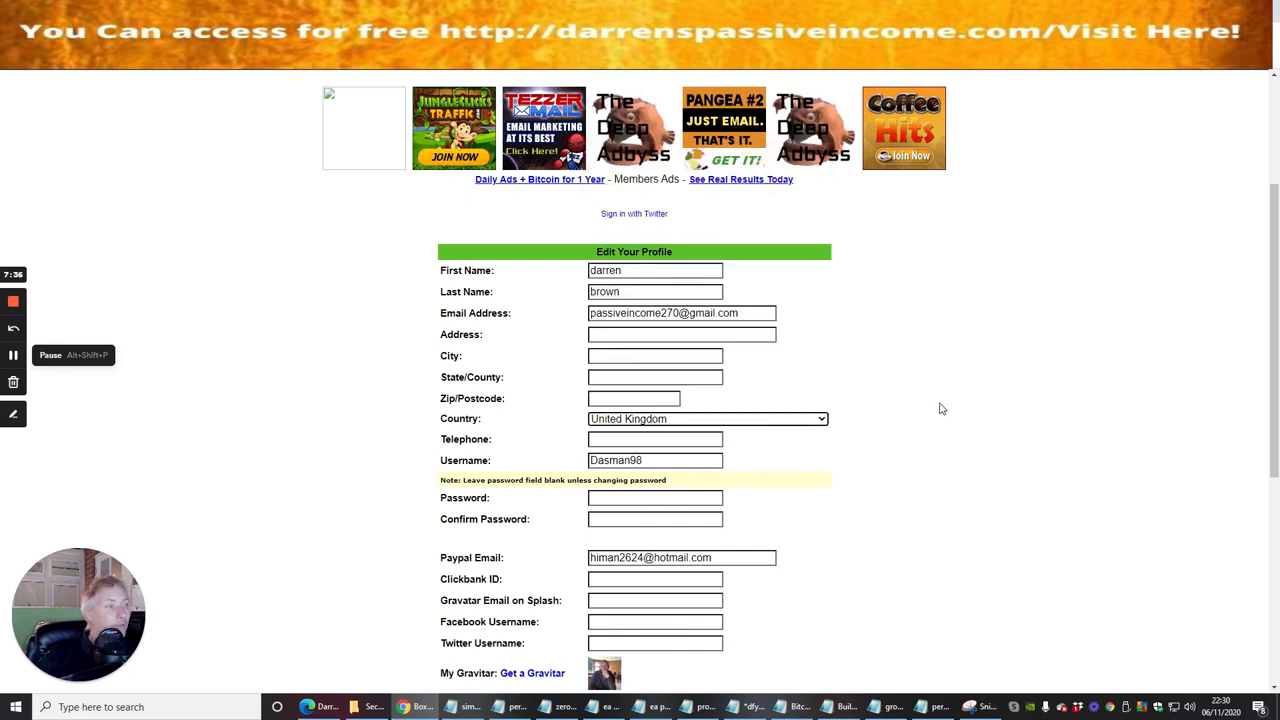
{"action": "scroll", "scroll_direction": "down", "scroll_amount": 3}
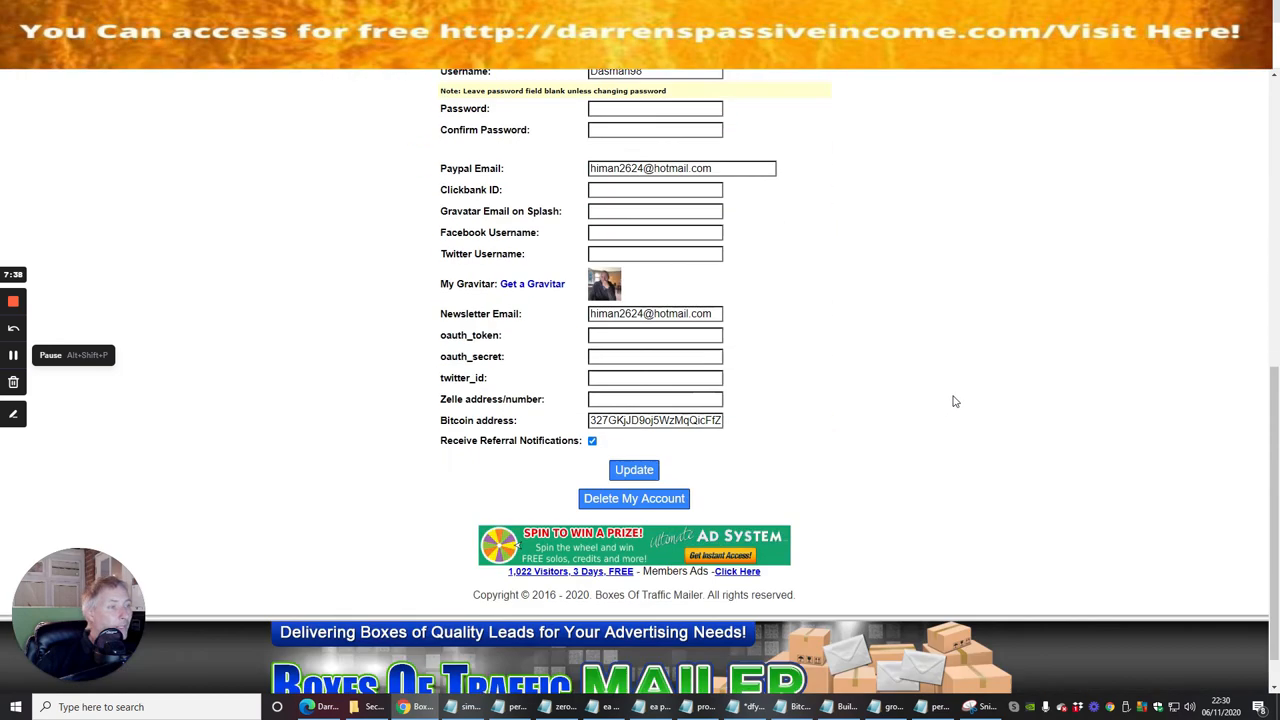
{"action": "scroll", "scroll_direction": "down", "scroll_amount": 3}
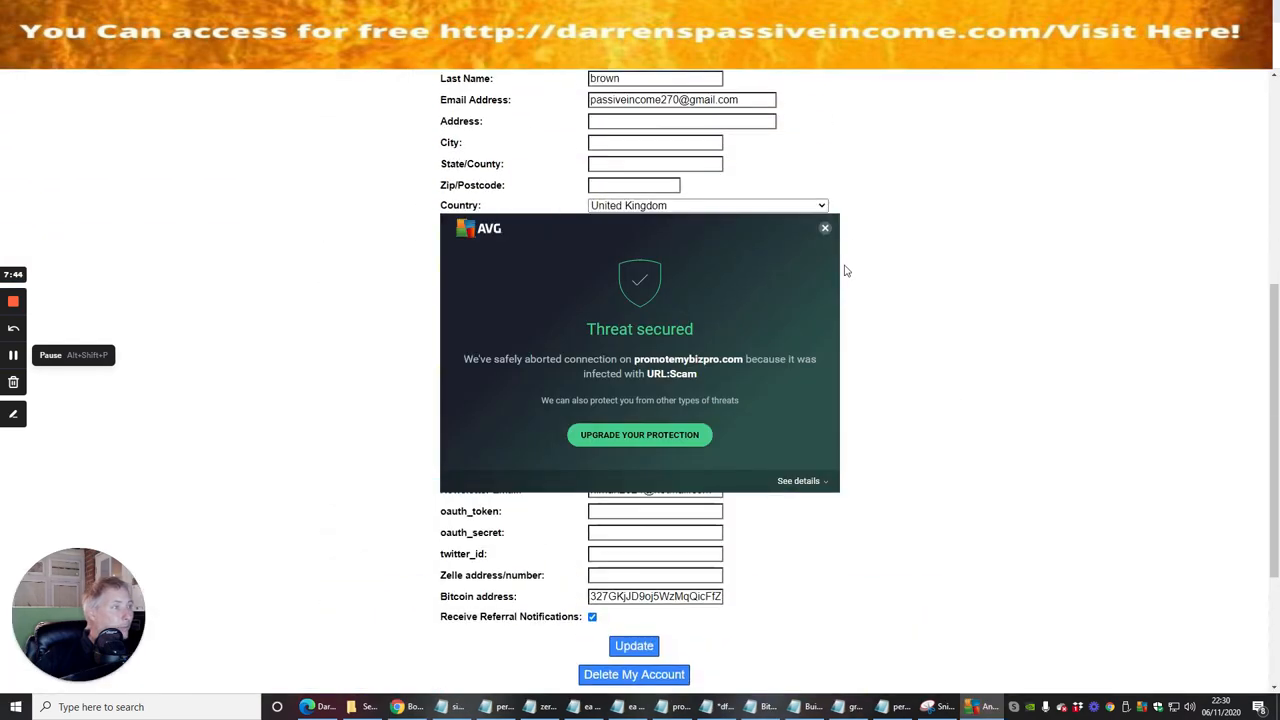
{"action": "left_click", "coordinate": [824, 228]}
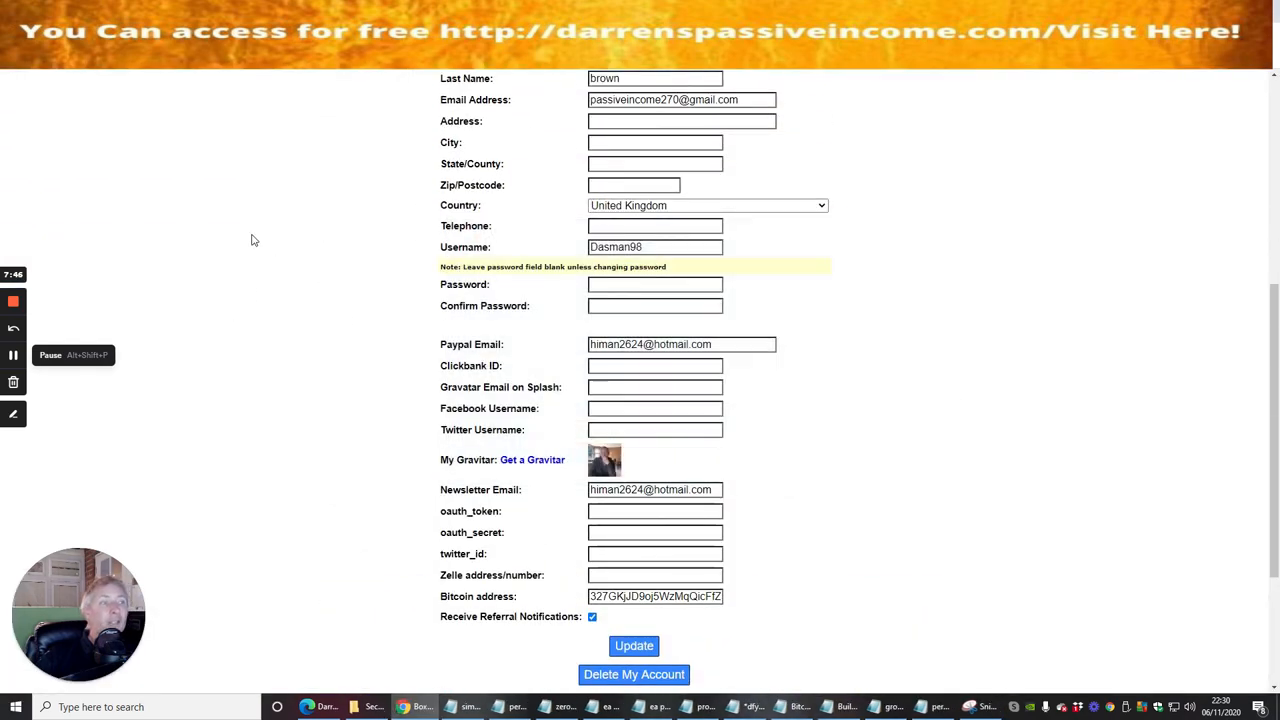